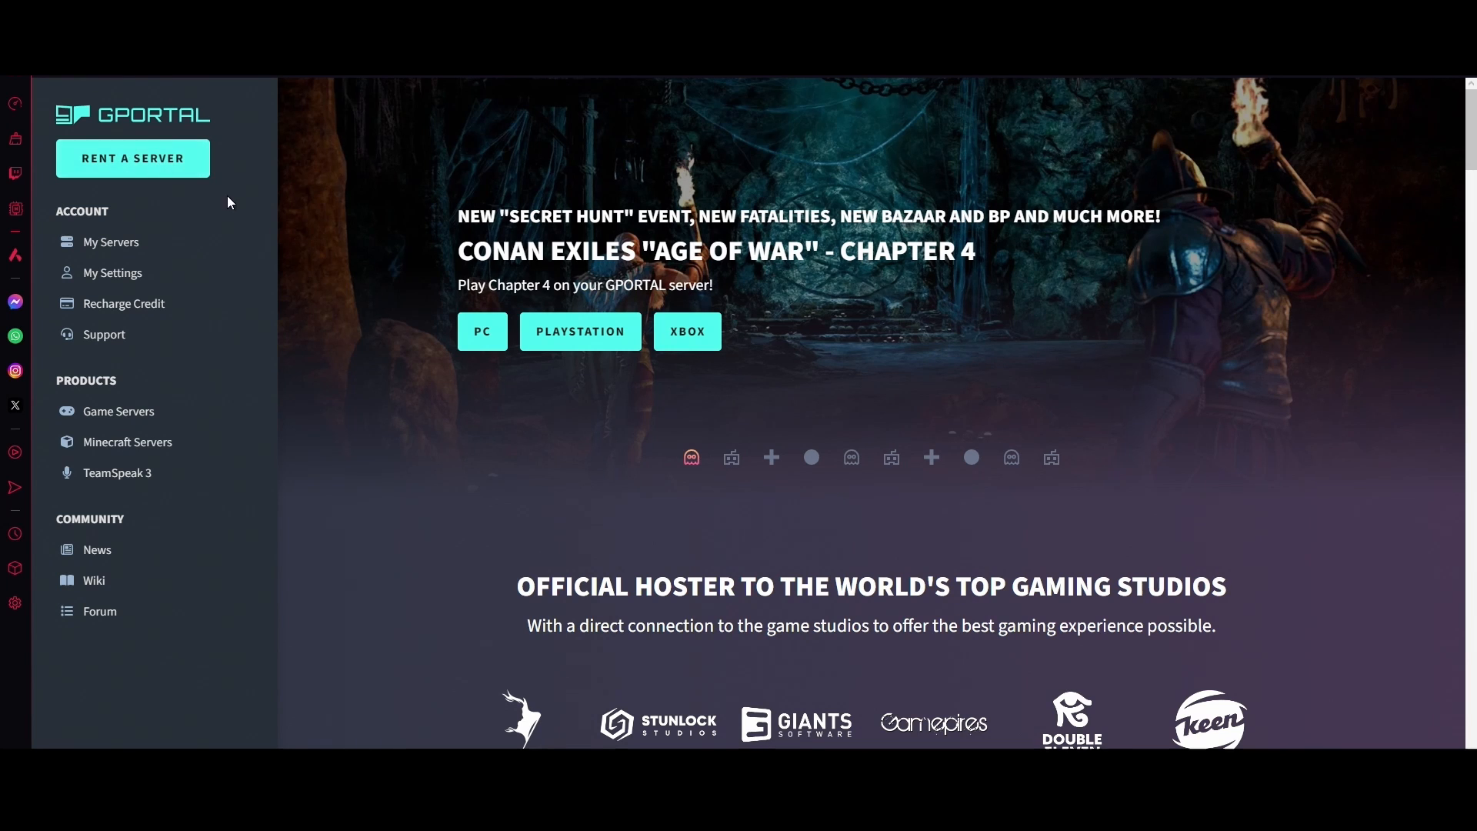
- Browse the Game Servers catalogue down to the Arma Reforger hosting plans
{"action": "left_click", "coordinate": [119, 411]}
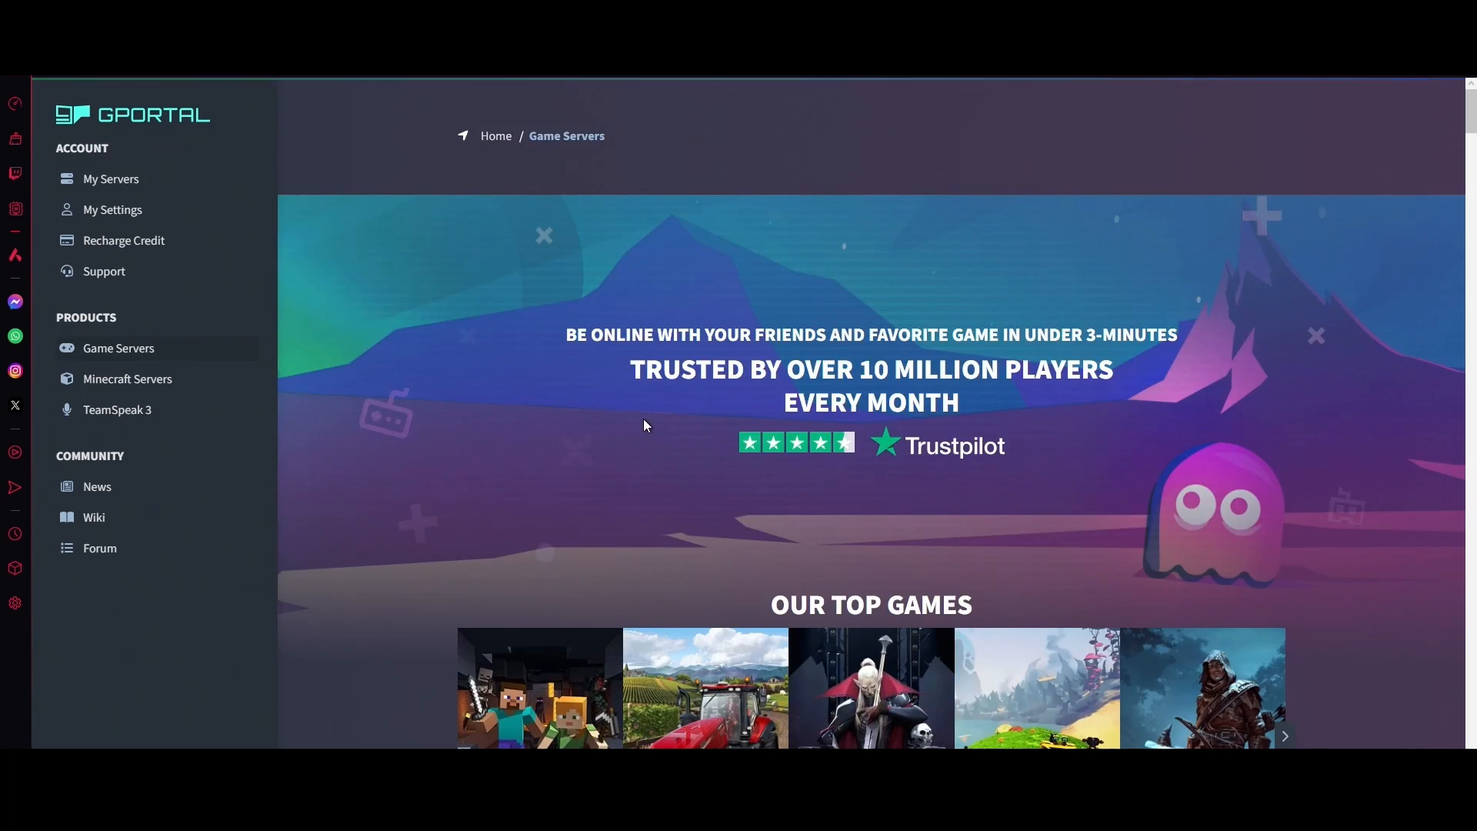
{"action": "scroll", "scroll_direction": "down", "scroll_amount": 3}
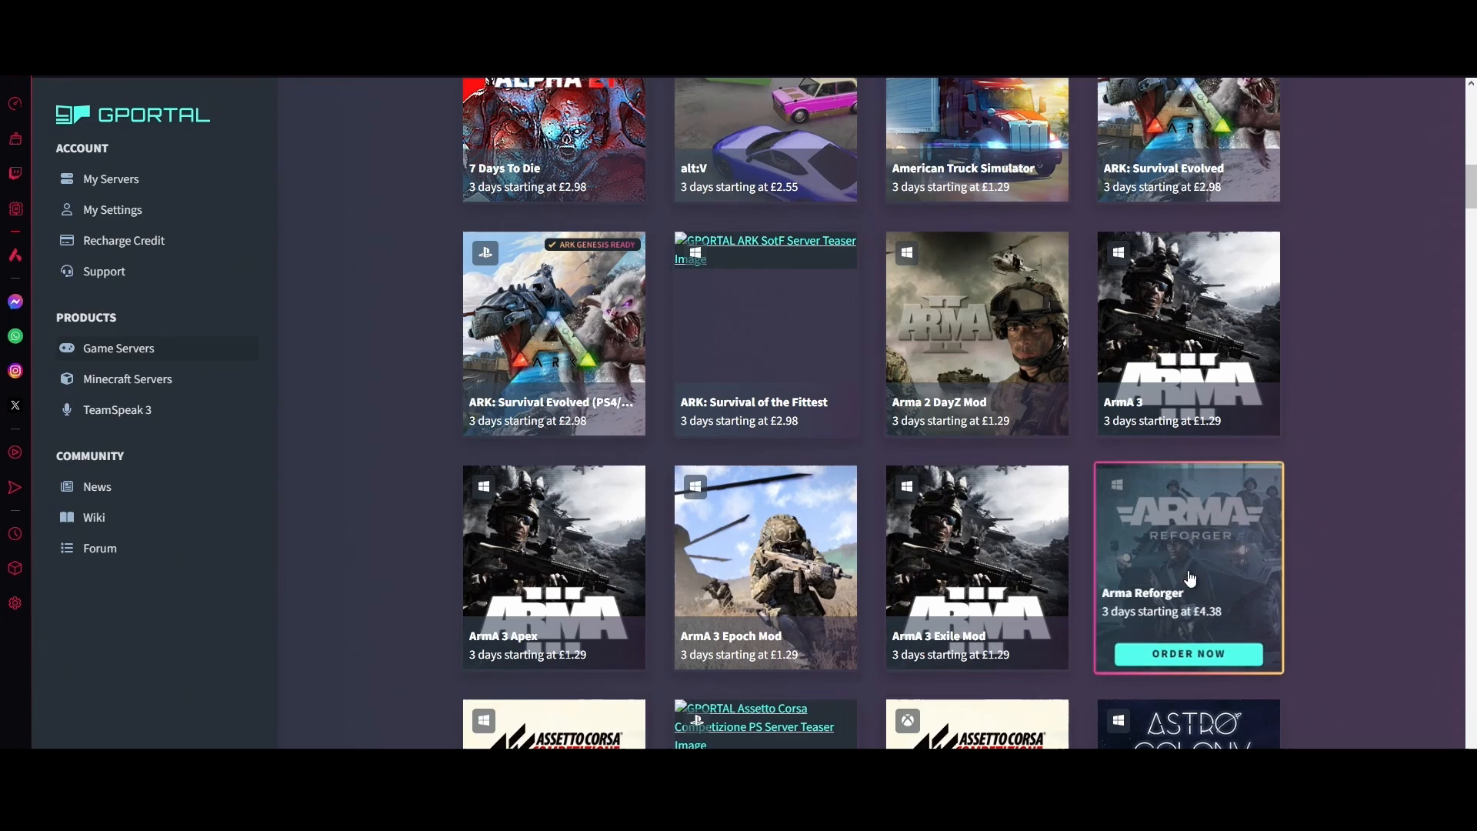
{"action": "scroll", "scroll_direction": "down", "scroll_amount": 3}
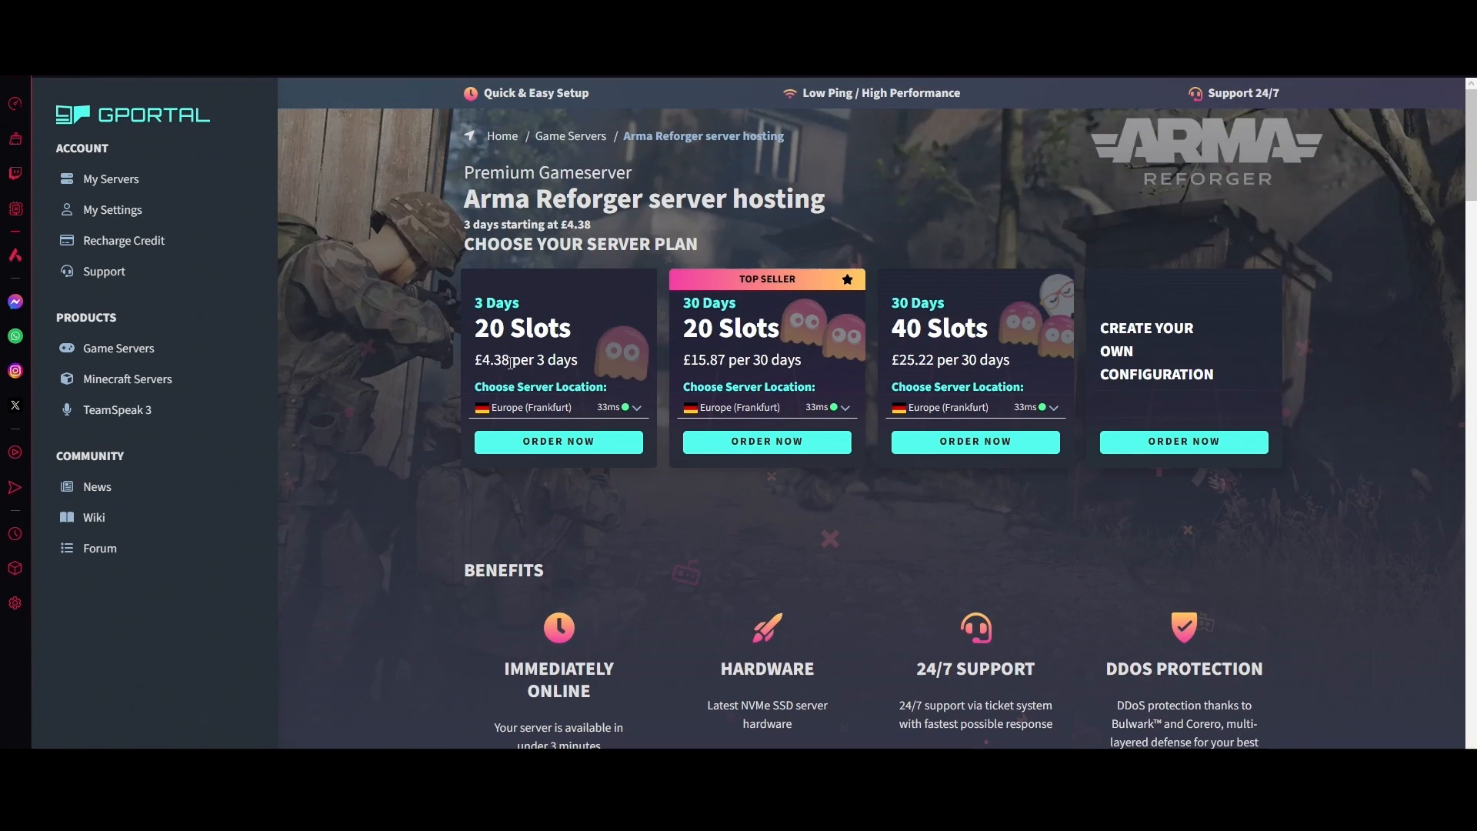
{"action": "mouse_move", "coordinate": [662, 484]}
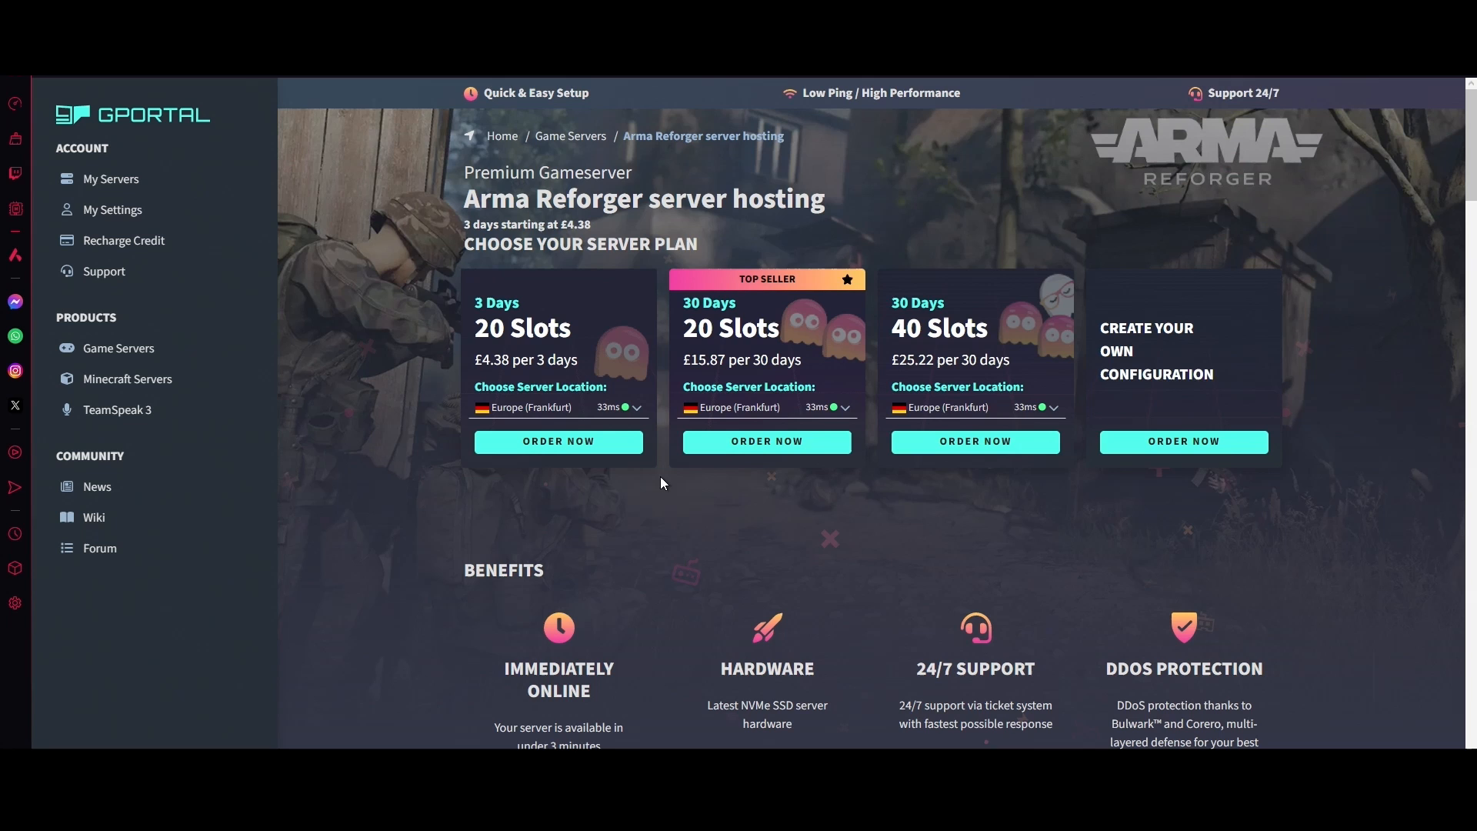
{"action": "mouse_move", "coordinate": [558, 441]}
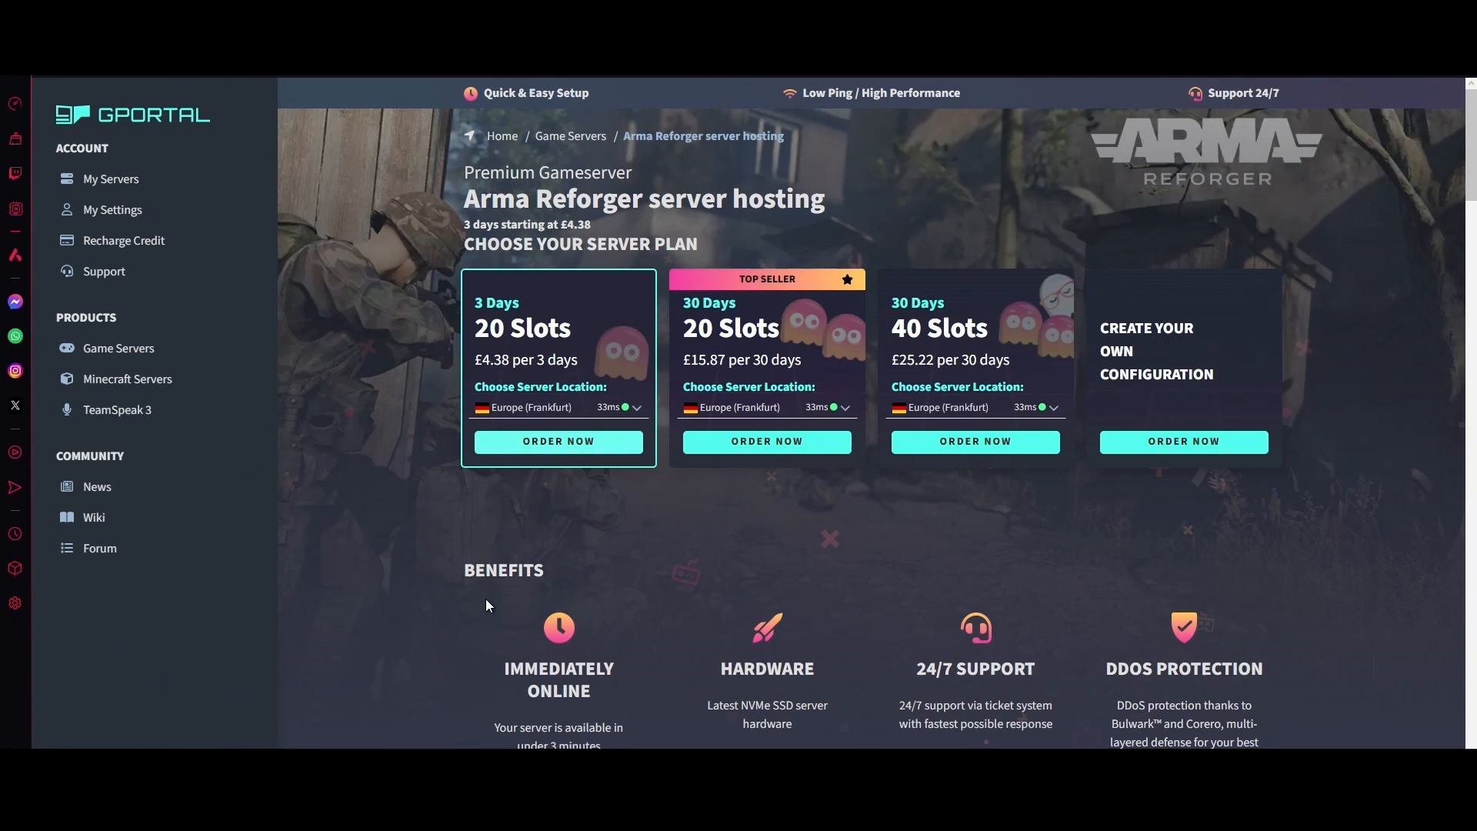
- Order the 3-day, 20-slot Arma Reforger server plan and view its status
{"action": "left_click", "coordinate": [559, 441]}
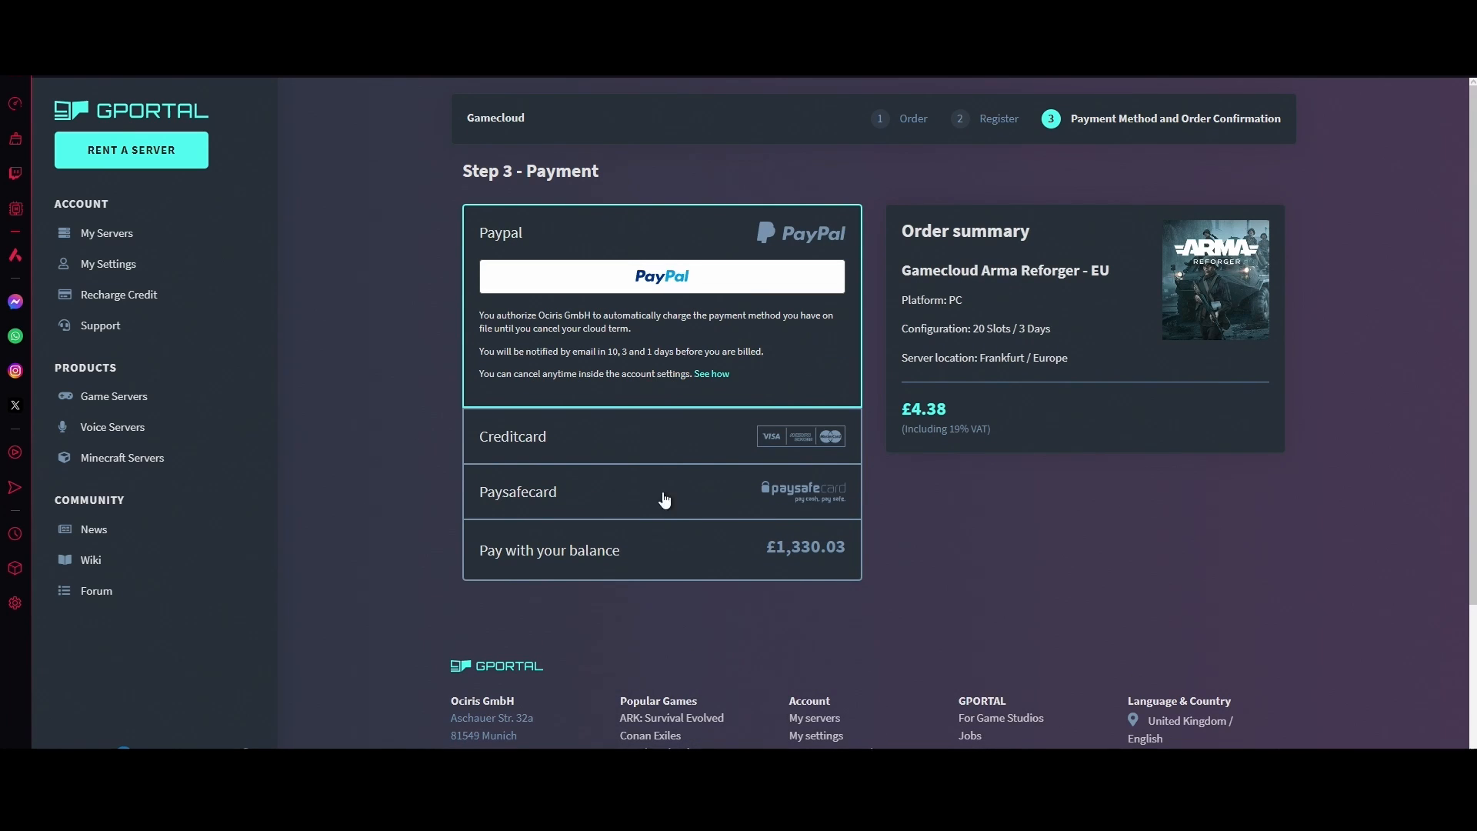
{"action": "scroll", "scroll_direction": "down", "scroll_amount": 3}
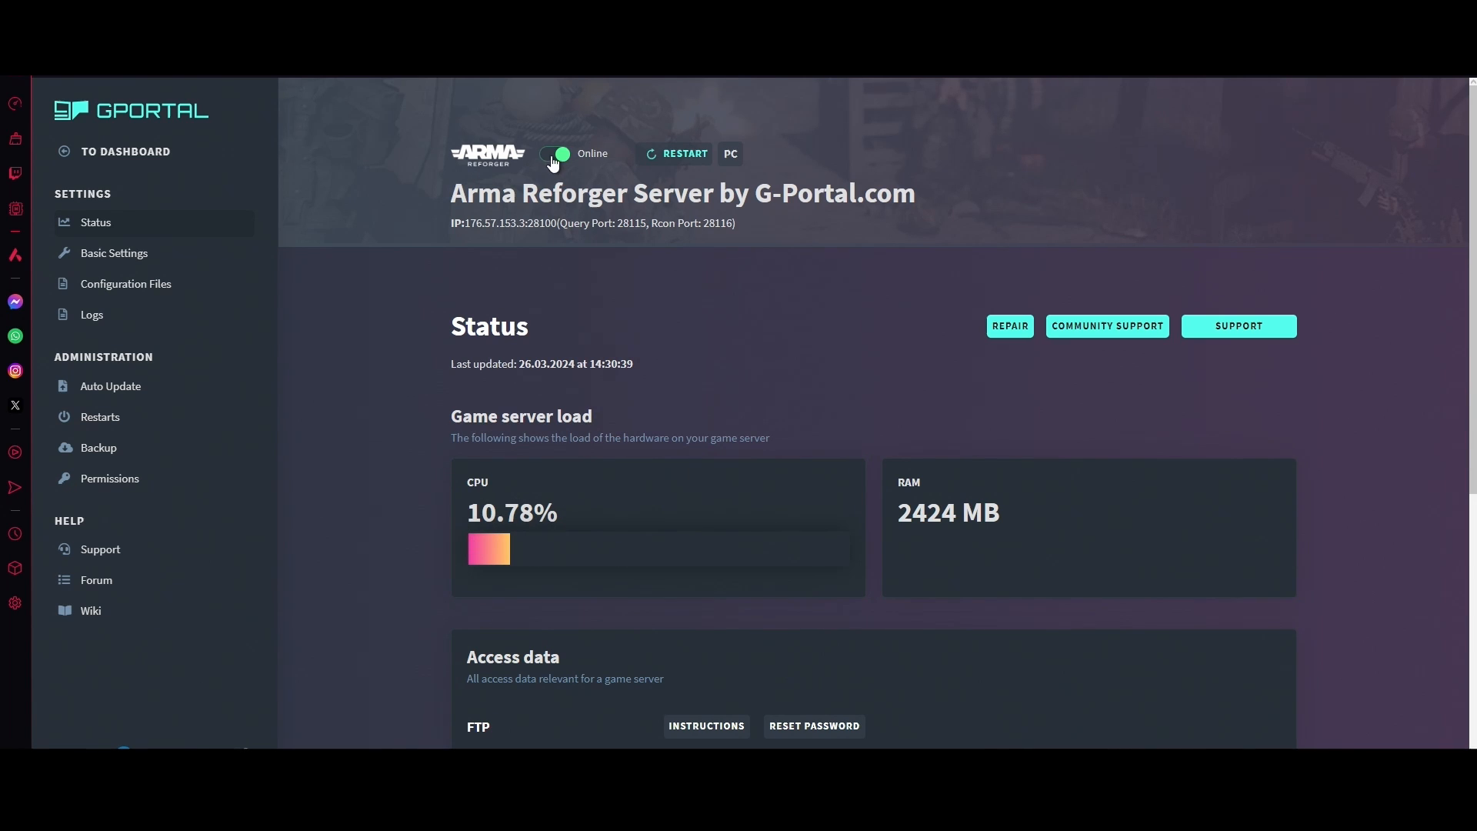
- Take the server offline and go to its Basic Settings
{"action": "left_click", "coordinate": [552, 154]}
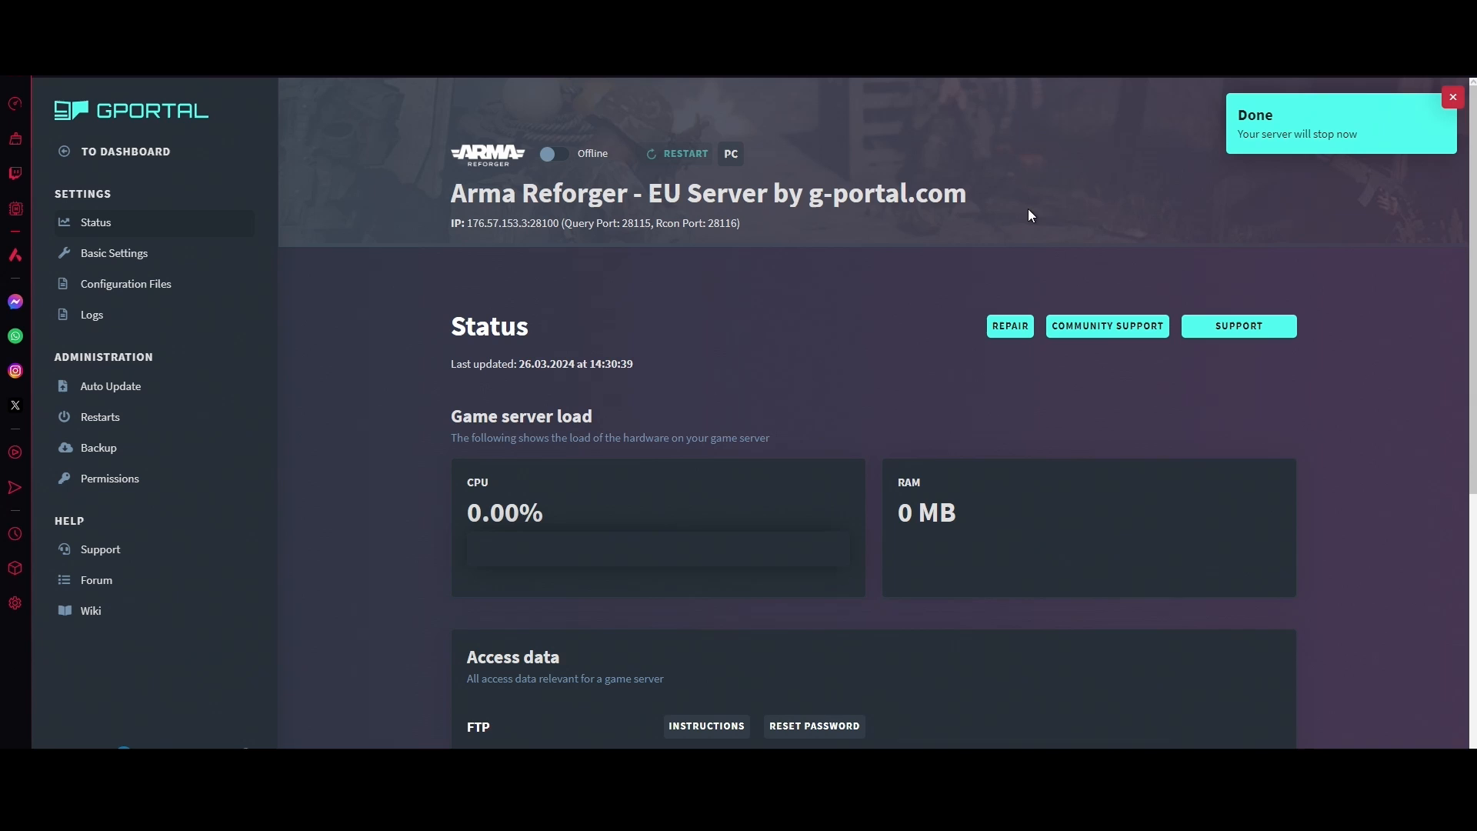
{"action": "left_click", "coordinate": [114, 252]}
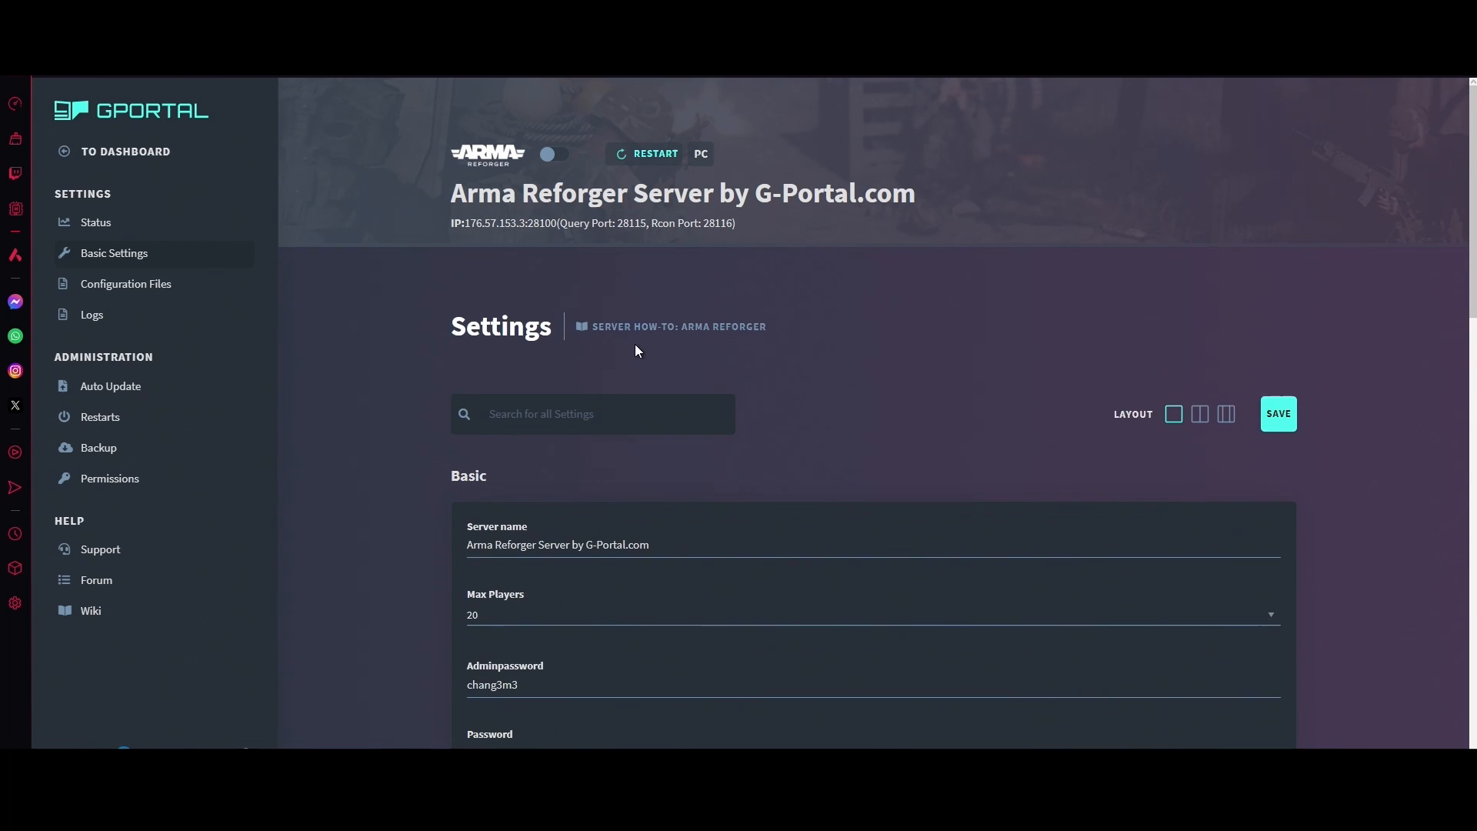
{"action": "mouse_move", "coordinate": [568, 467]}
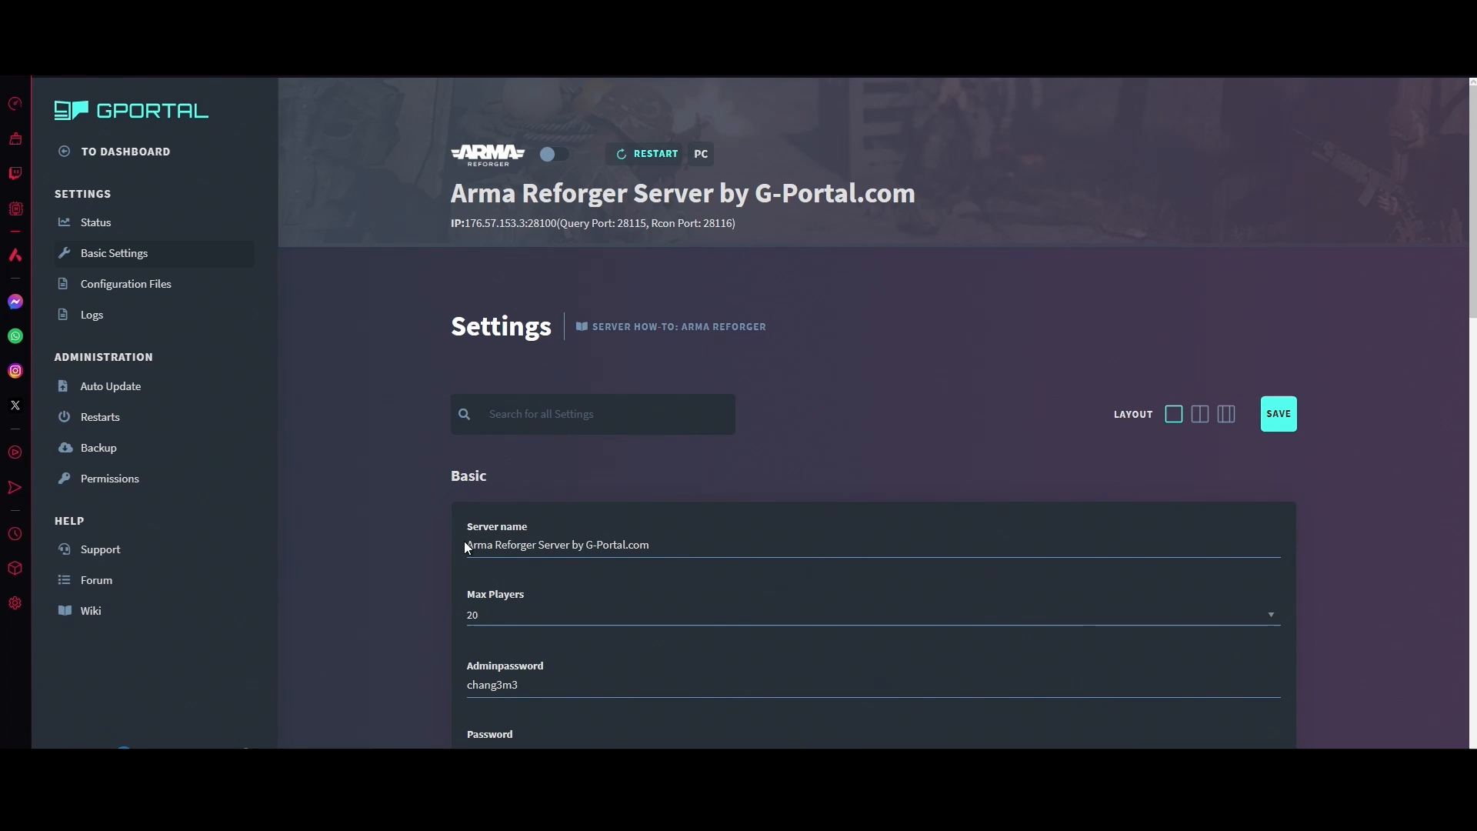
- Rename the server to 'Dayrs server' and keep max players at 20
{"action": "triple_click", "coordinate": [556, 544]}
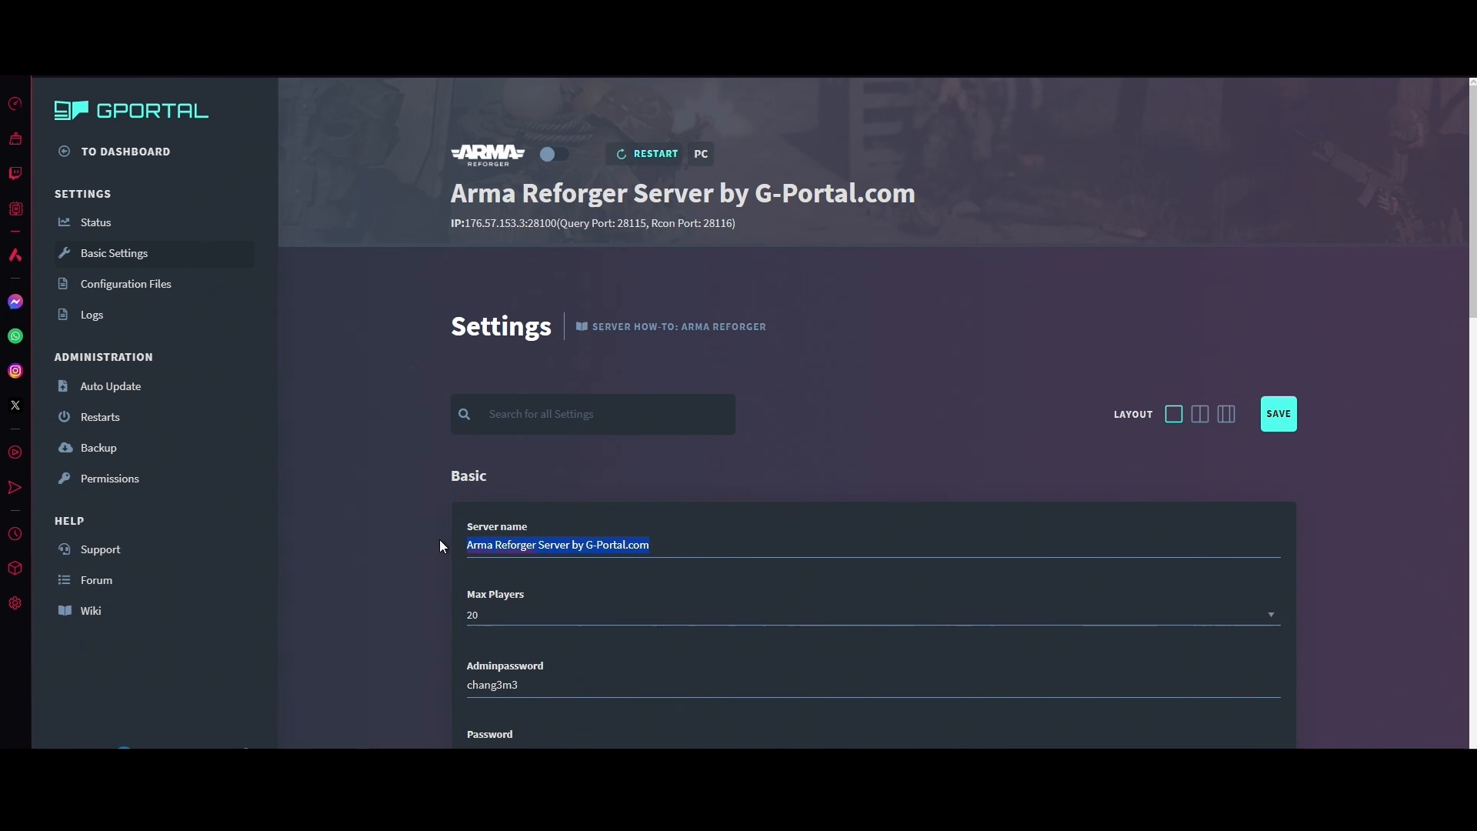
{"action": "type", "text": "Dayrs"}
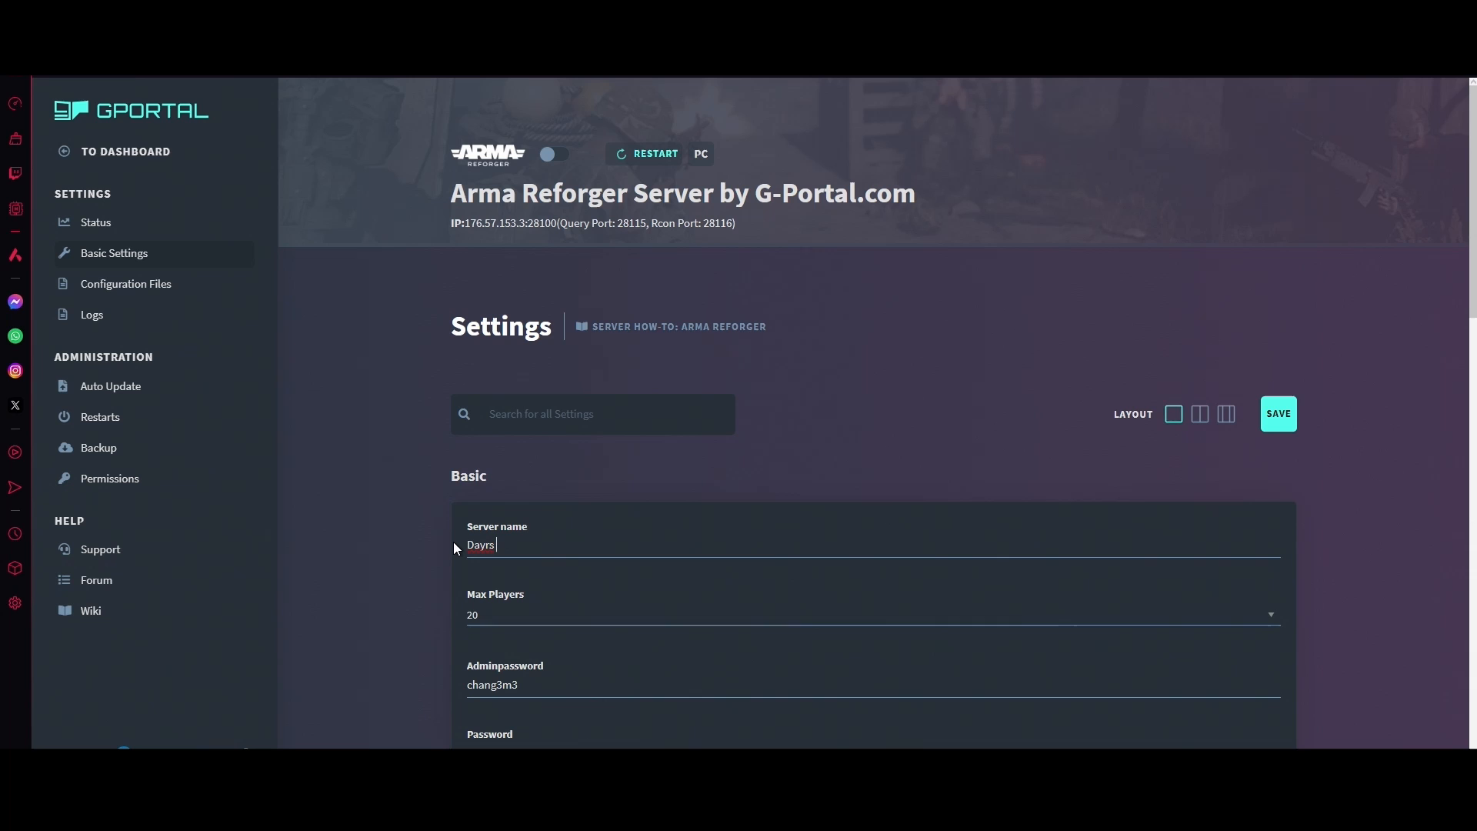
{"action": "type", "text": "server"}
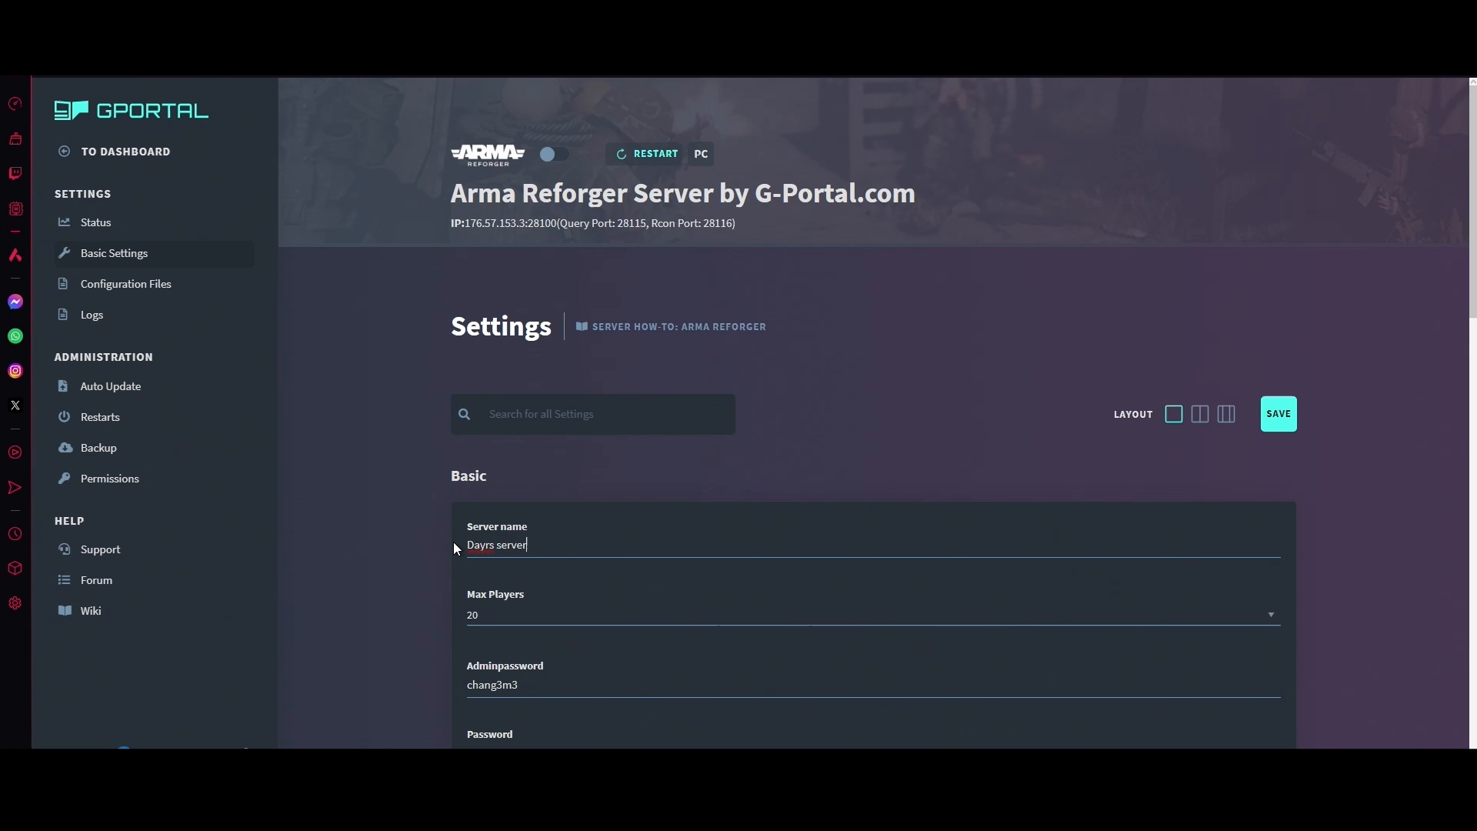
{"action": "left_click", "coordinate": [872, 614]}
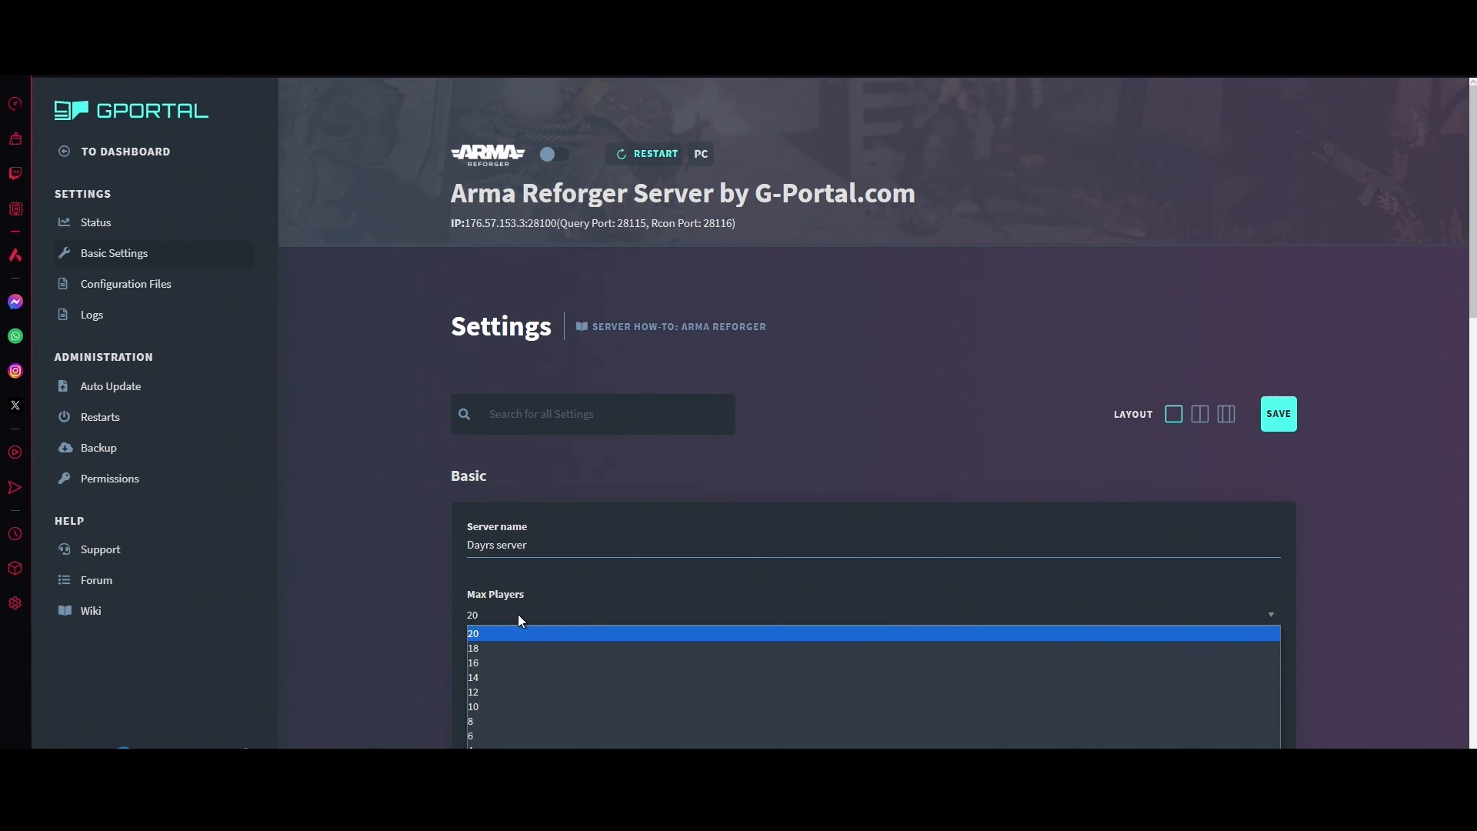
{"action": "left_click", "coordinate": [473, 633]}
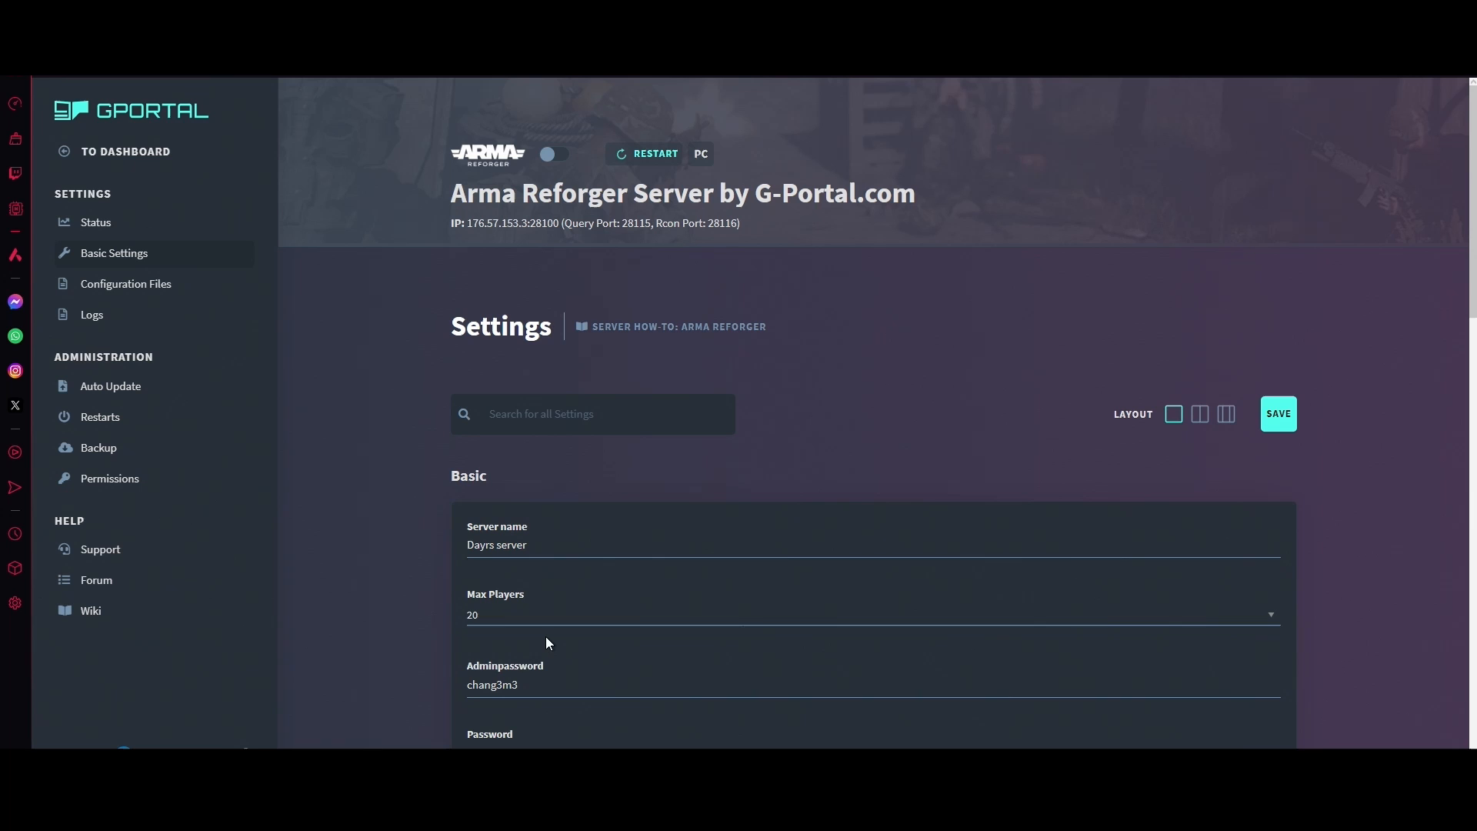
{"action": "double_click", "coordinate": [491, 684]}
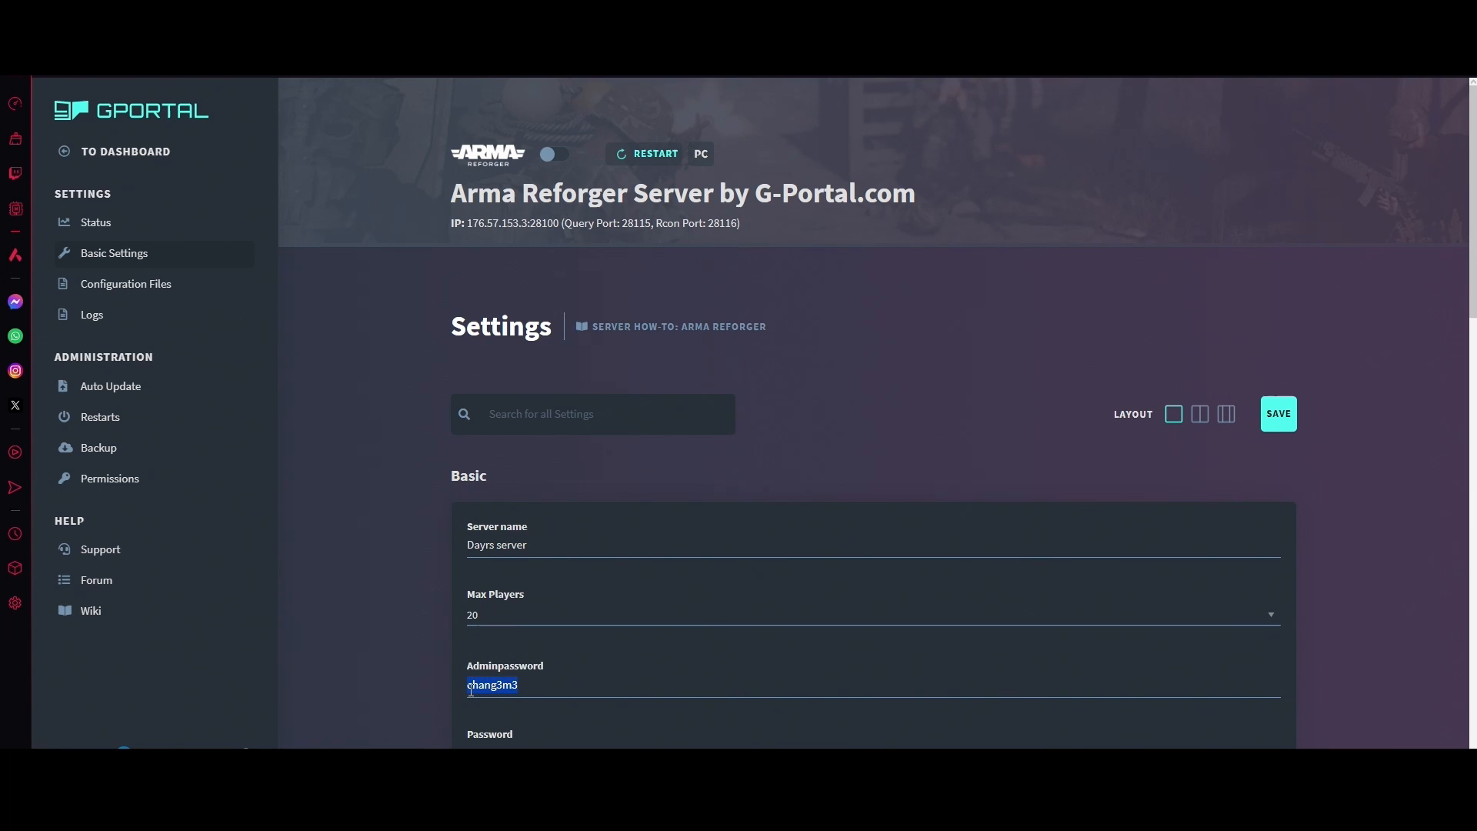
{"action": "key", "text": "Delete"}
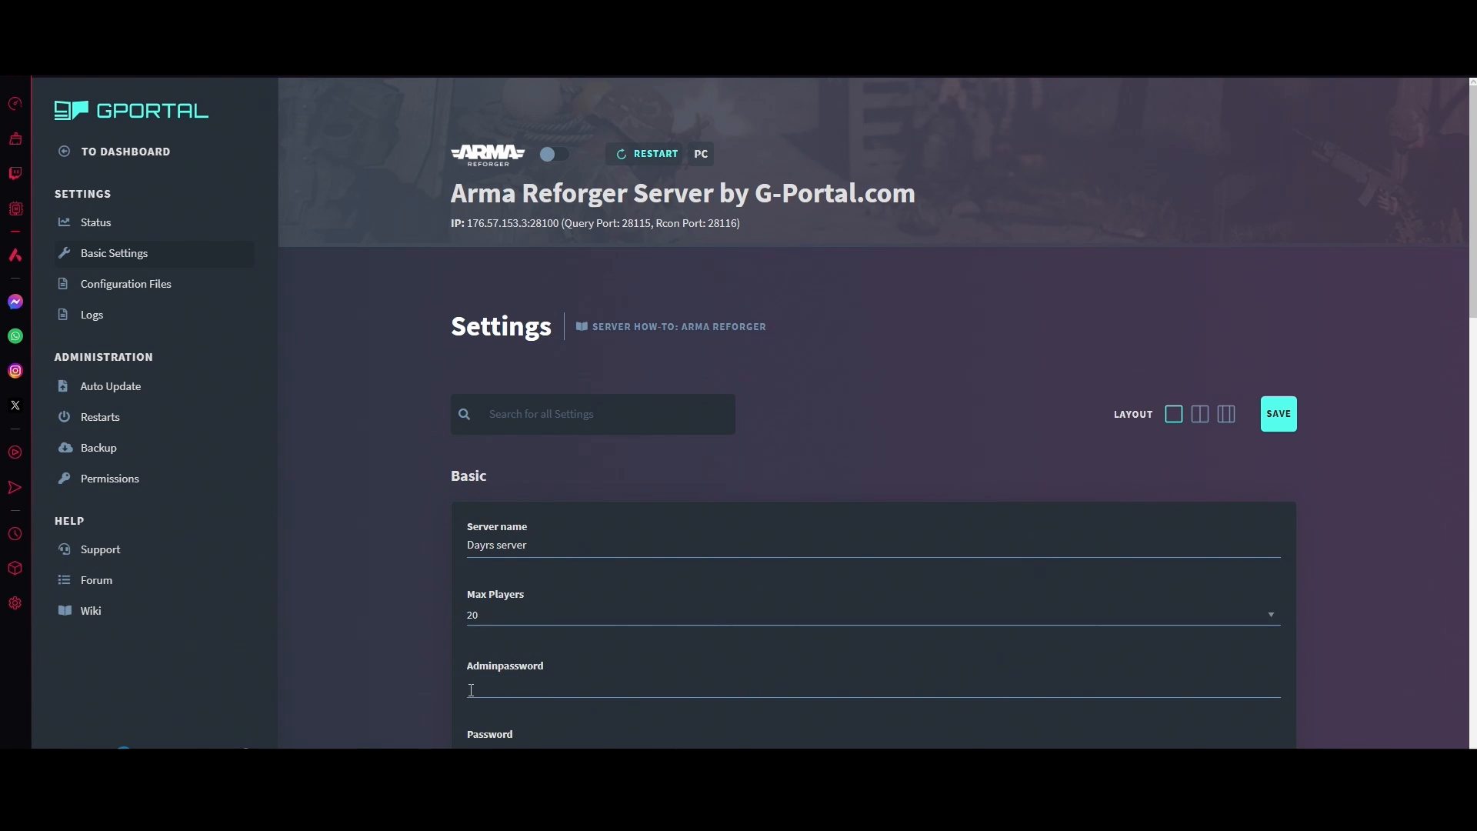
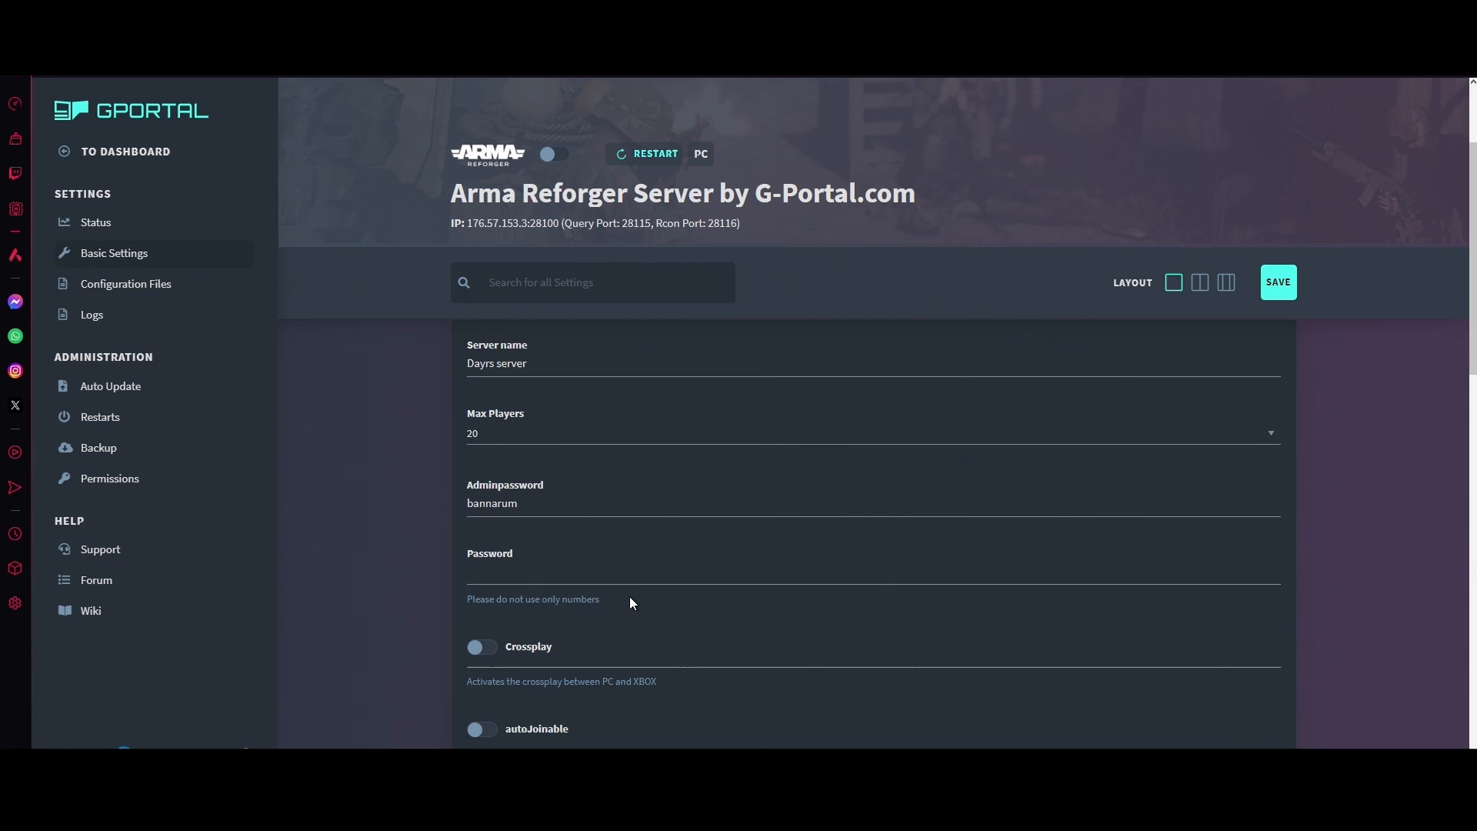
{"action": "mouse_move", "coordinate": [600, 605]}
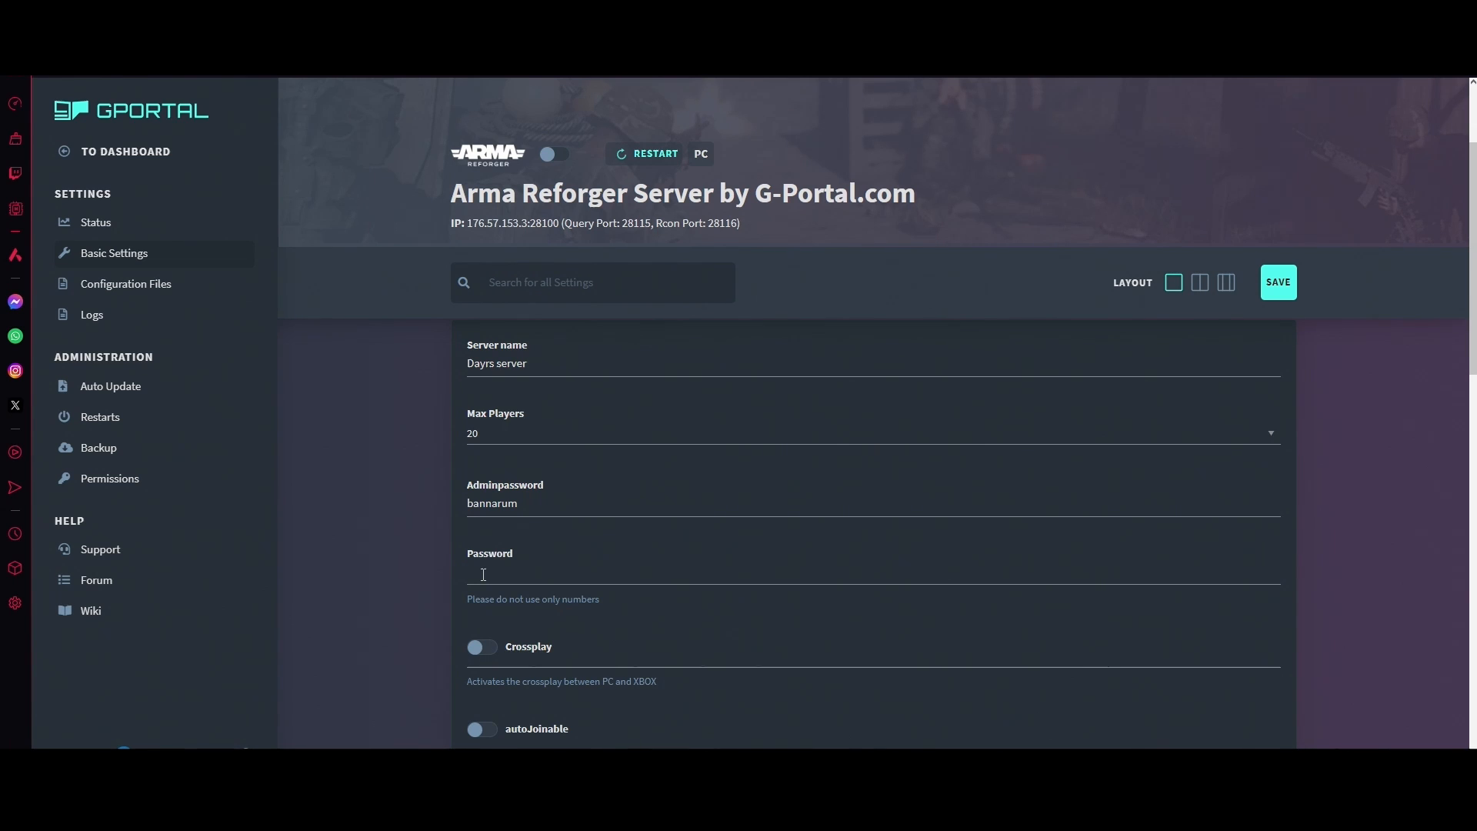
{"action": "left_click", "coordinate": [483, 572]}
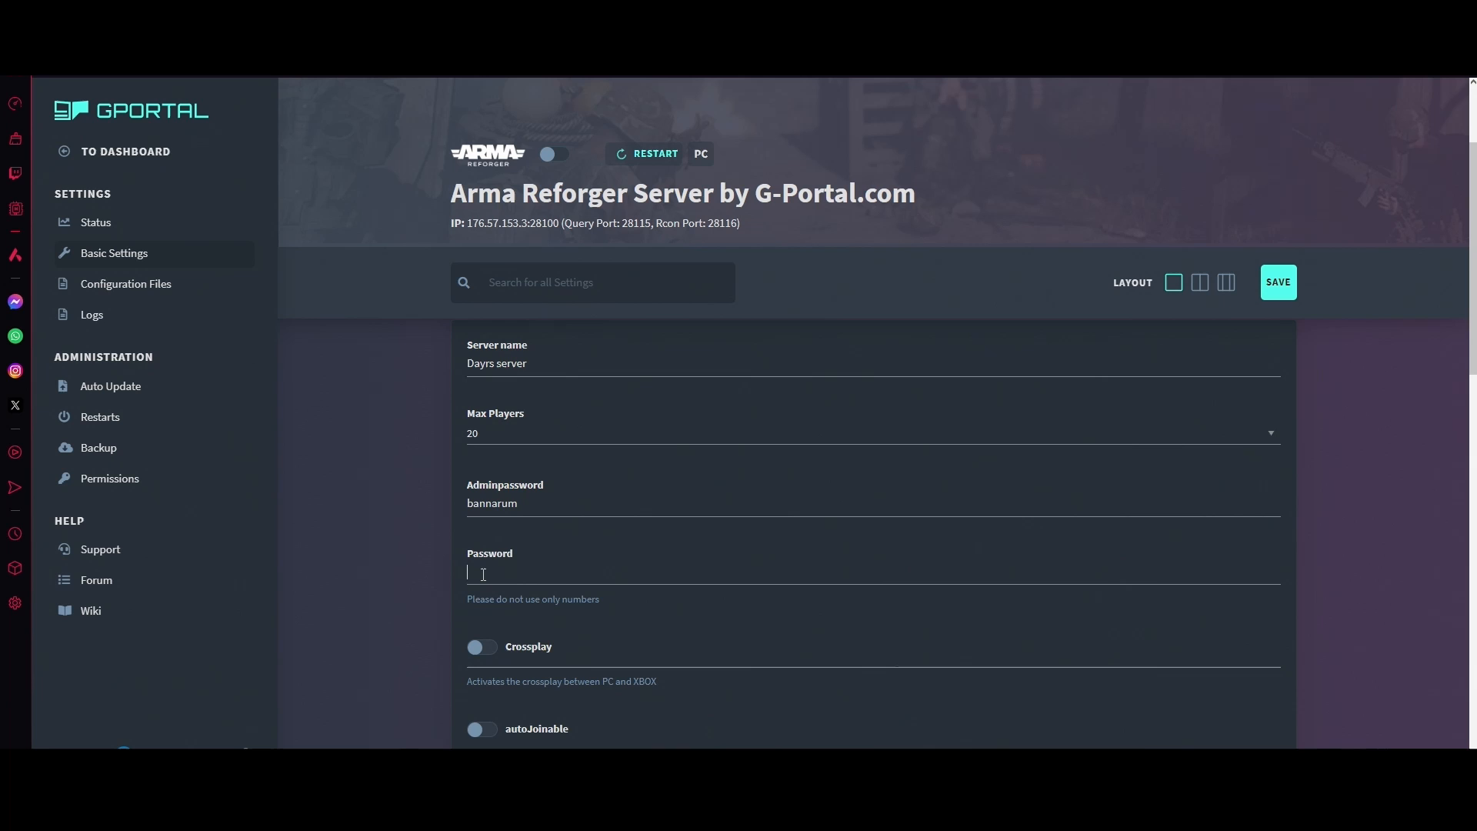
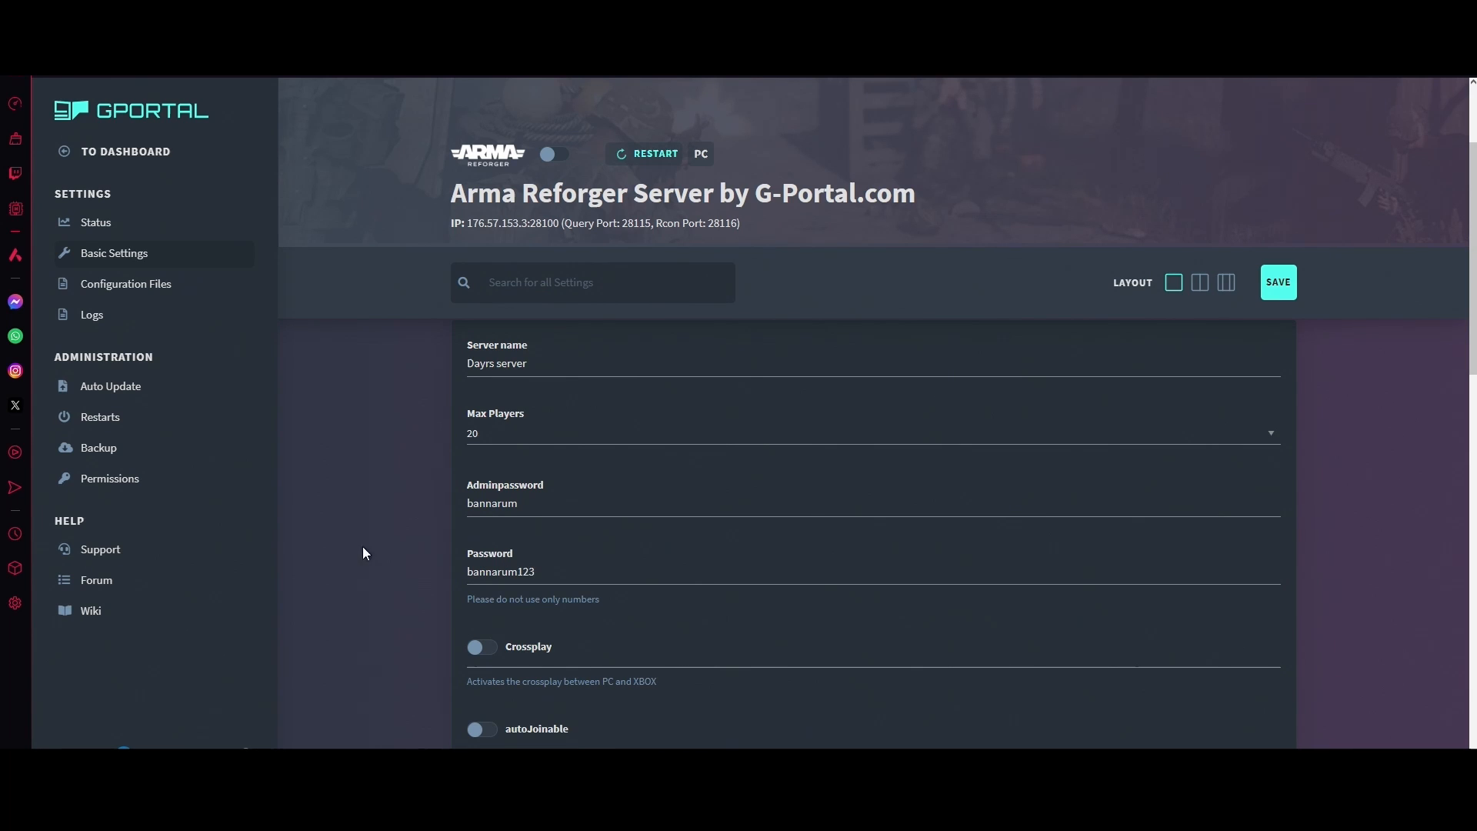
{"action": "scroll", "scroll_direction": "down", "scroll_amount": 3}
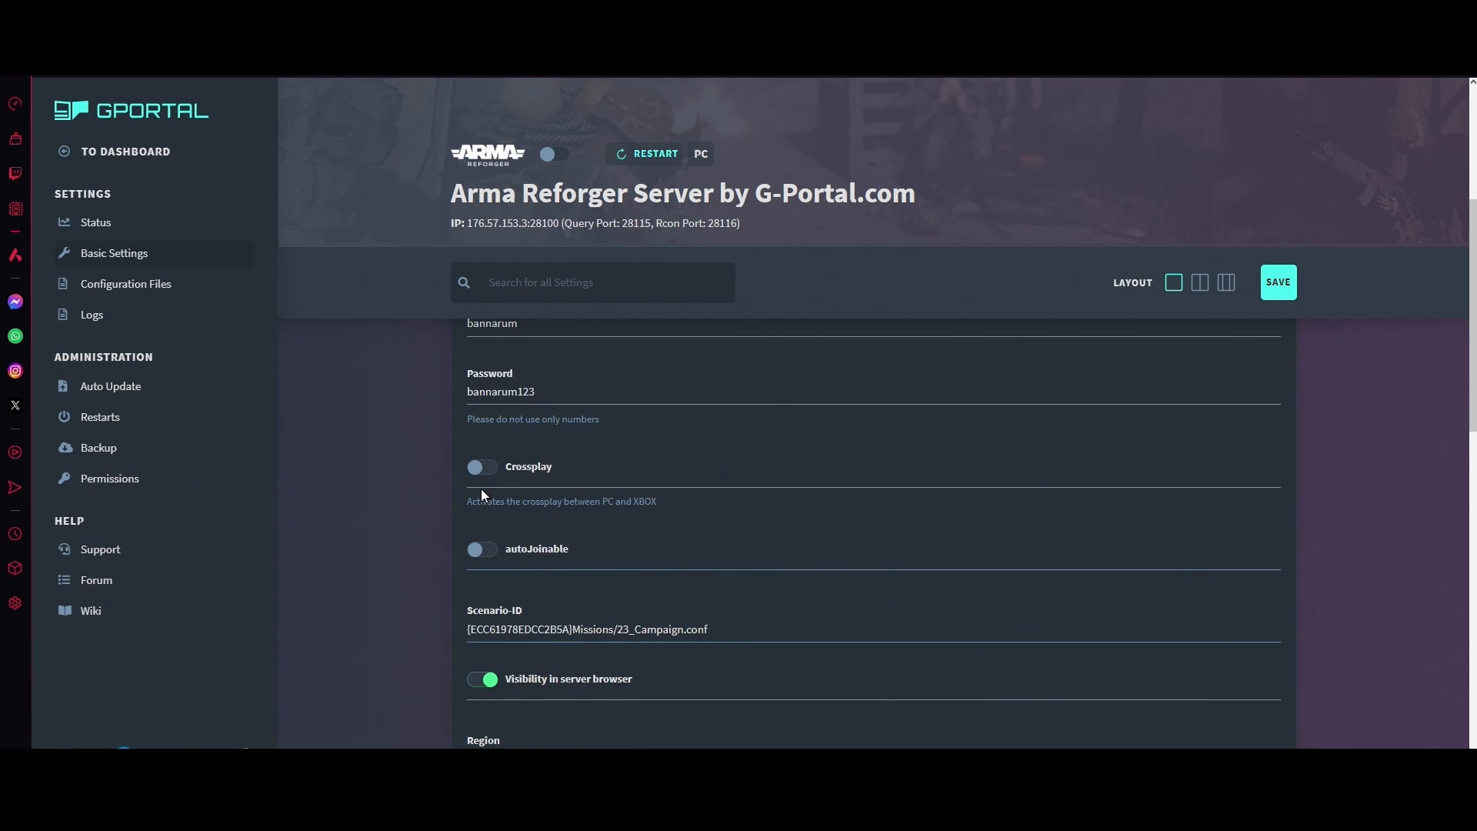
{"action": "left_click", "coordinate": [482, 467]}
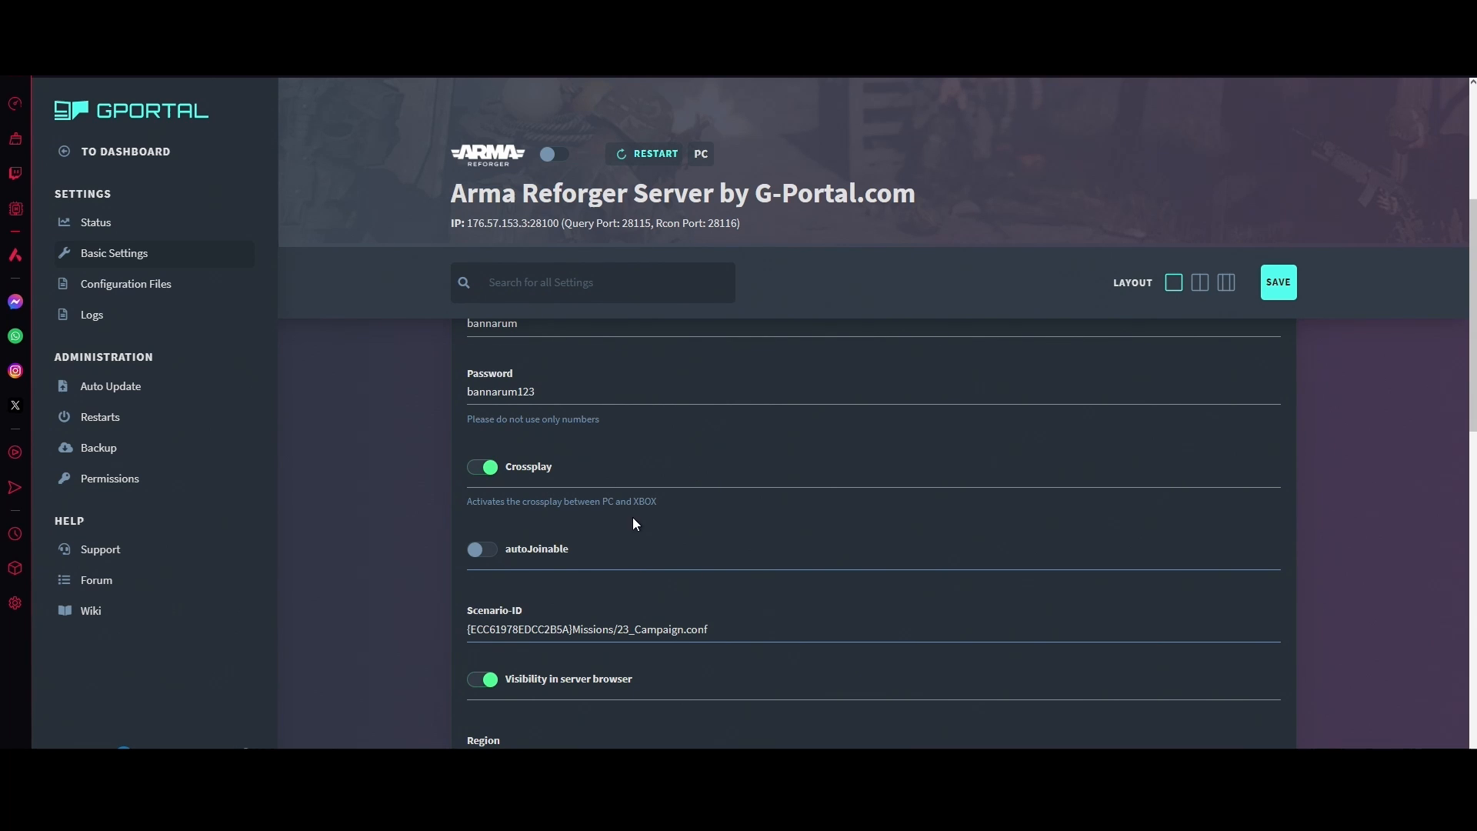
{"action": "mouse_move", "coordinate": [637, 509]}
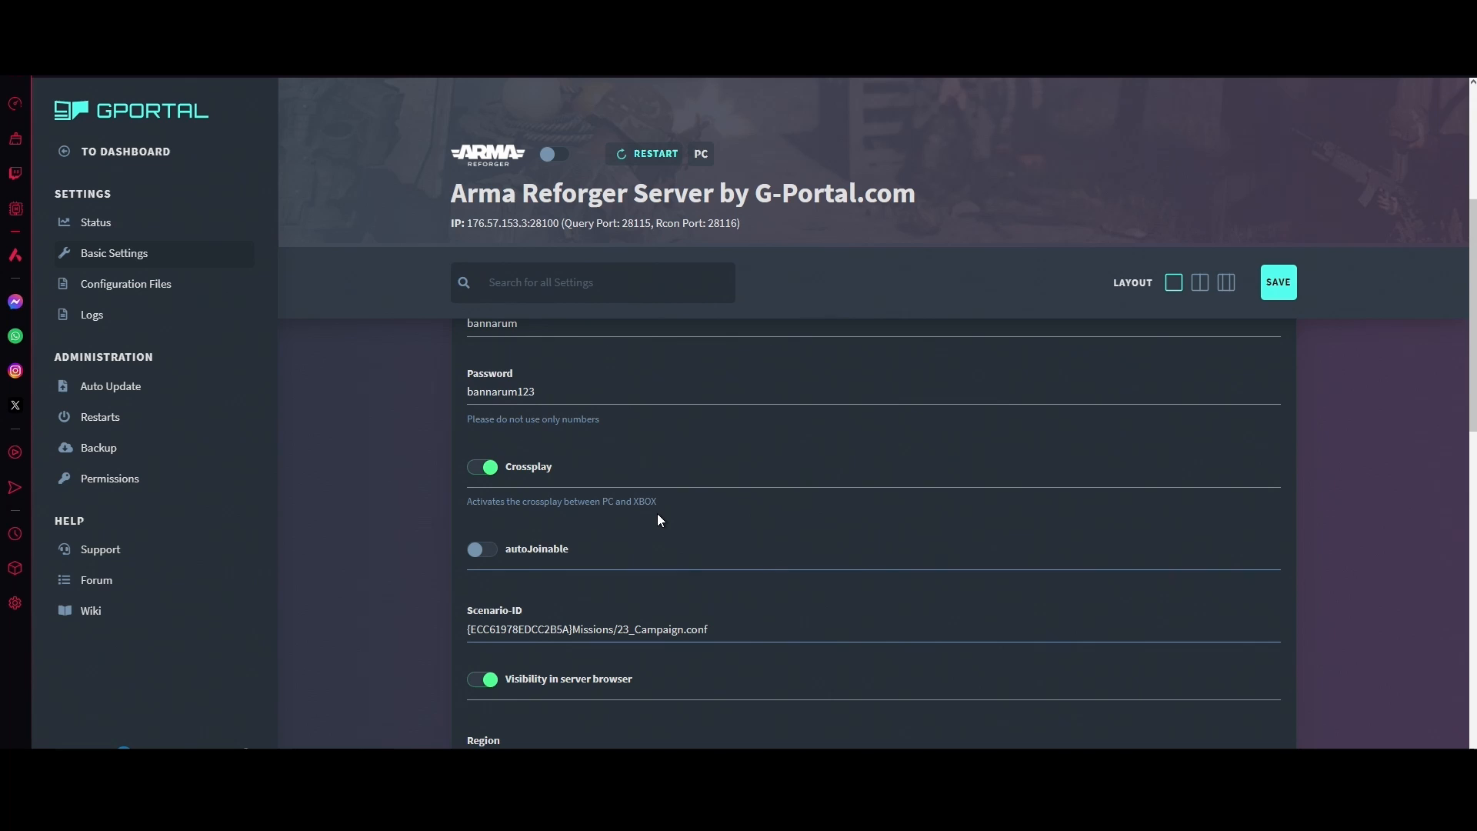
{"action": "mouse_move", "coordinate": [643, 516]}
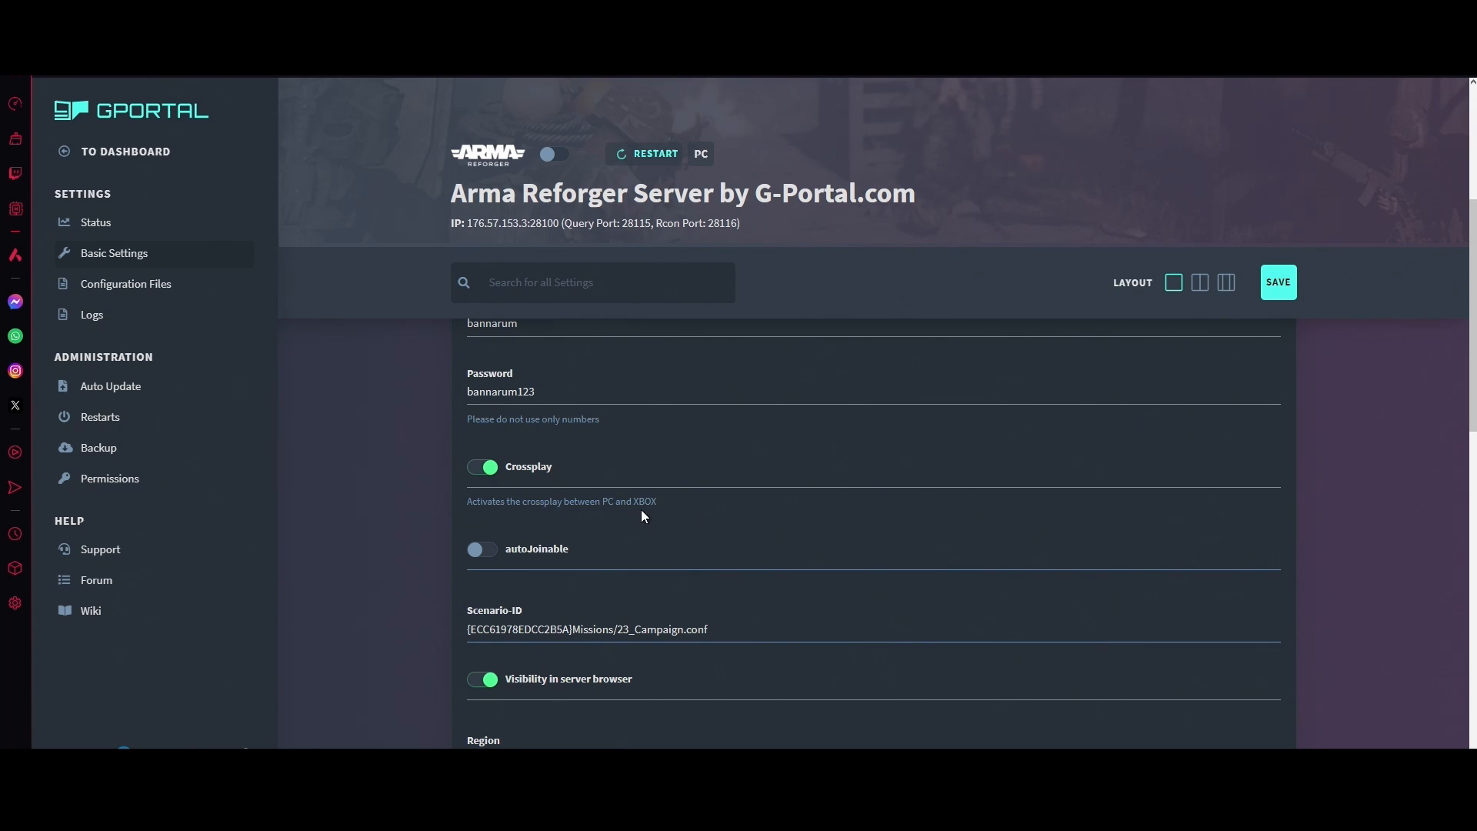
- Change the server region from Germany to England
{"action": "scroll", "scroll_direction": "down", "scroll_amount": 3}
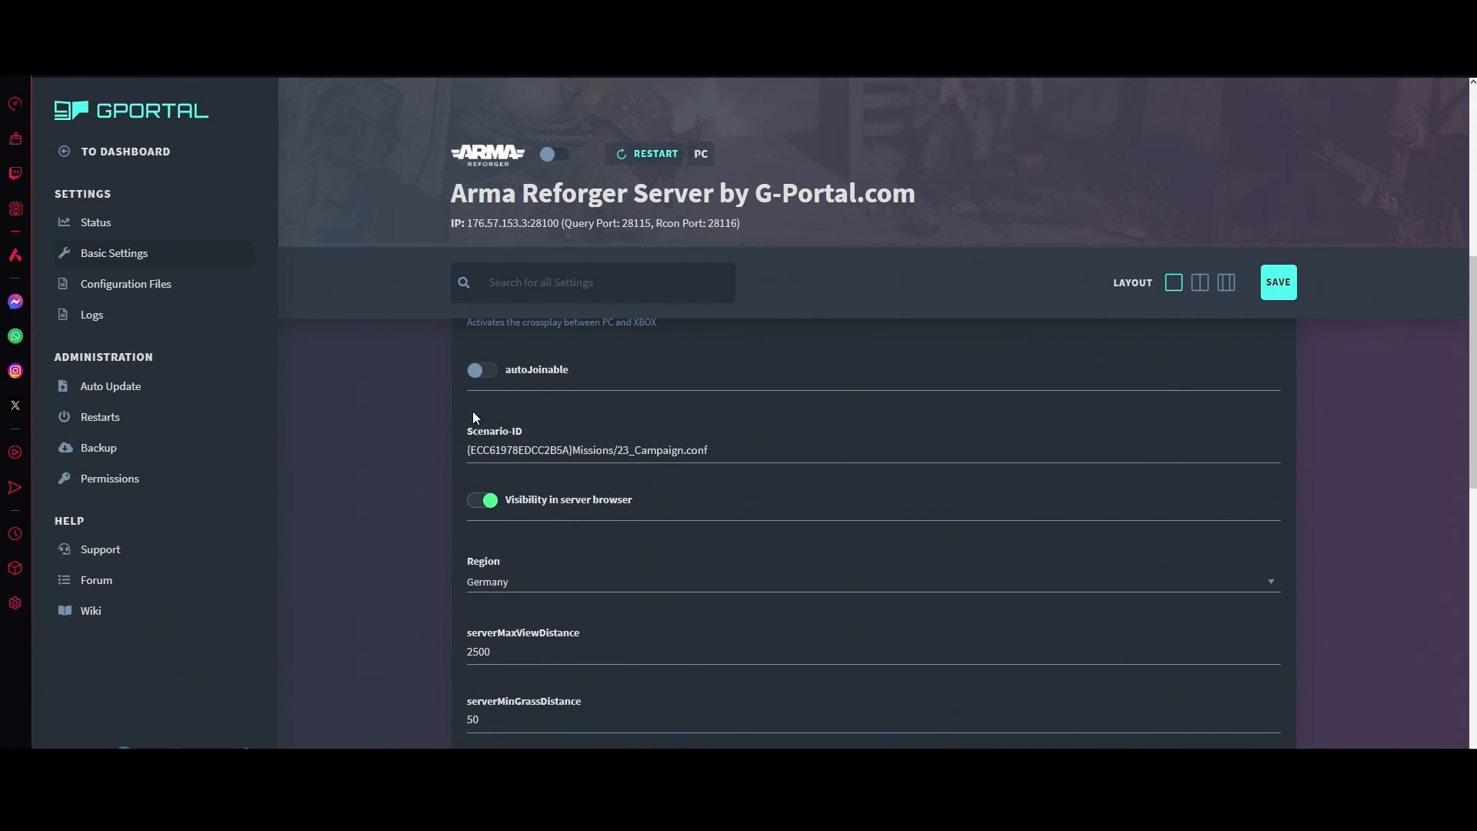
{"action": "left_click", "coordinate": [482, 369]}
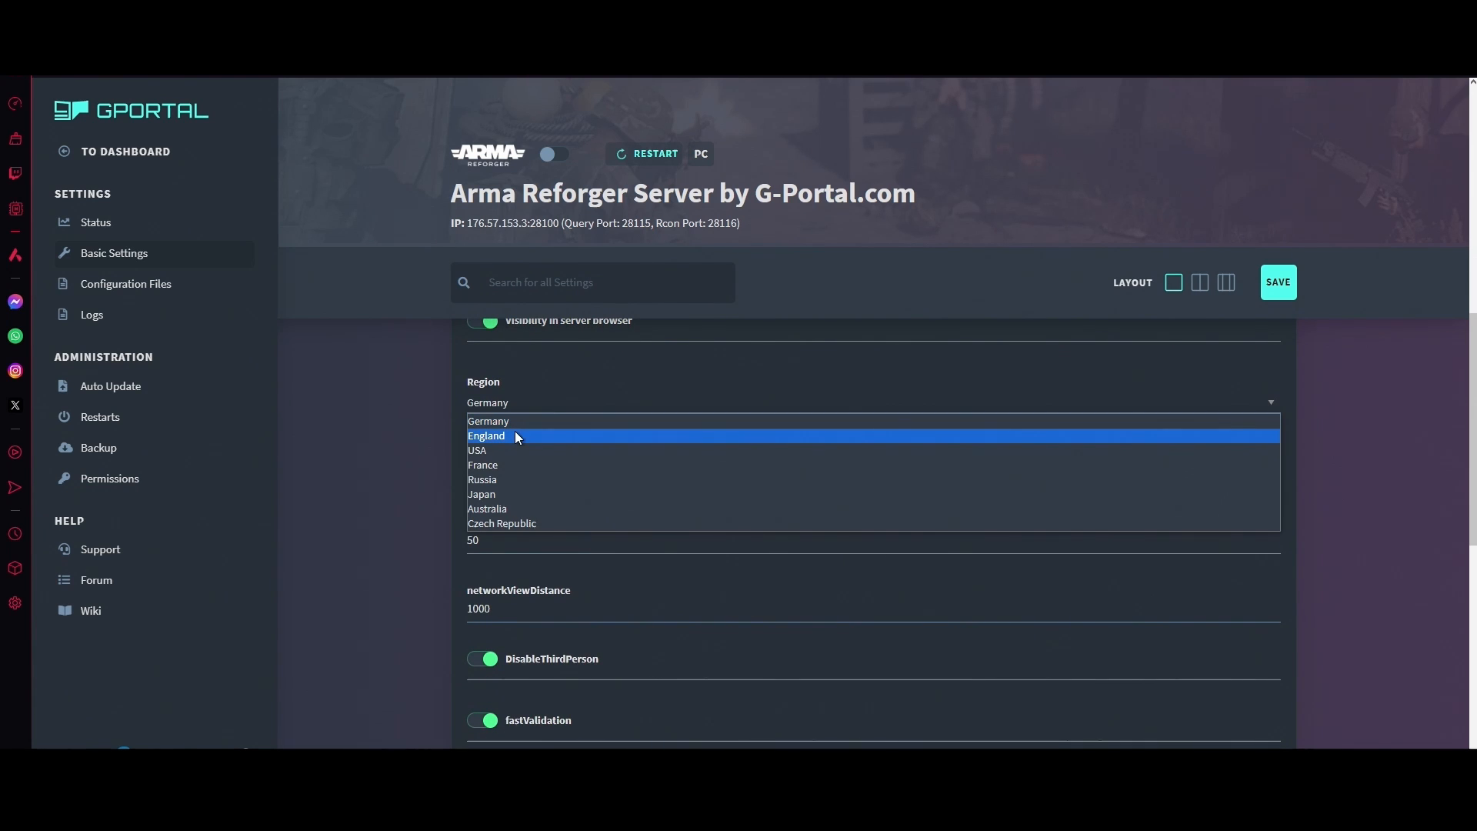
{"action": "left_click", "coordinate": [486, 436]}
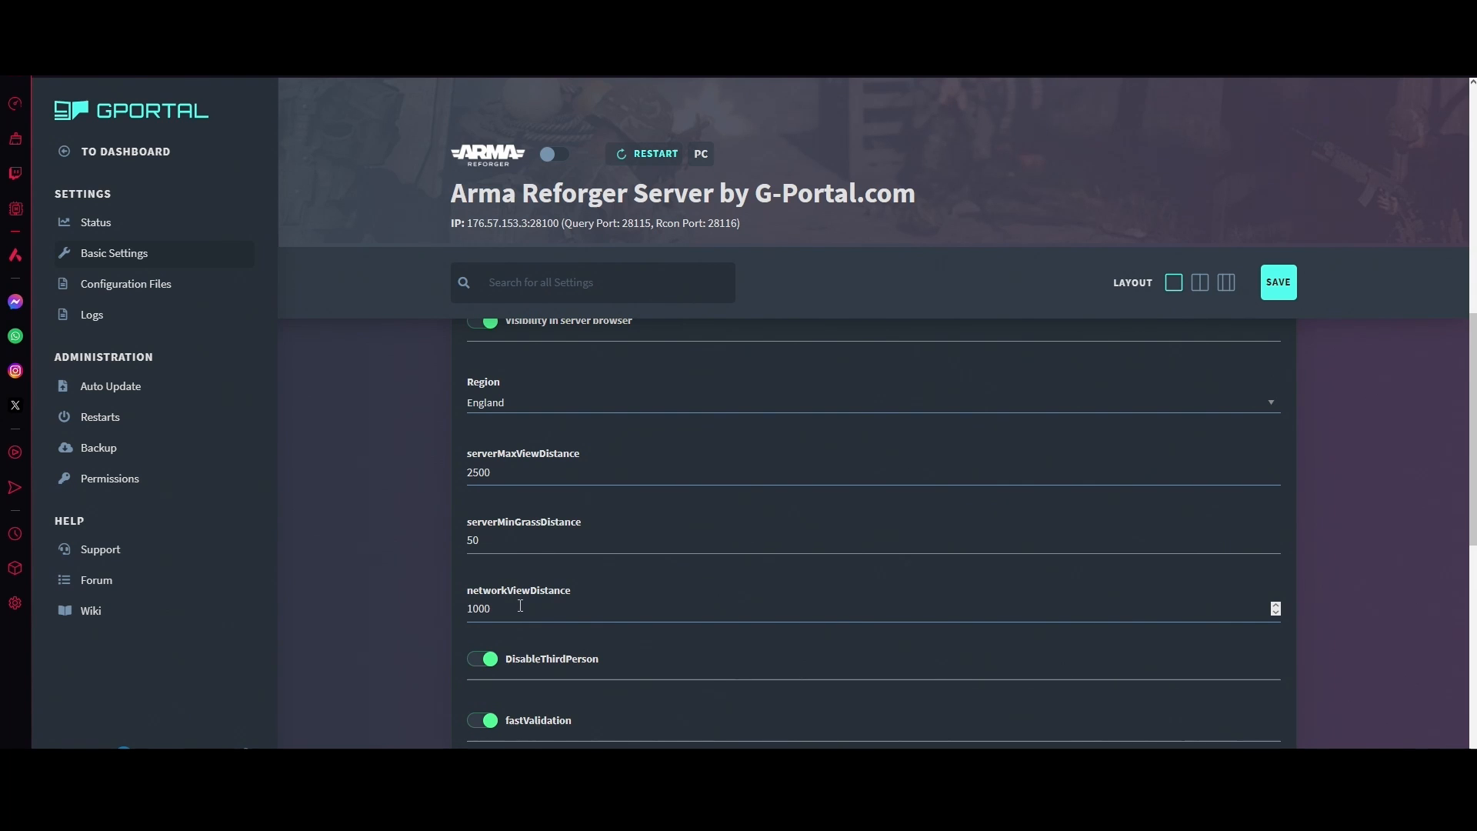
- Keep DisableThirdPerson enabled, review the advanced settings, and save the basic settings
{"action": "scroll", "scroll_direction": "down", "scroll_amount": 3}
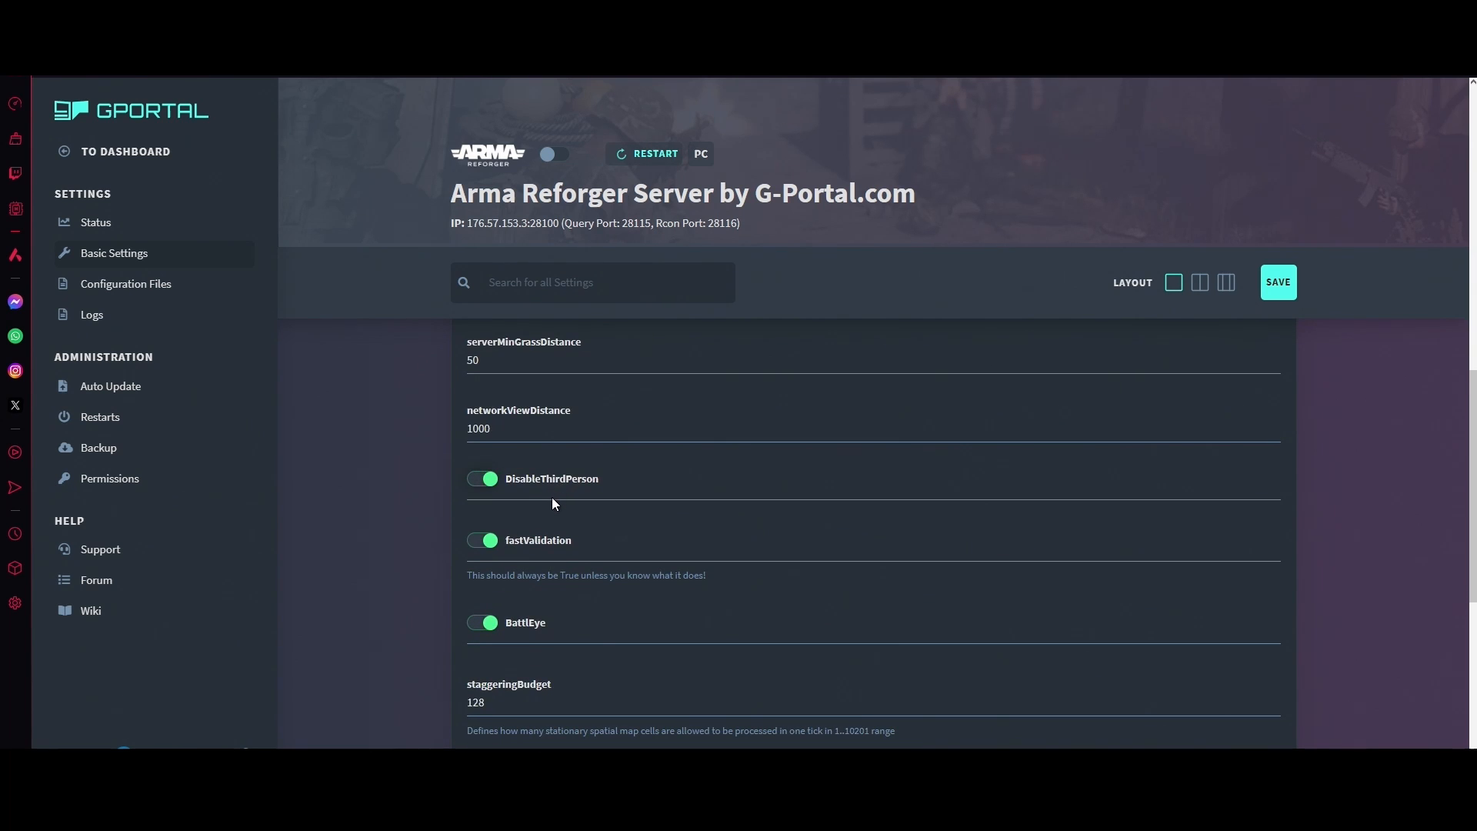
{"action": "mouse_move", "coordinate": [557, 489]}
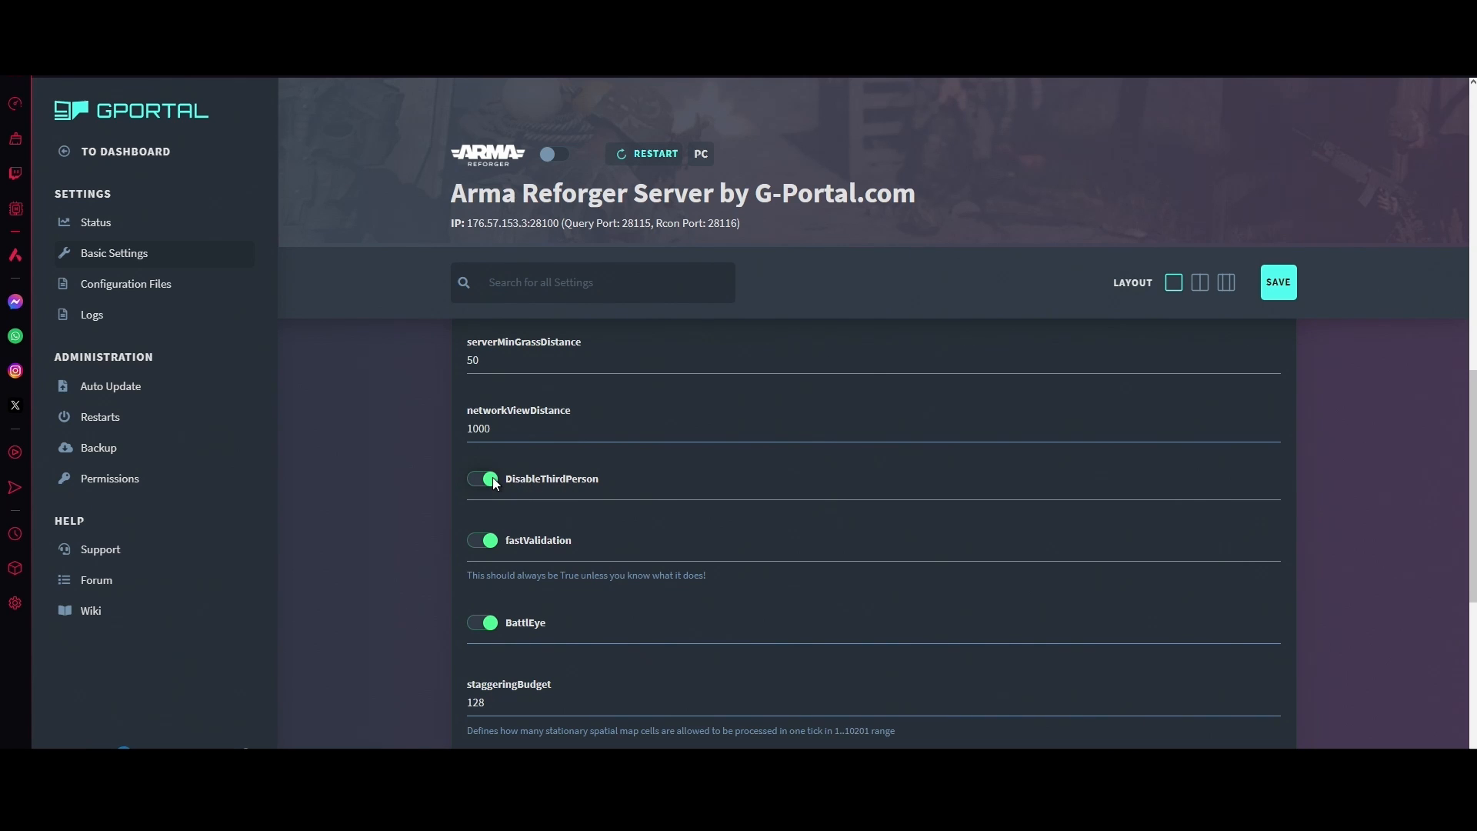
{"action": "left_click", "coordinate": [483, 478]}
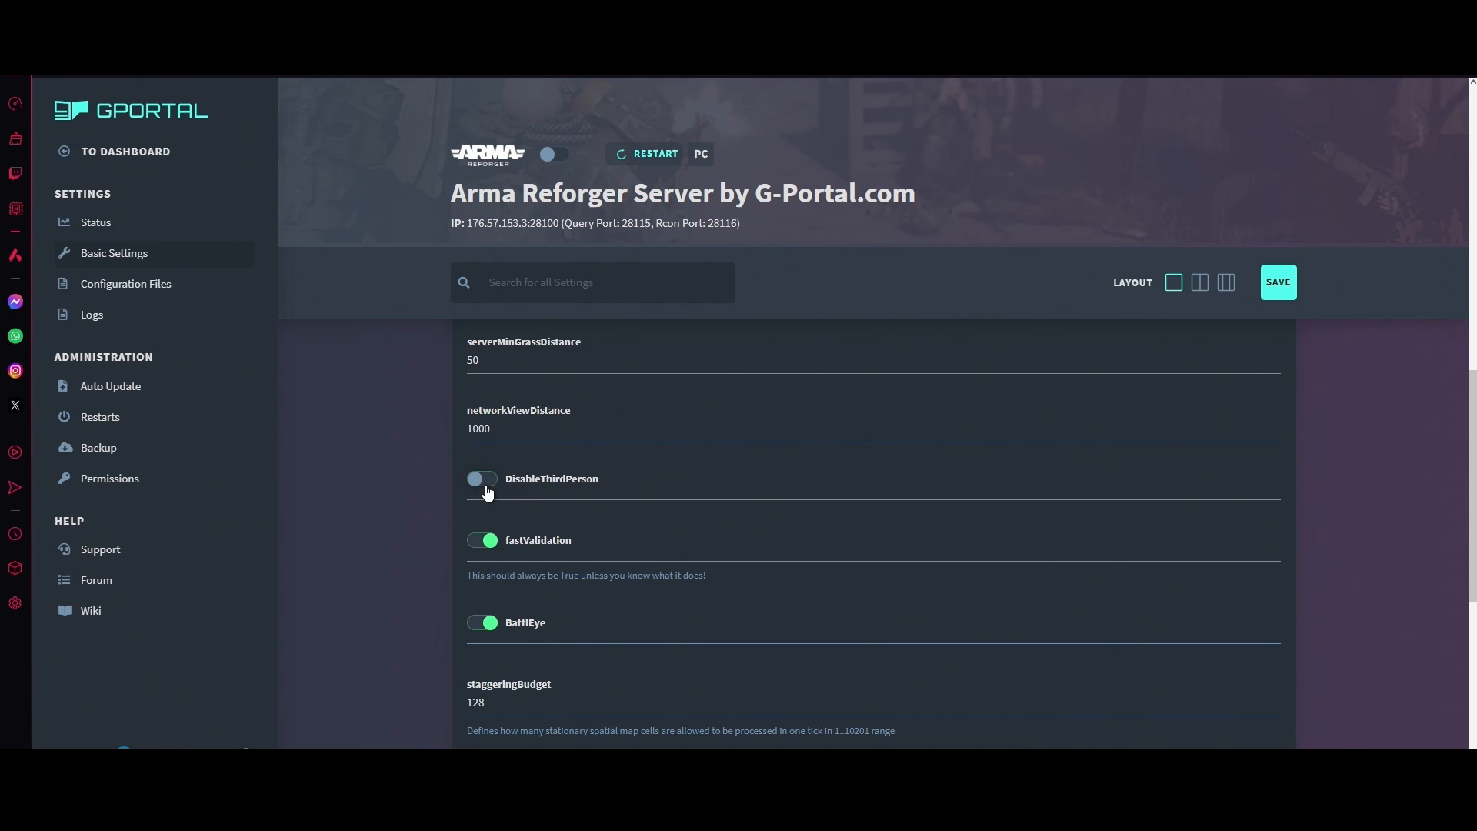
{"action": "mouse_move", "coordinate": [550, 495]}
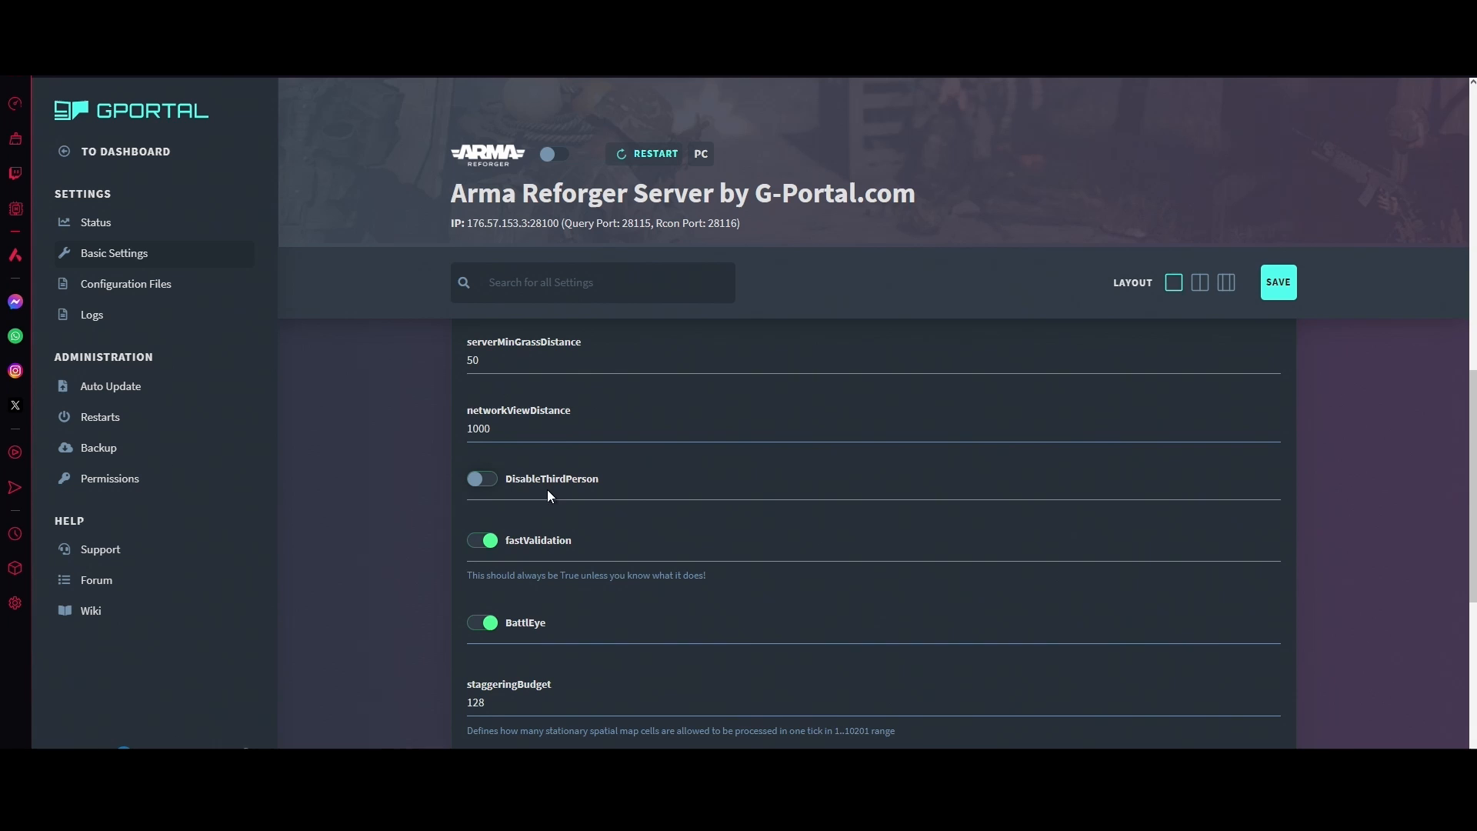
{"action": "scroll", "scroll_direction": "down", "scroll_amount": 3}
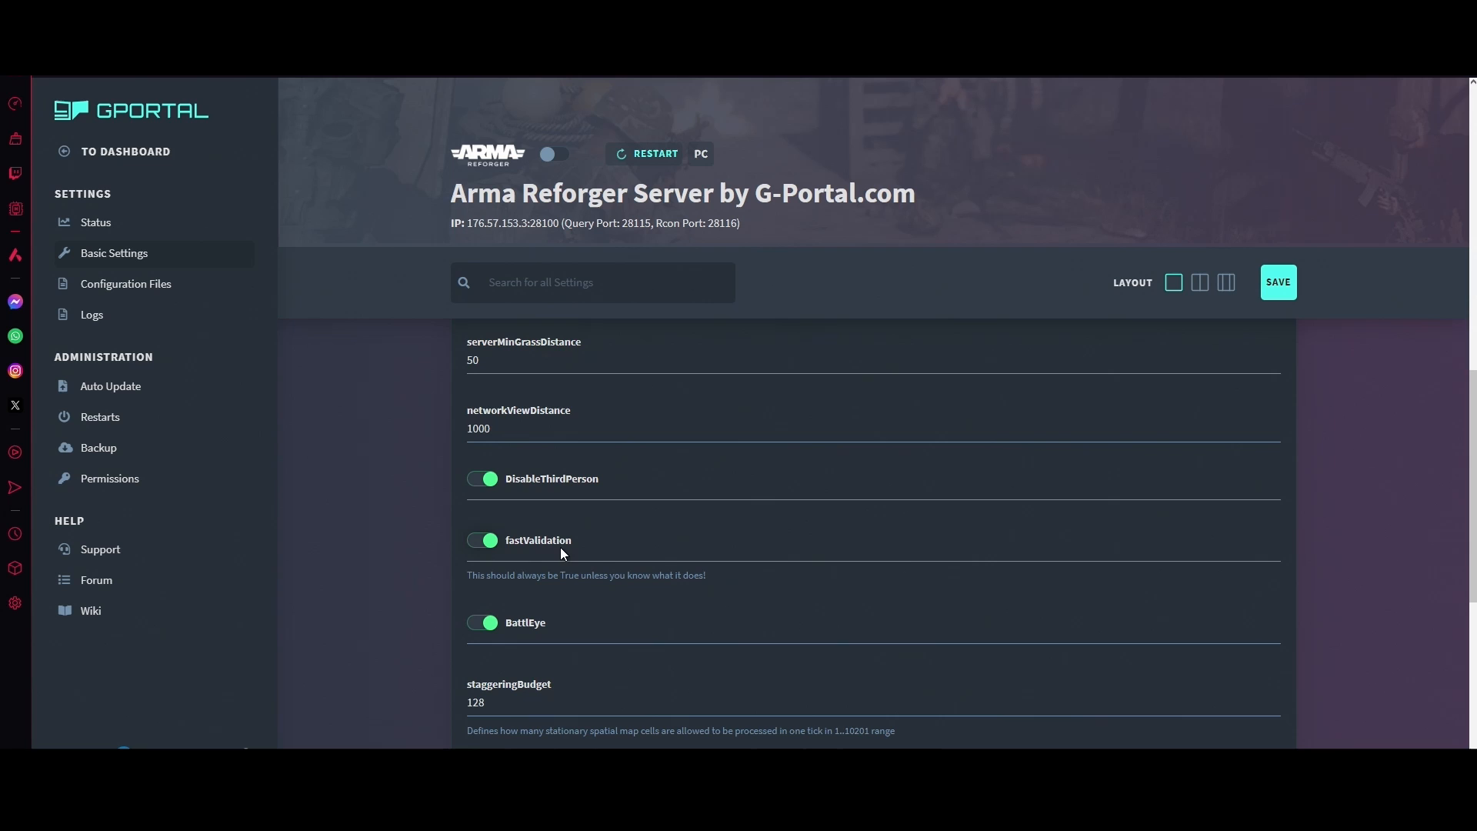
{"action": "mouse_move", "coordinate": [601, 545]}
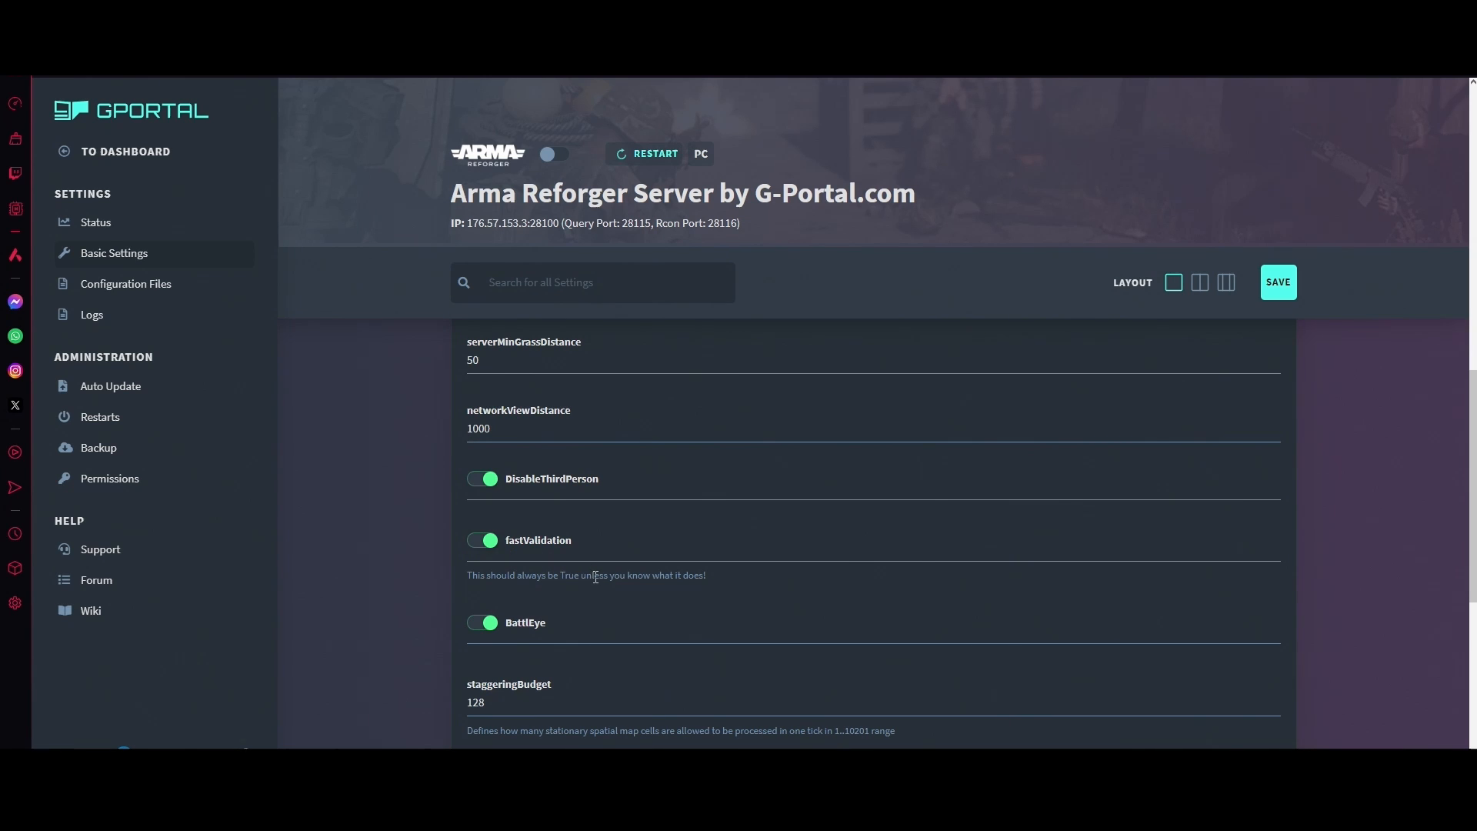
{"action": "scroll", "scroll_direction": "down", "scroll_amount": 3}
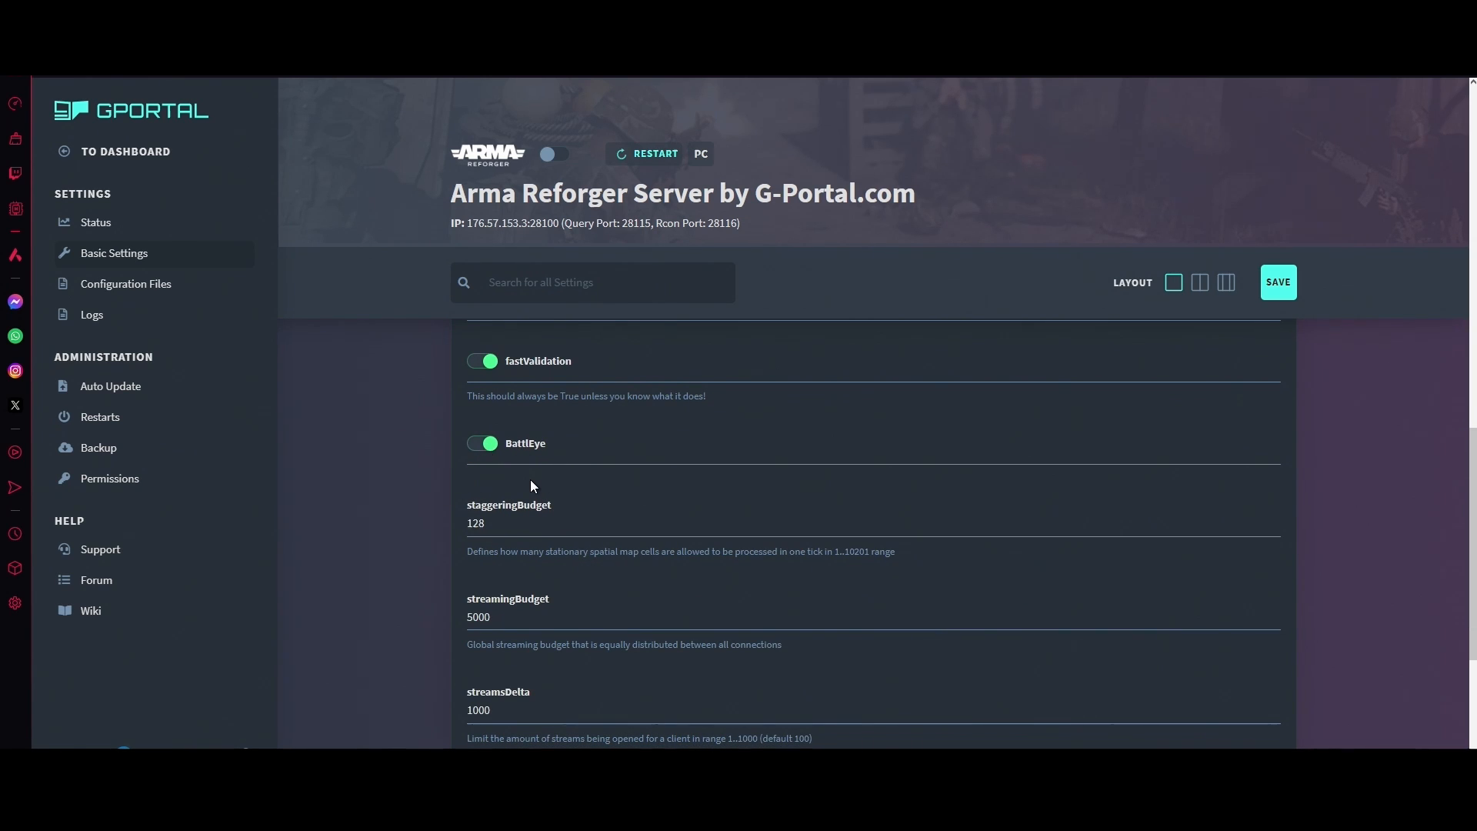
{"action": "mouse_move", "coordinate": [509, 570]}
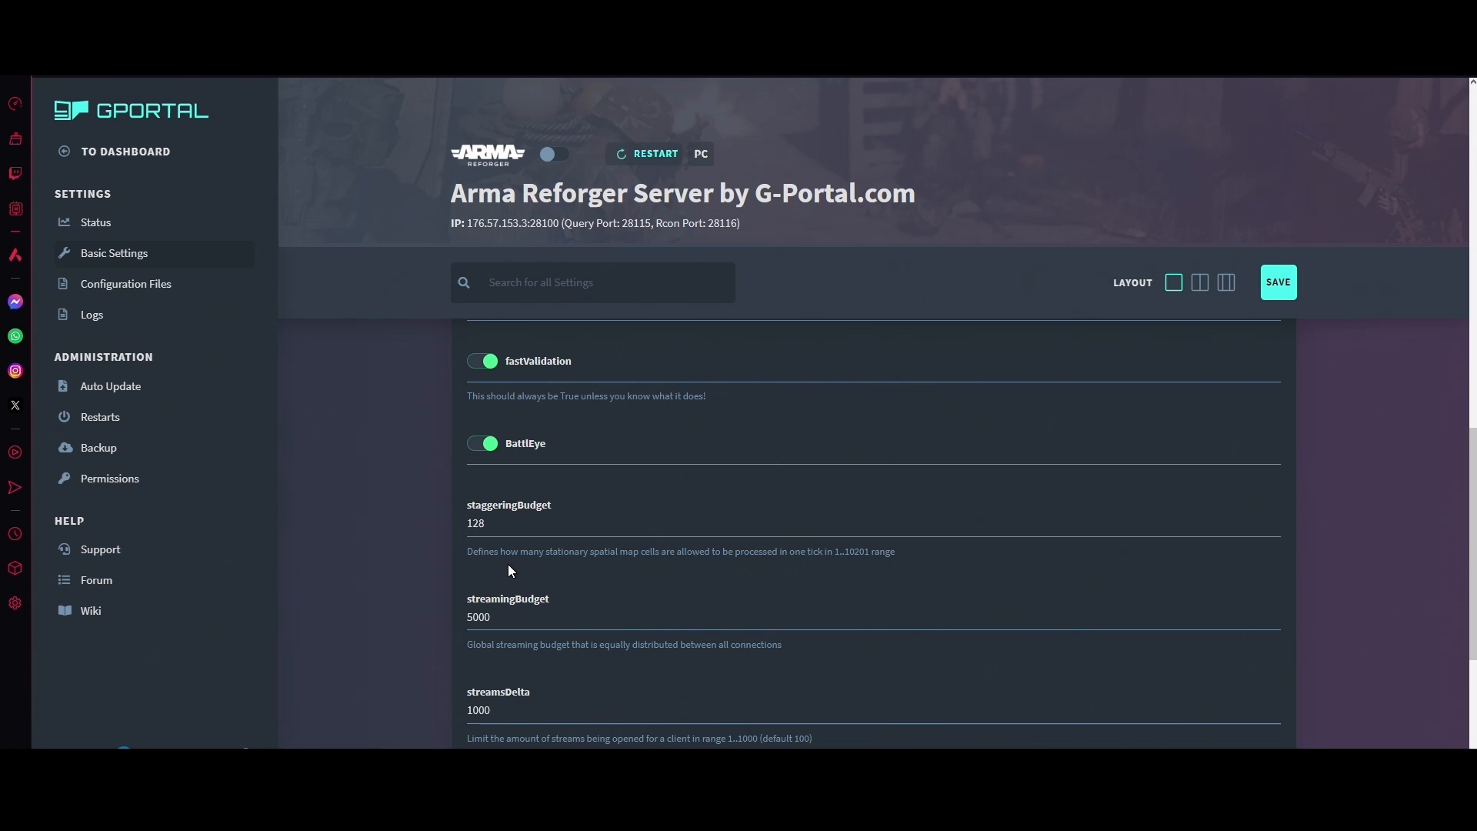
{"action": "mouse_move", "coordinate": [626, 569]}
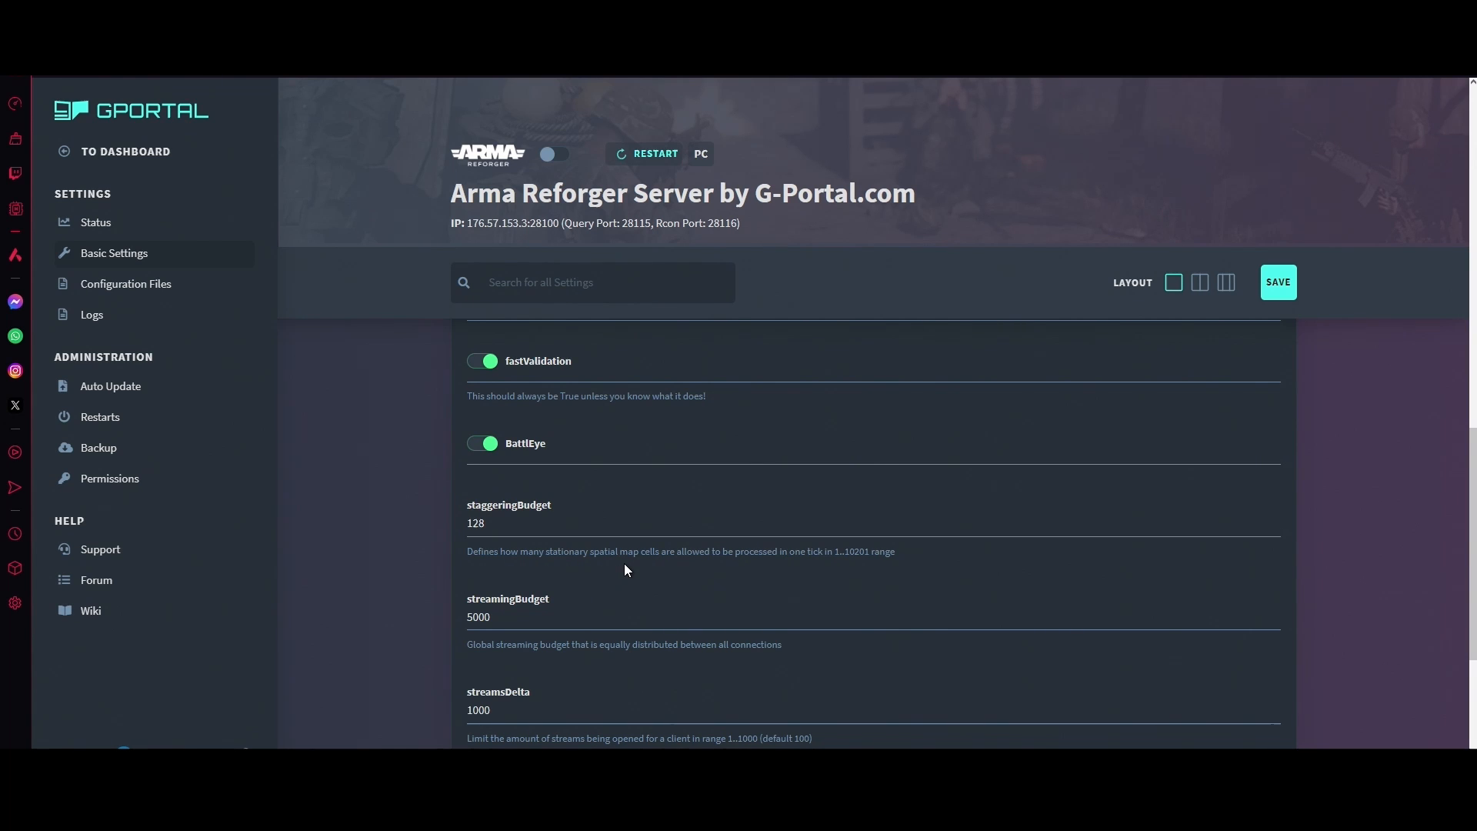
{"action": "mouse_move", "coordinate": [683, 575]}
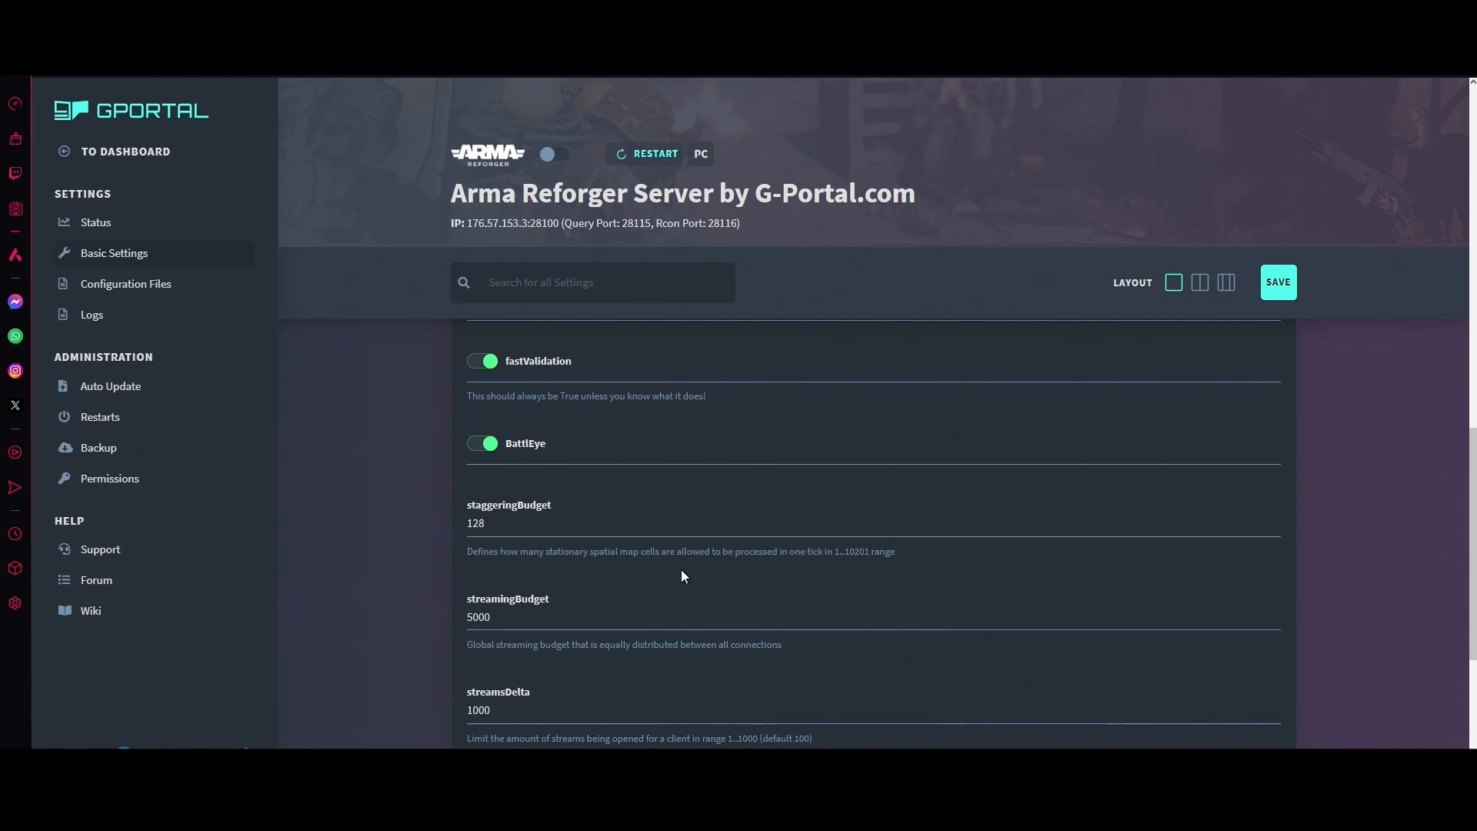
{"action": "mouse_move", "coordinate": [835, 570]}
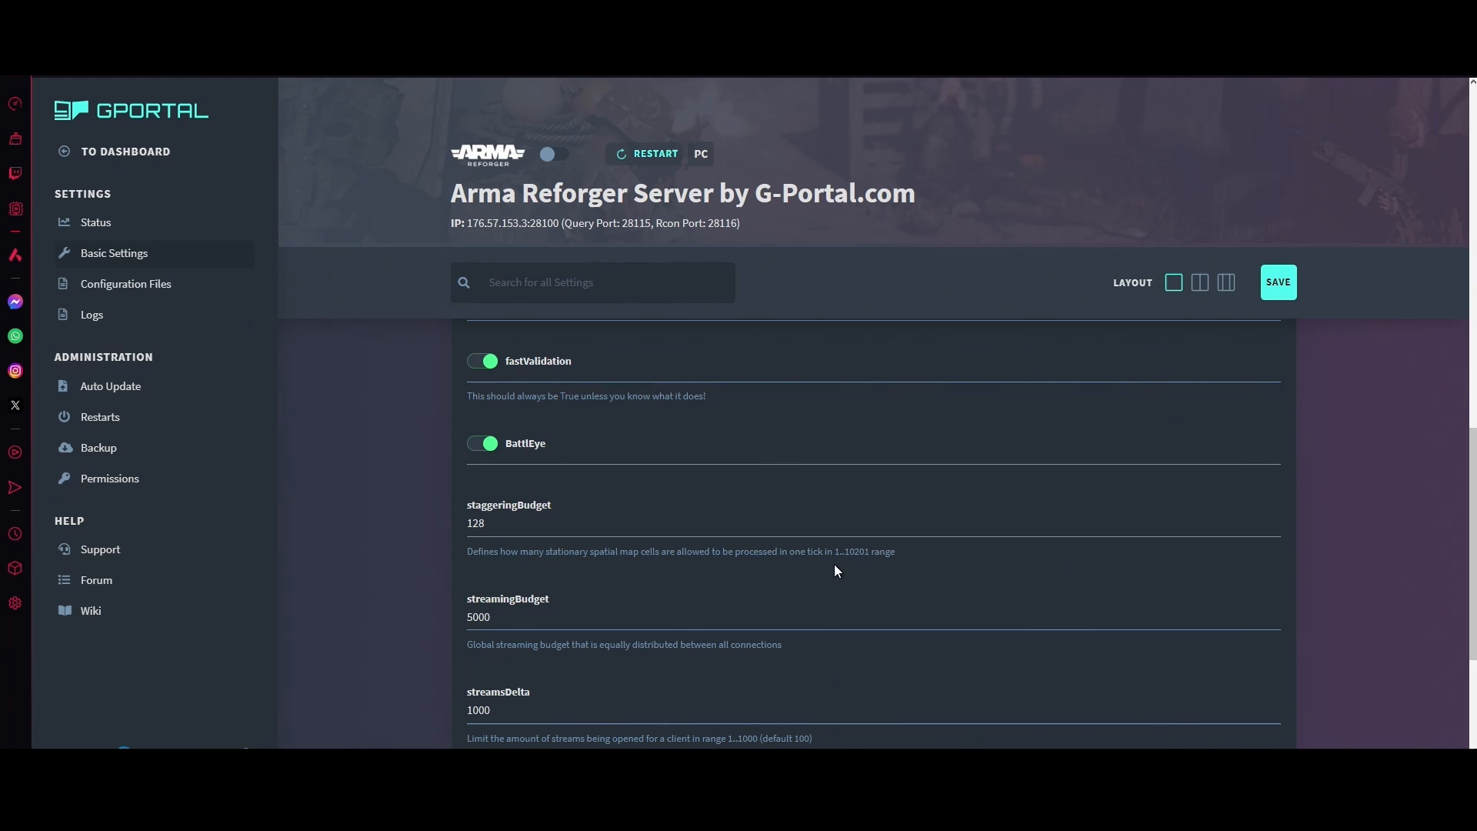
{"action": "mouse_move", "coordinate": [895, 565]}
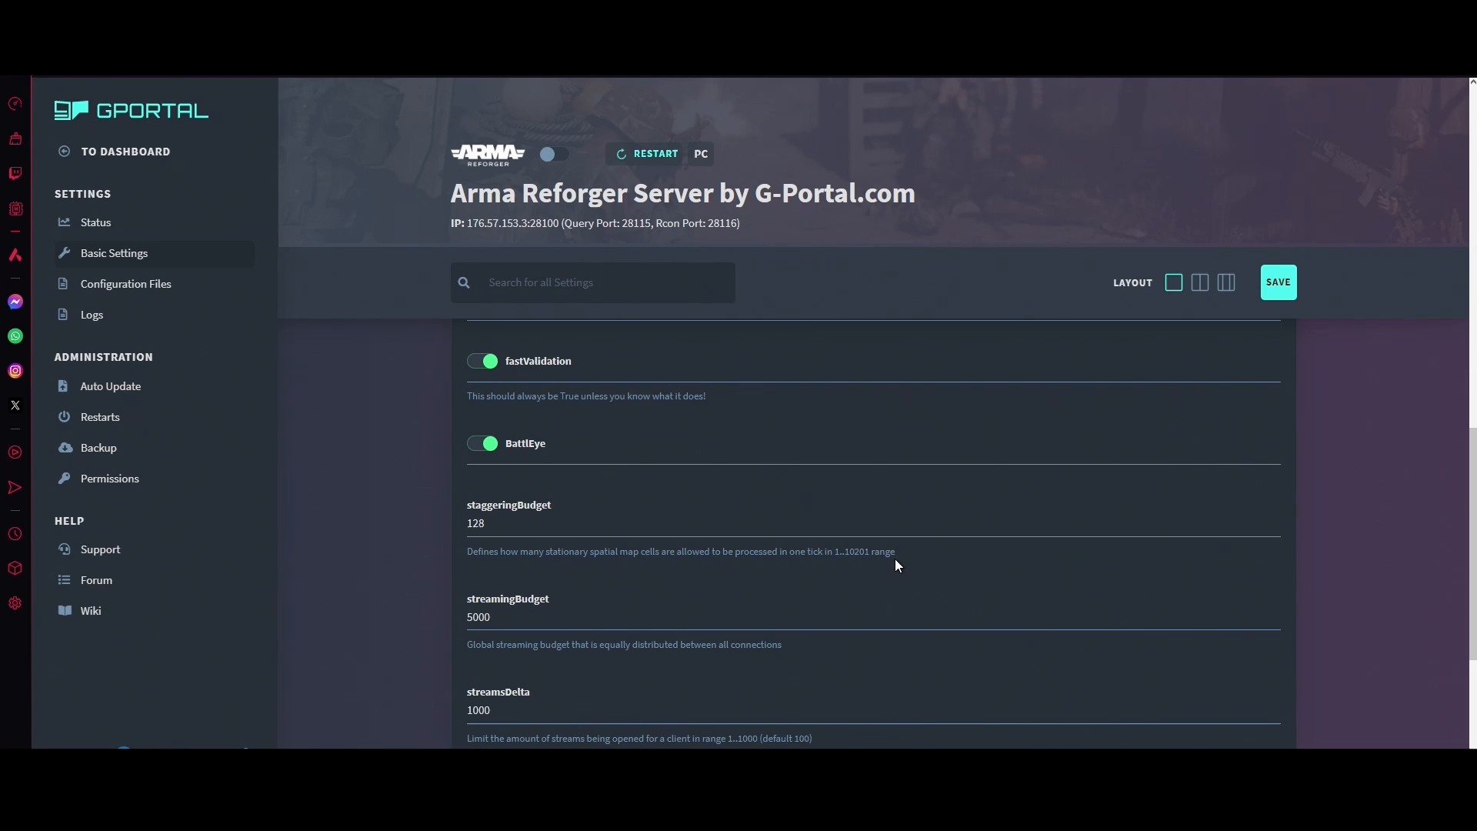
{"action": "left_click", "coordinate": [517, 524]}
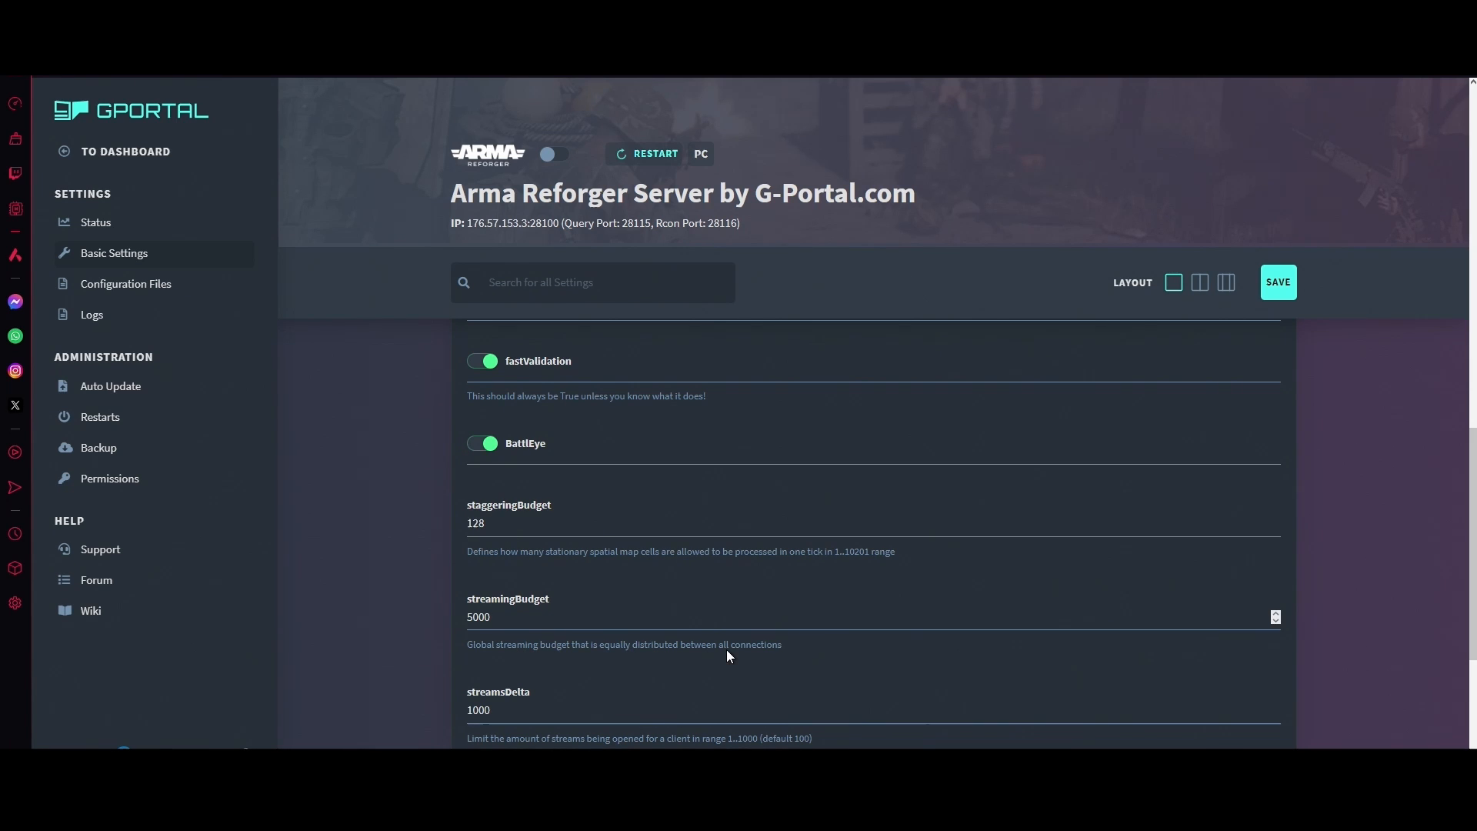
{"action": "scroll", "scroll_direction": "down", "scroll_amount": 3}
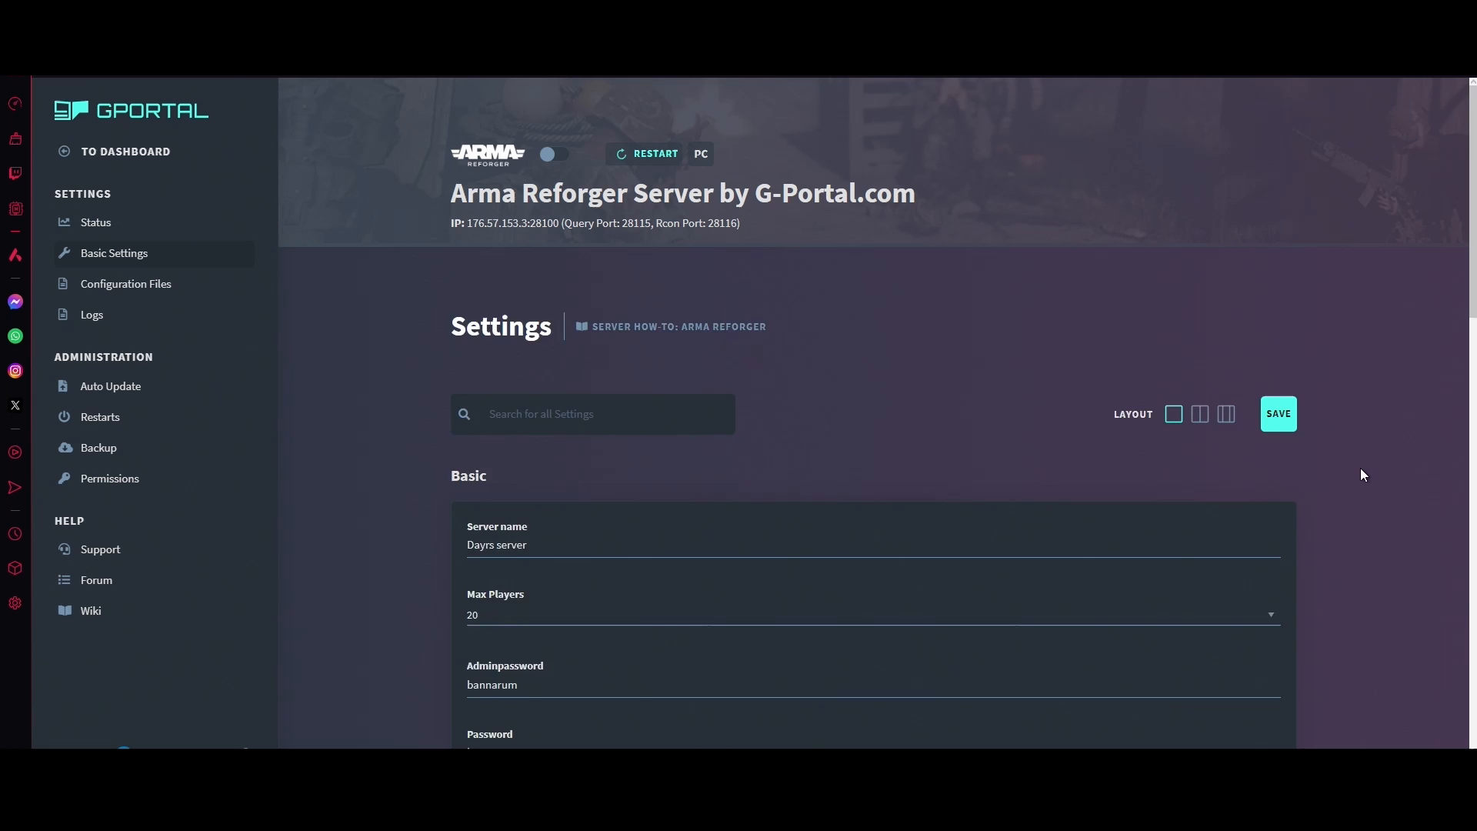
{"action": "scroll", "scroll_direction": "down", "scroll_amount": 3}
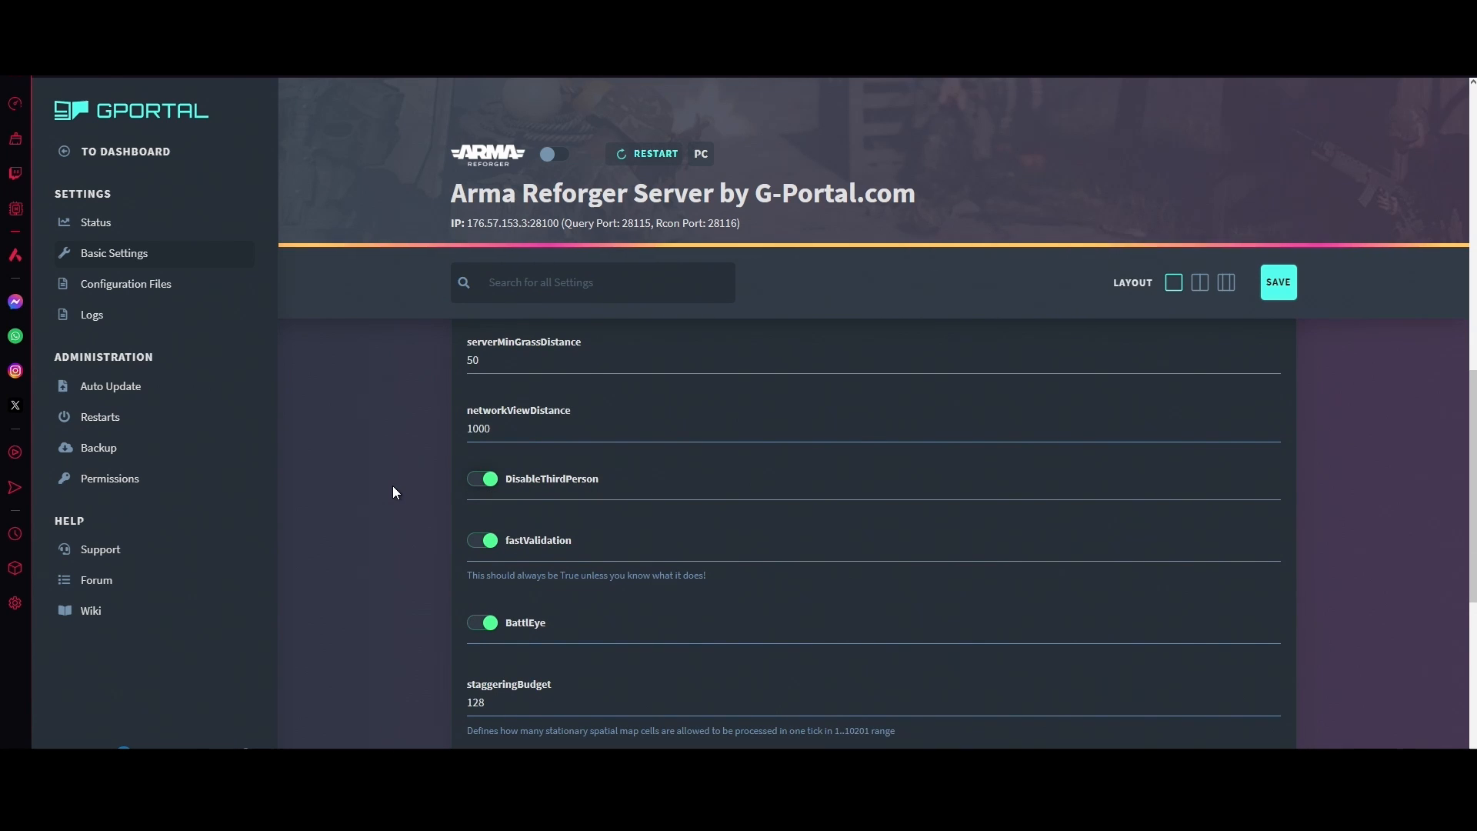
{"action": "left_click", "coordinate": [1277, 281]}
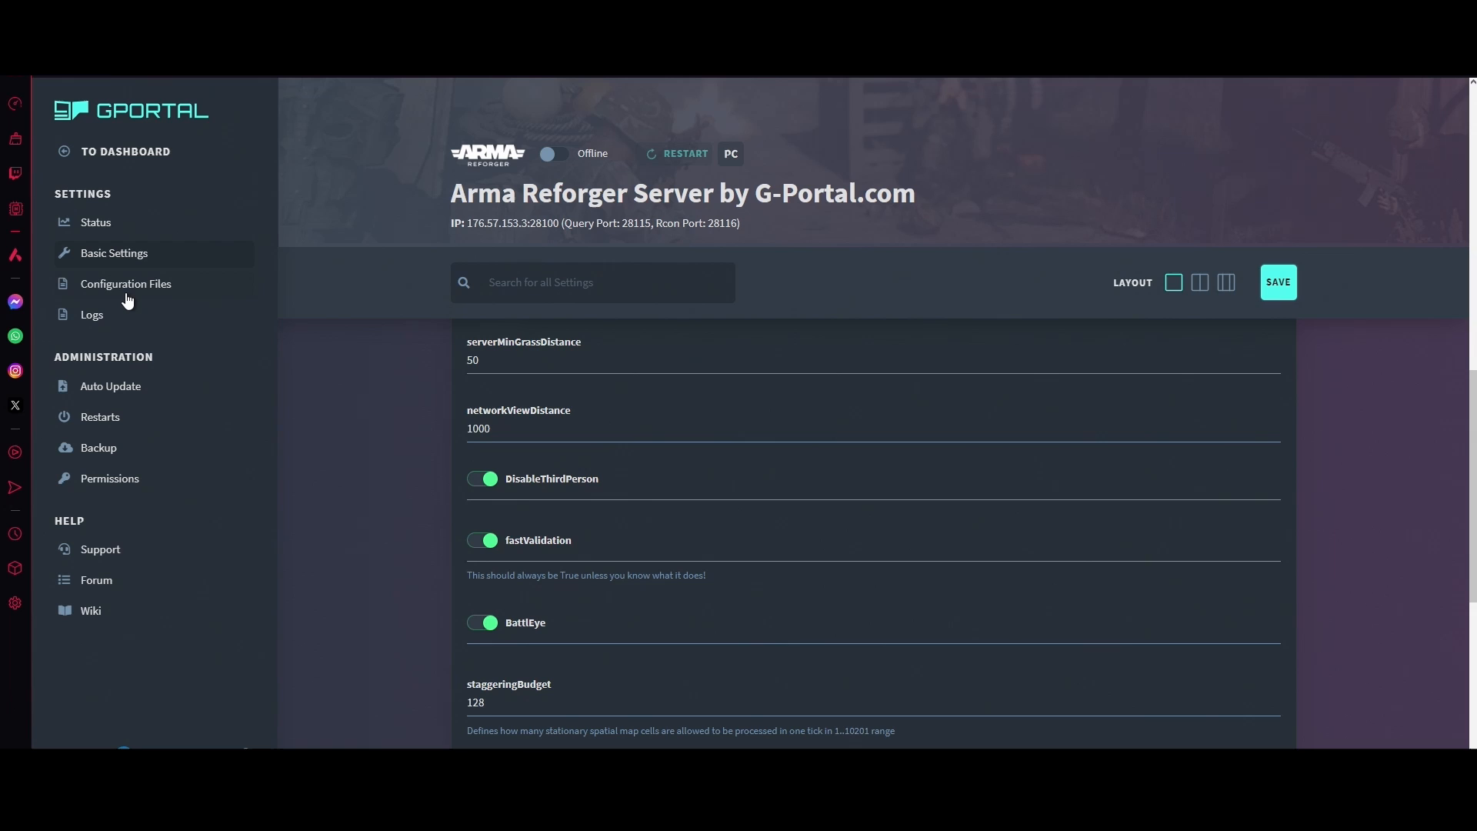
- View configs\config.json under Configuration Files, then move on to the server logs
{"action": "left_click", "coordinate": [125, 284]}
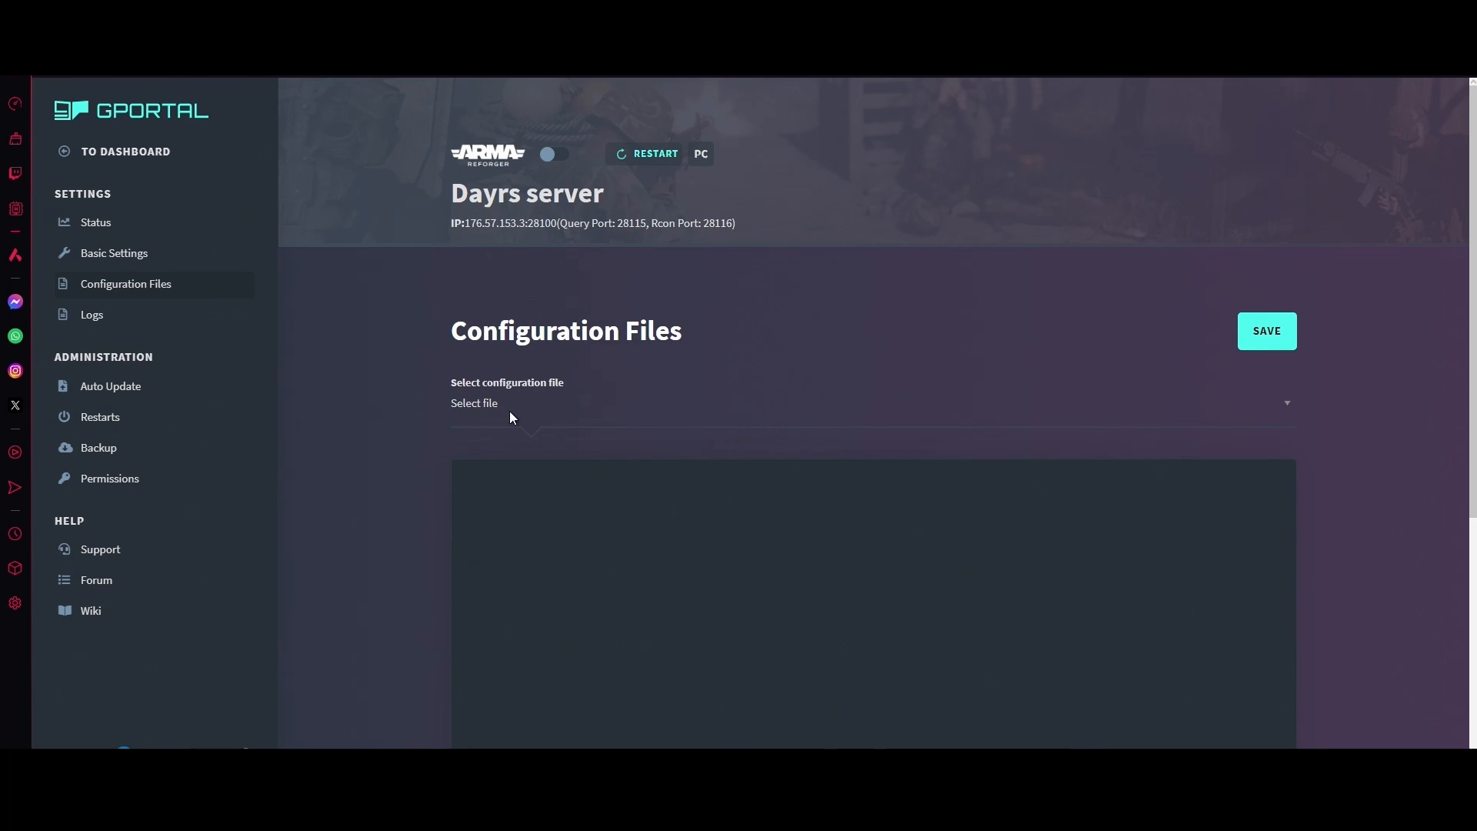
{"action": "mouse_move", "coordinate": [526, 438]}
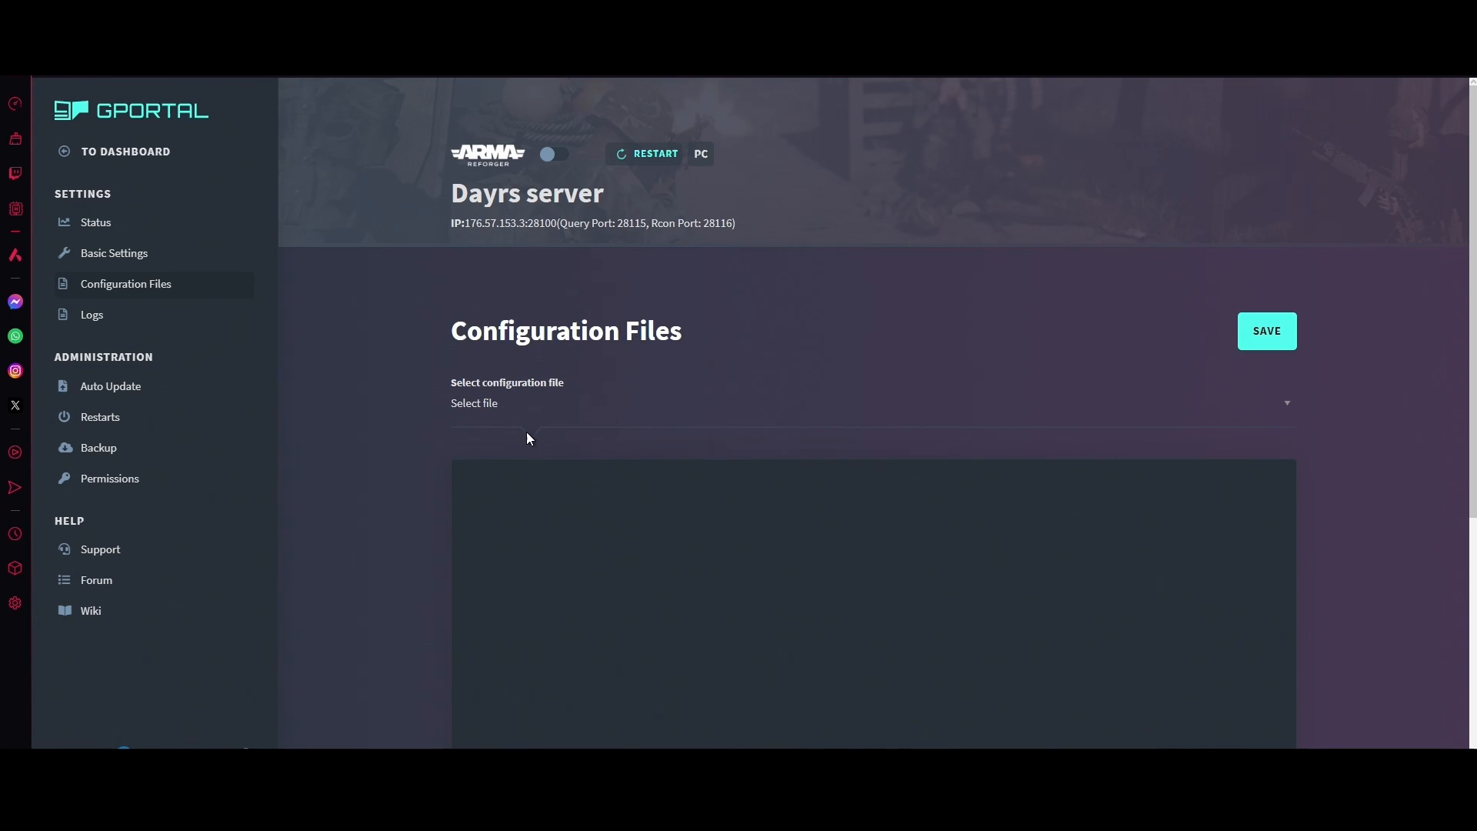
{"action": "mouse_move", "coordinate": [413, 457]}
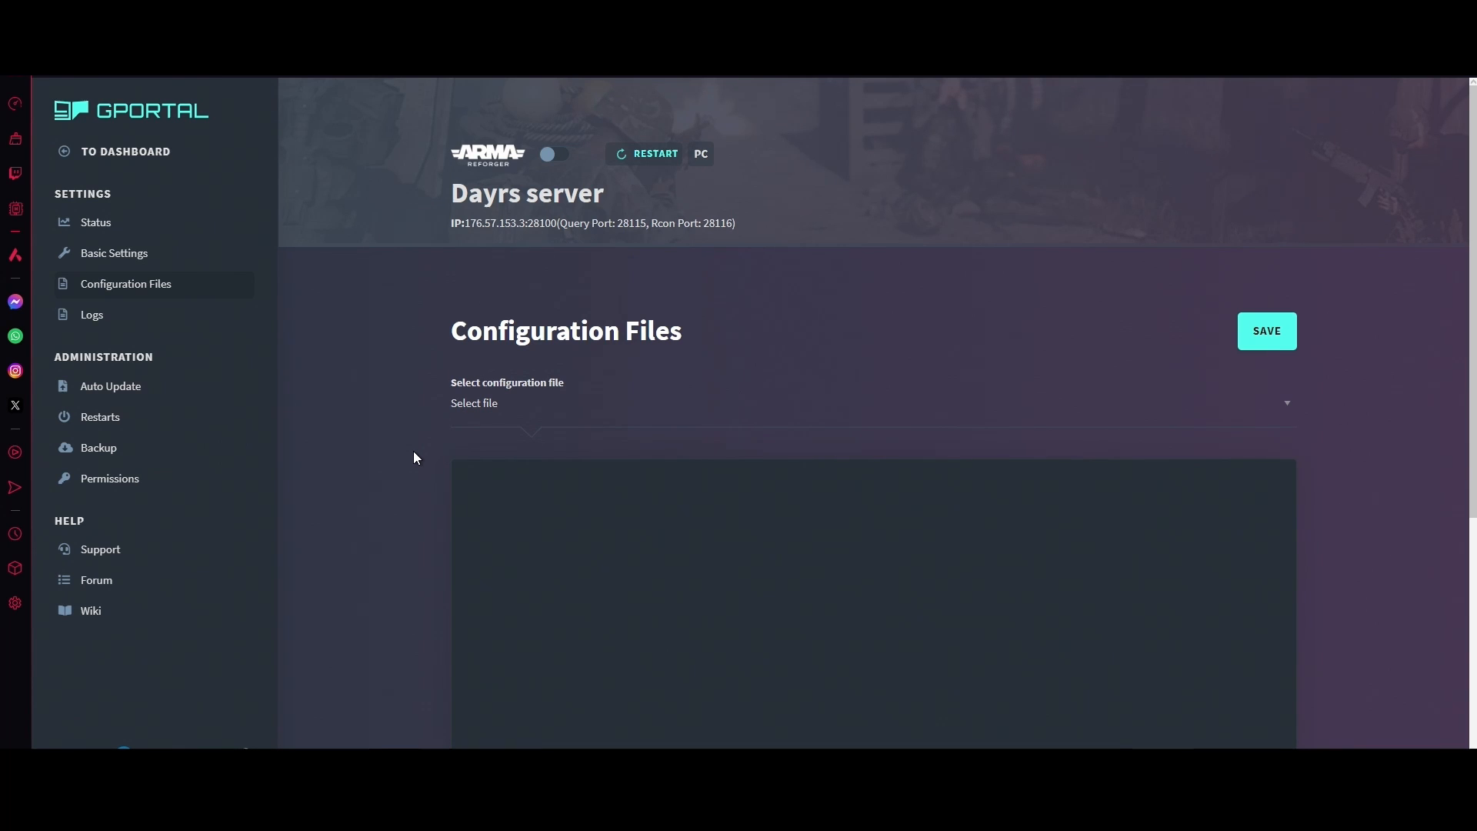
{"action": "left_click", "coordinate": [867, 404]}
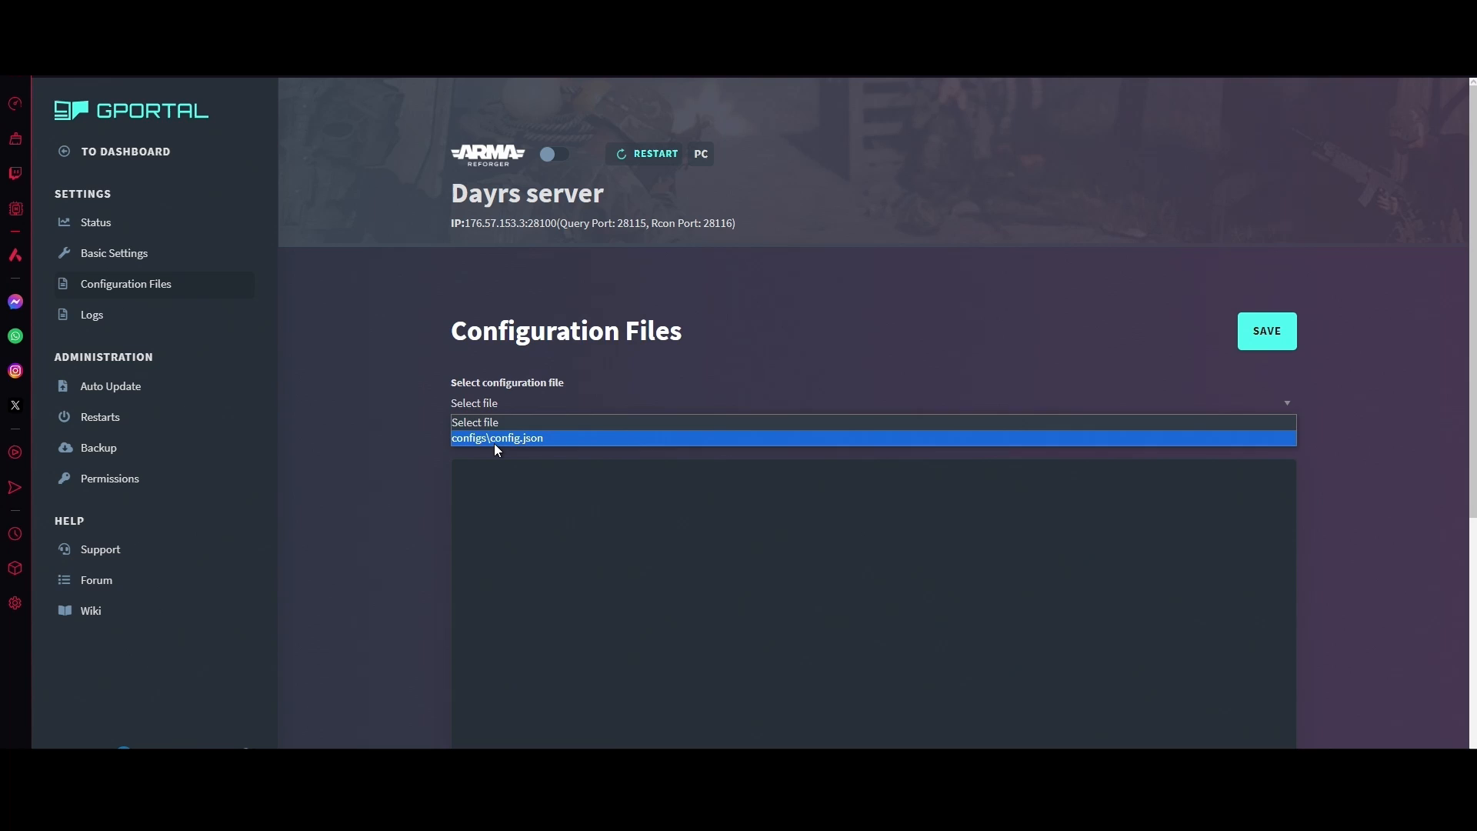
{"action": "left_click", "coordinate": [497, 437]}
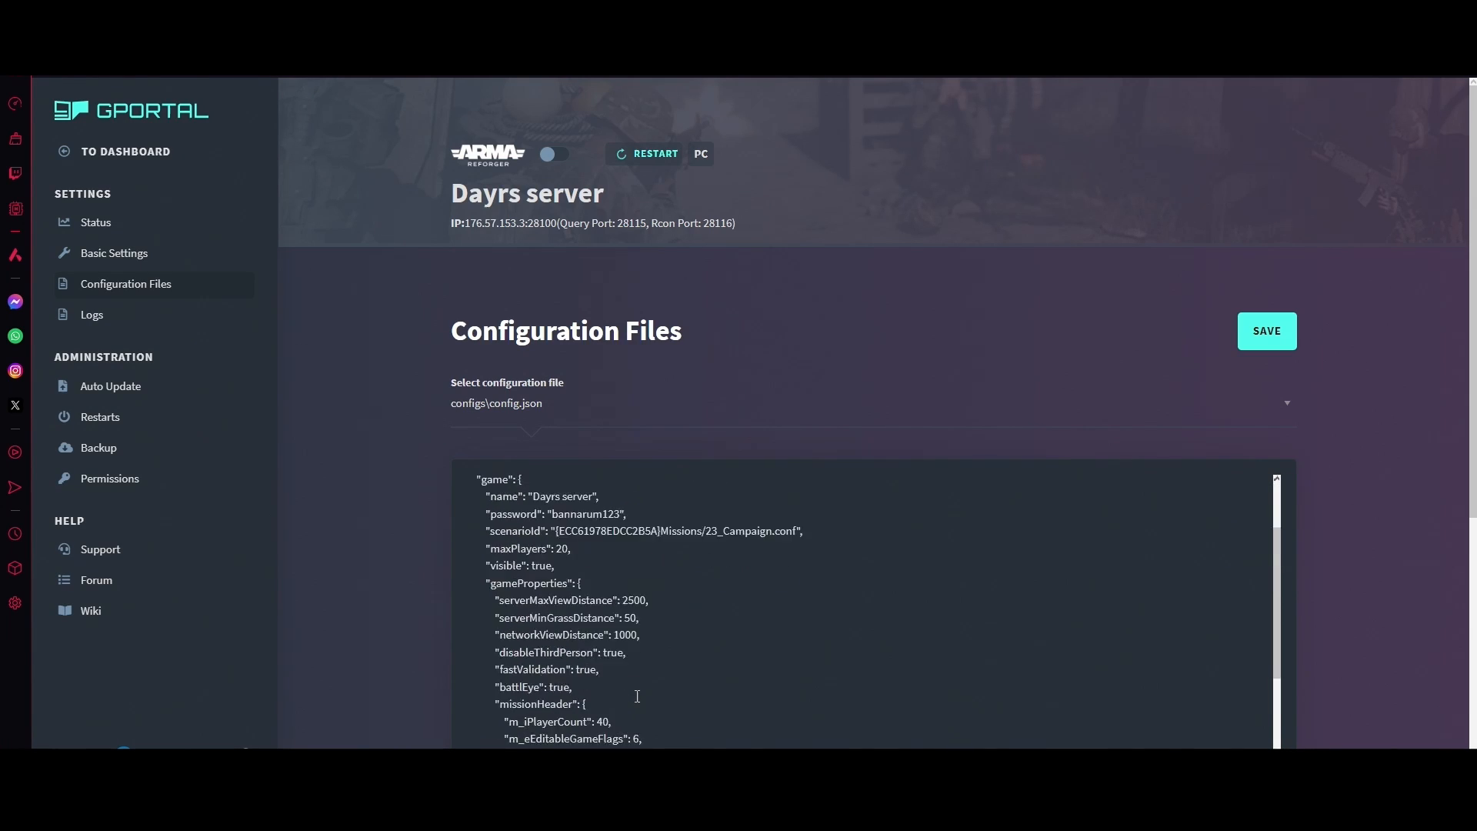
{"action": "scroll", "scroll_direction": "down", "scroll_amount": 3}
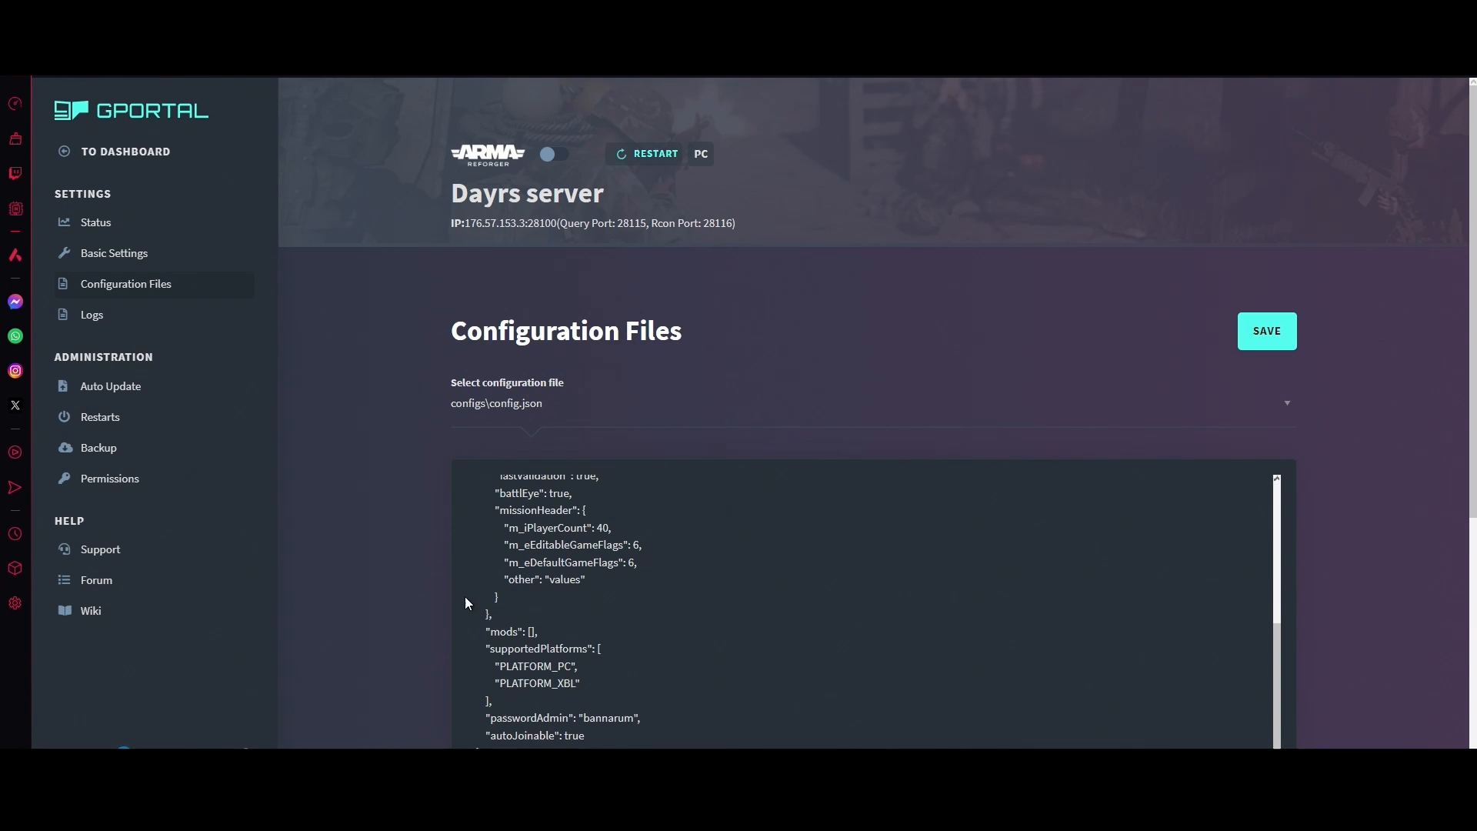
{"action": "scroll", "scroll_direction": "down", "scroll_amount": 3}
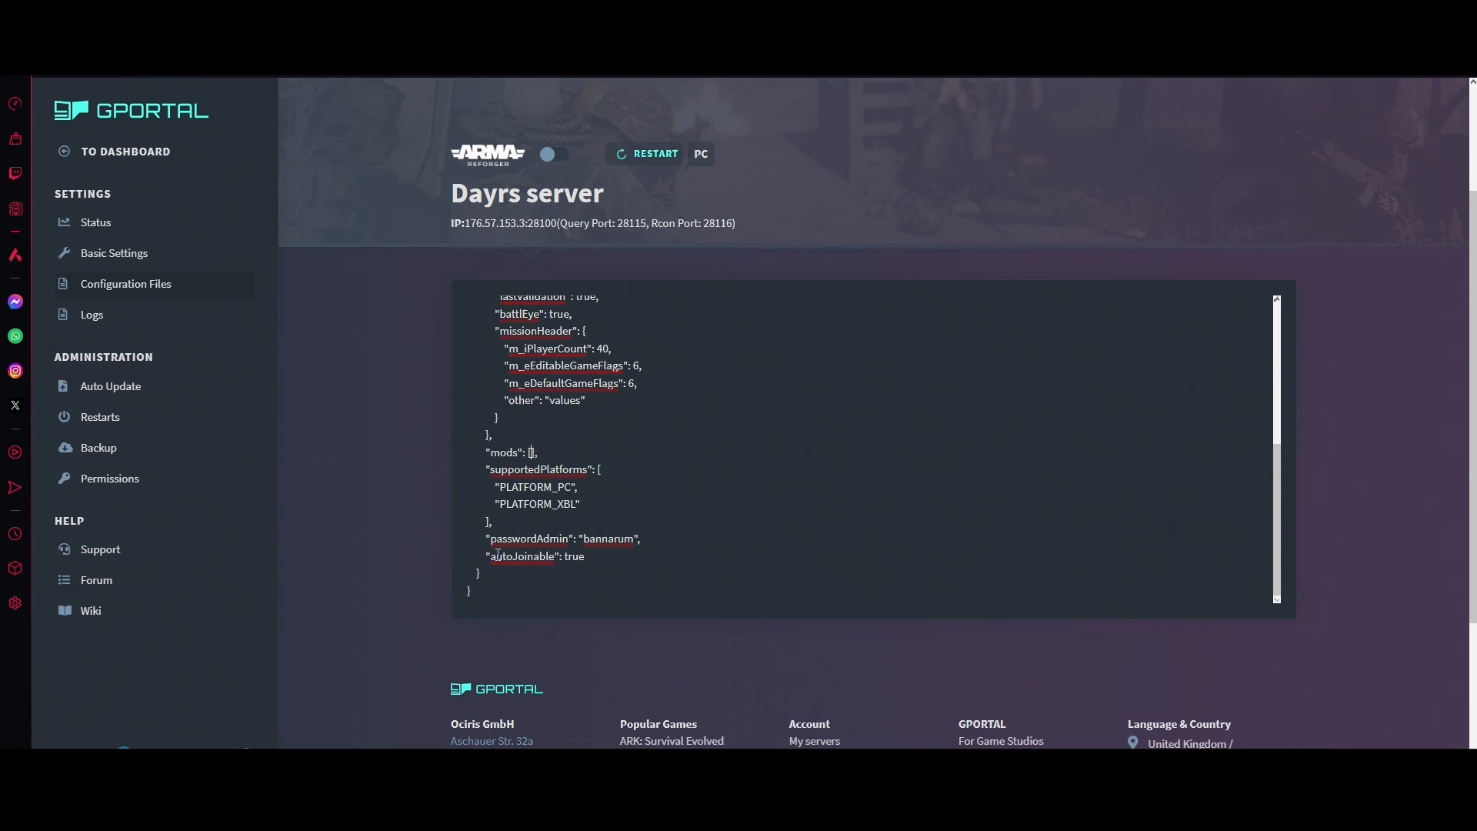
{"action": "mouse_move", "coordinate": [462, 469]}
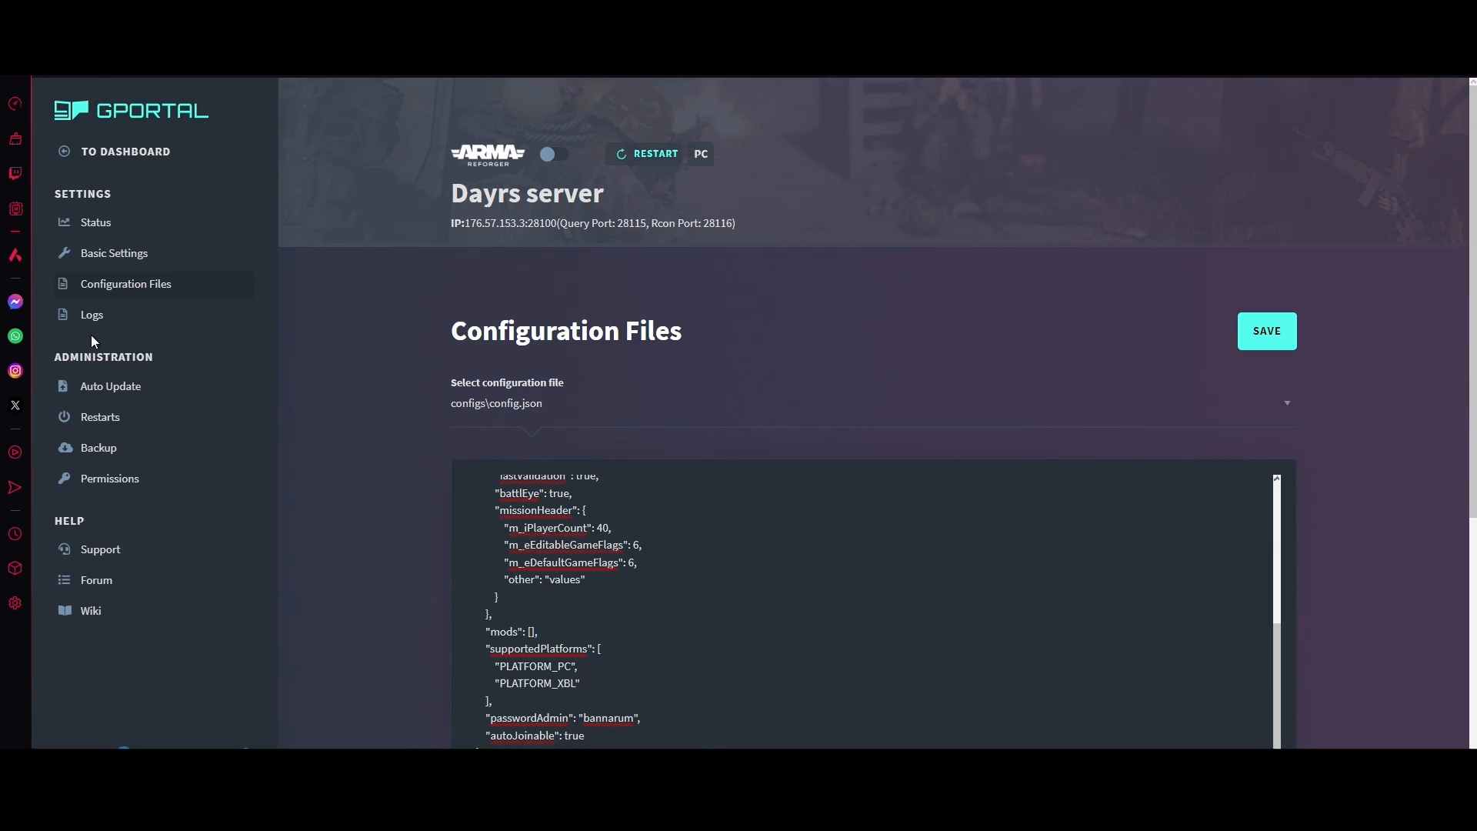
{"action": "mouse_move", "coordinate": [364, 454]}
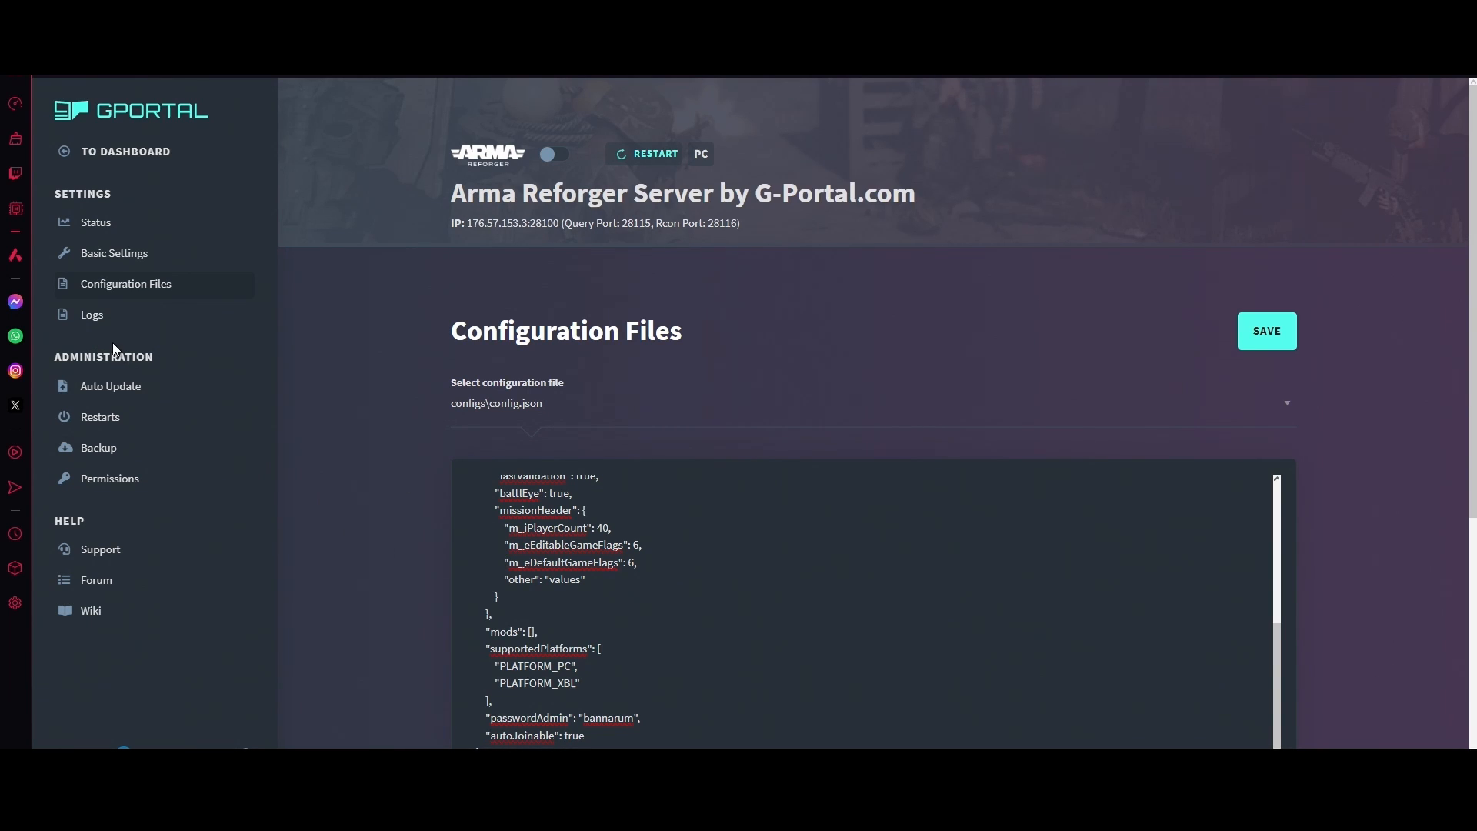
{"action": "left_click", "coordinate": [91, 314]}
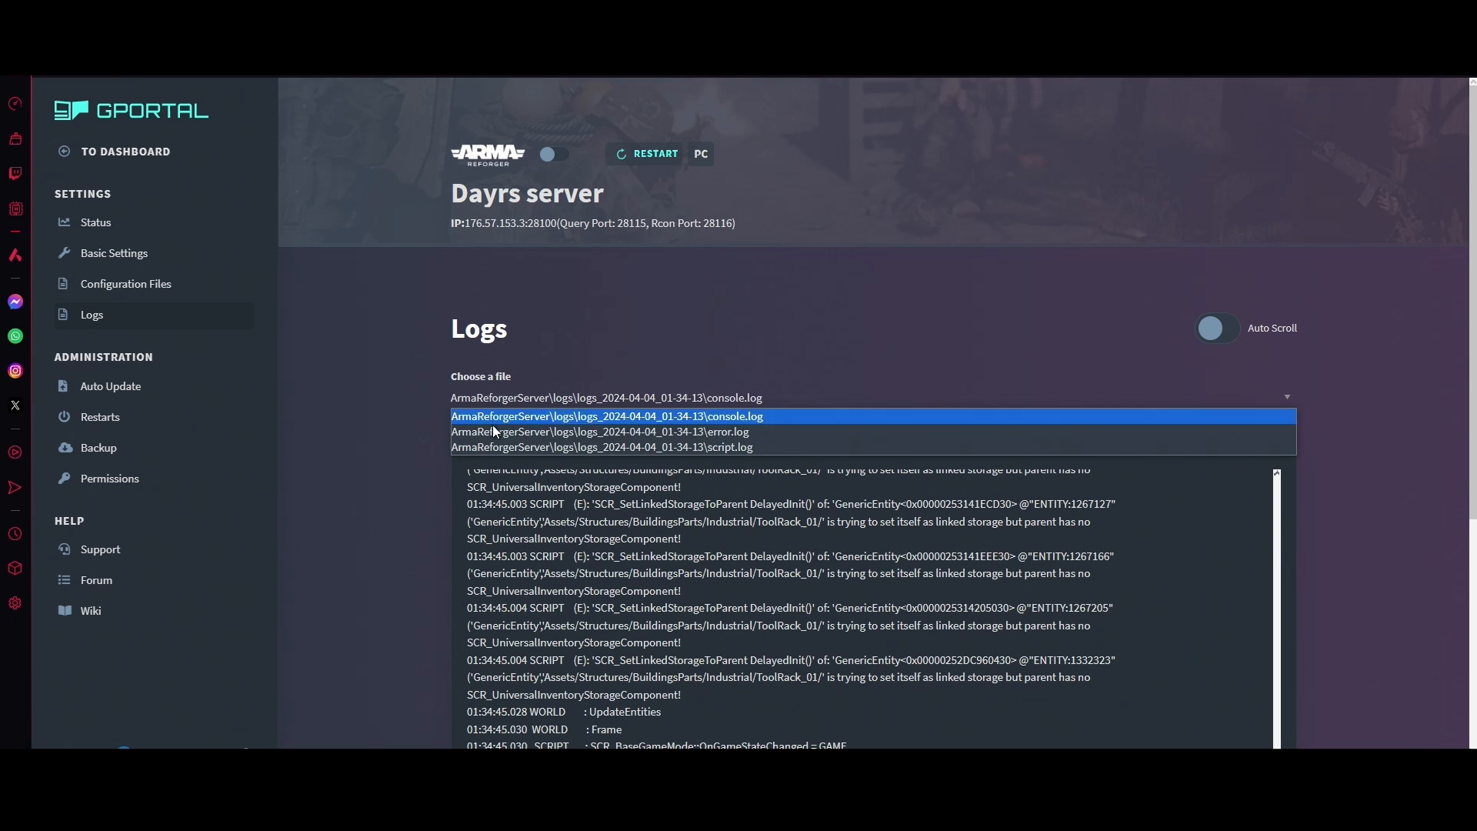
- View console.log, confirm auto update is enabled, and go to restart schedules
{"action": "left_click", "coordinate": [606, 417]}
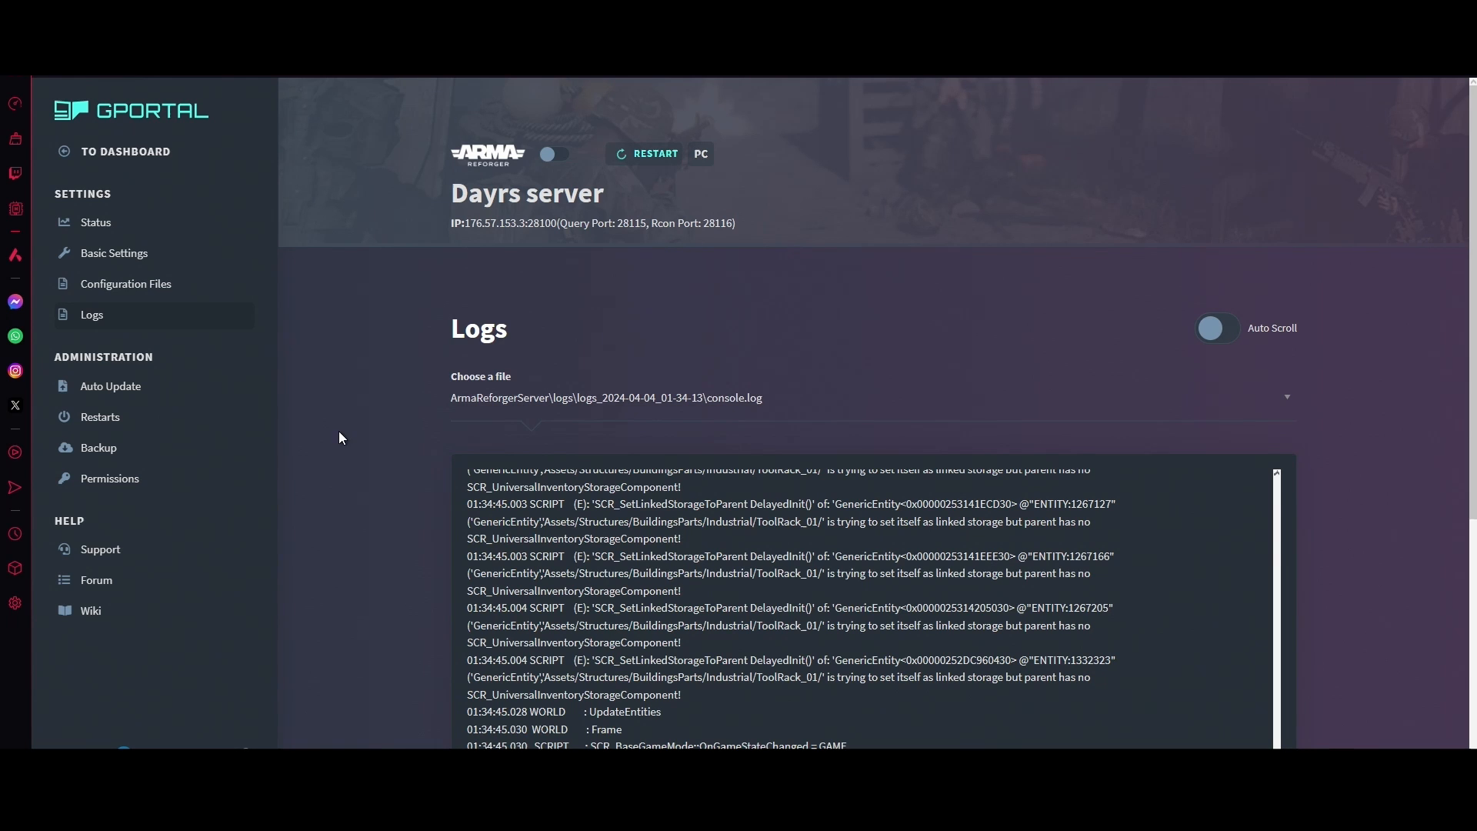
{"action": "left_click", "coordinate": [110, 386]}
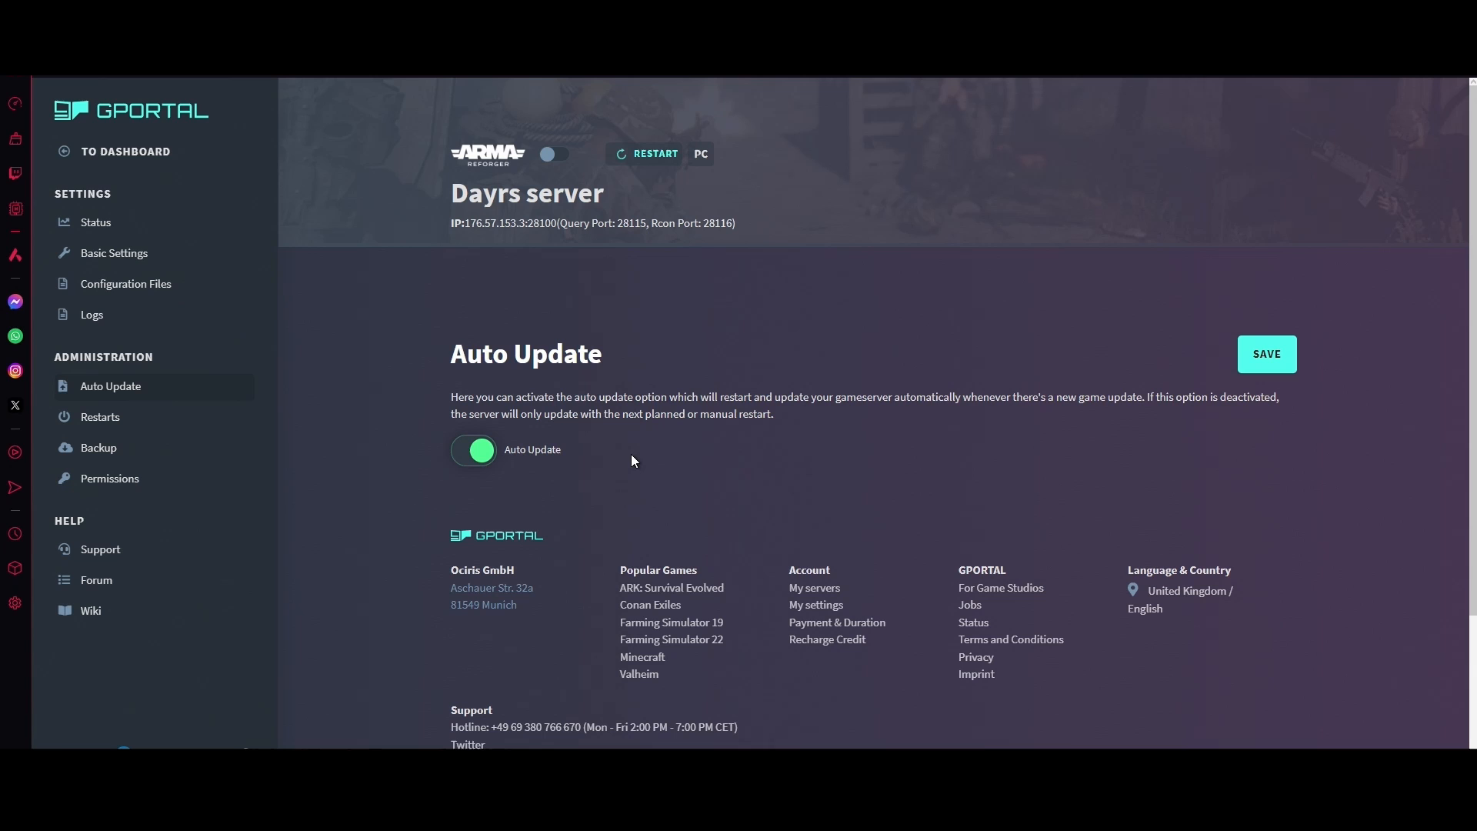
{"action": "left_click", "coordinate": [100, 416]}
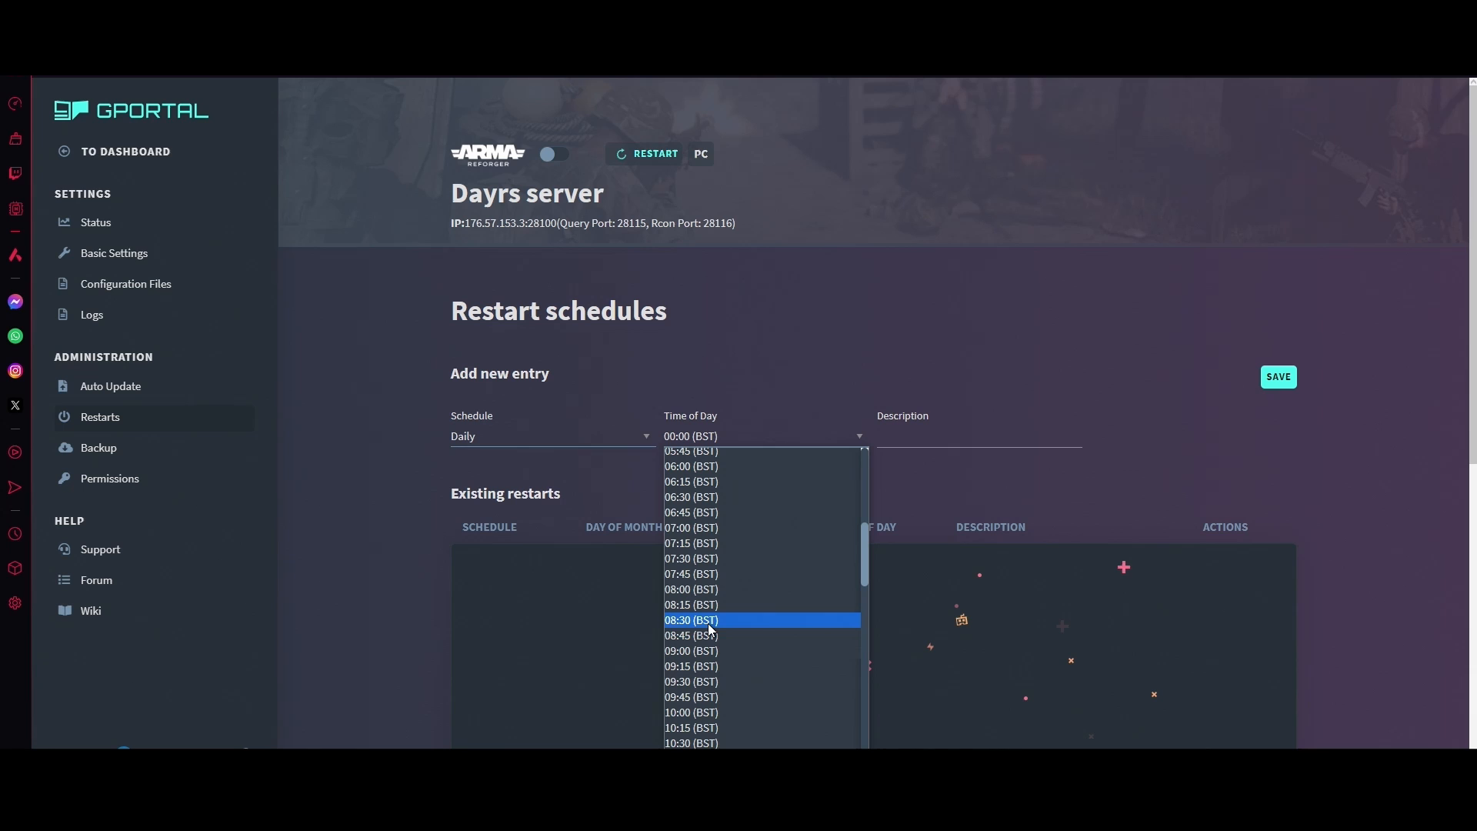
- Save a daily 09:00 restart described 'Daily restart', then go to Backups
{"action": "left_click", "coordinate": [691, 650]}
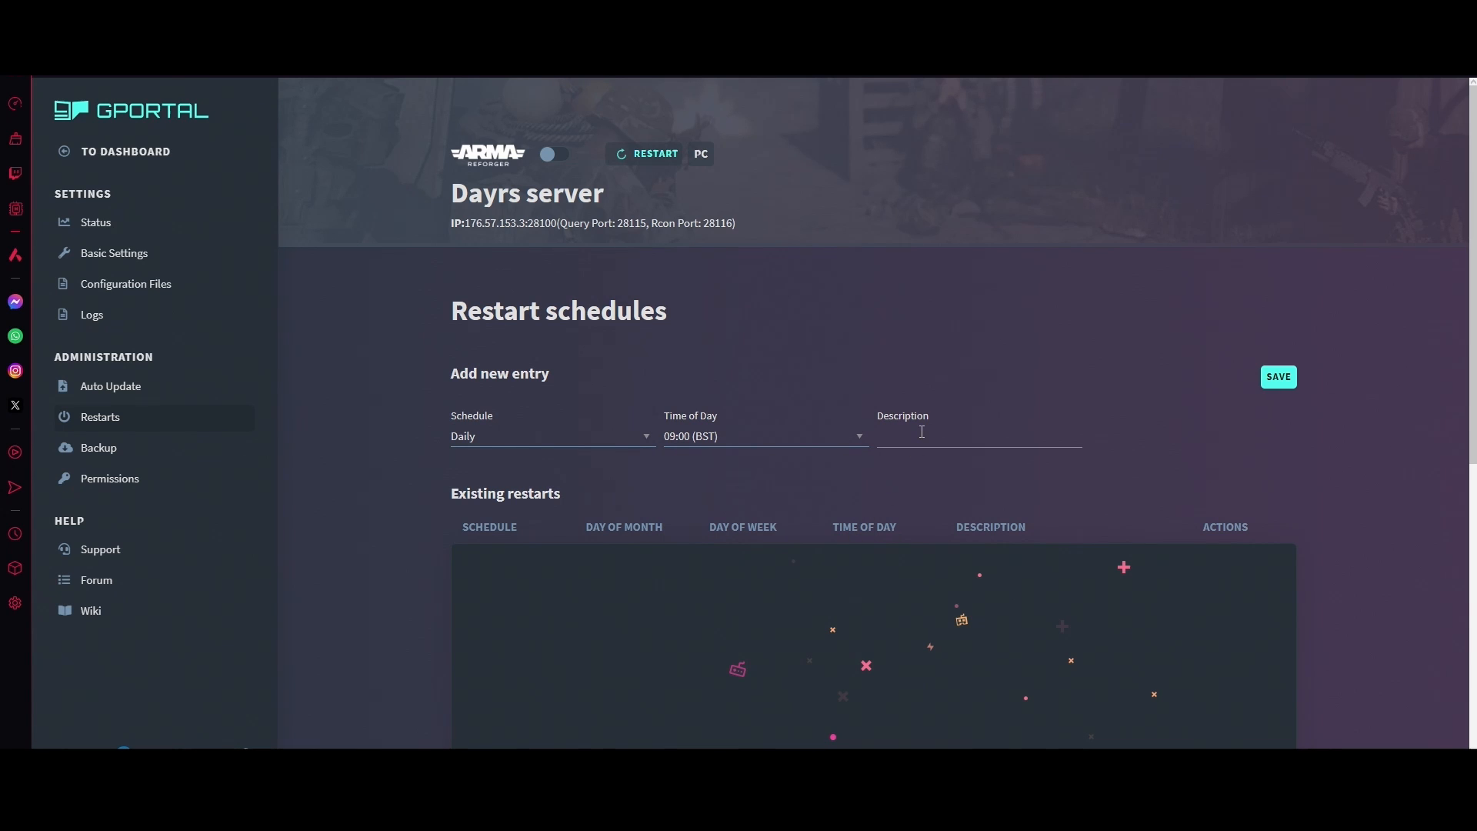
{"action": "type", "text": "Daily restart"}
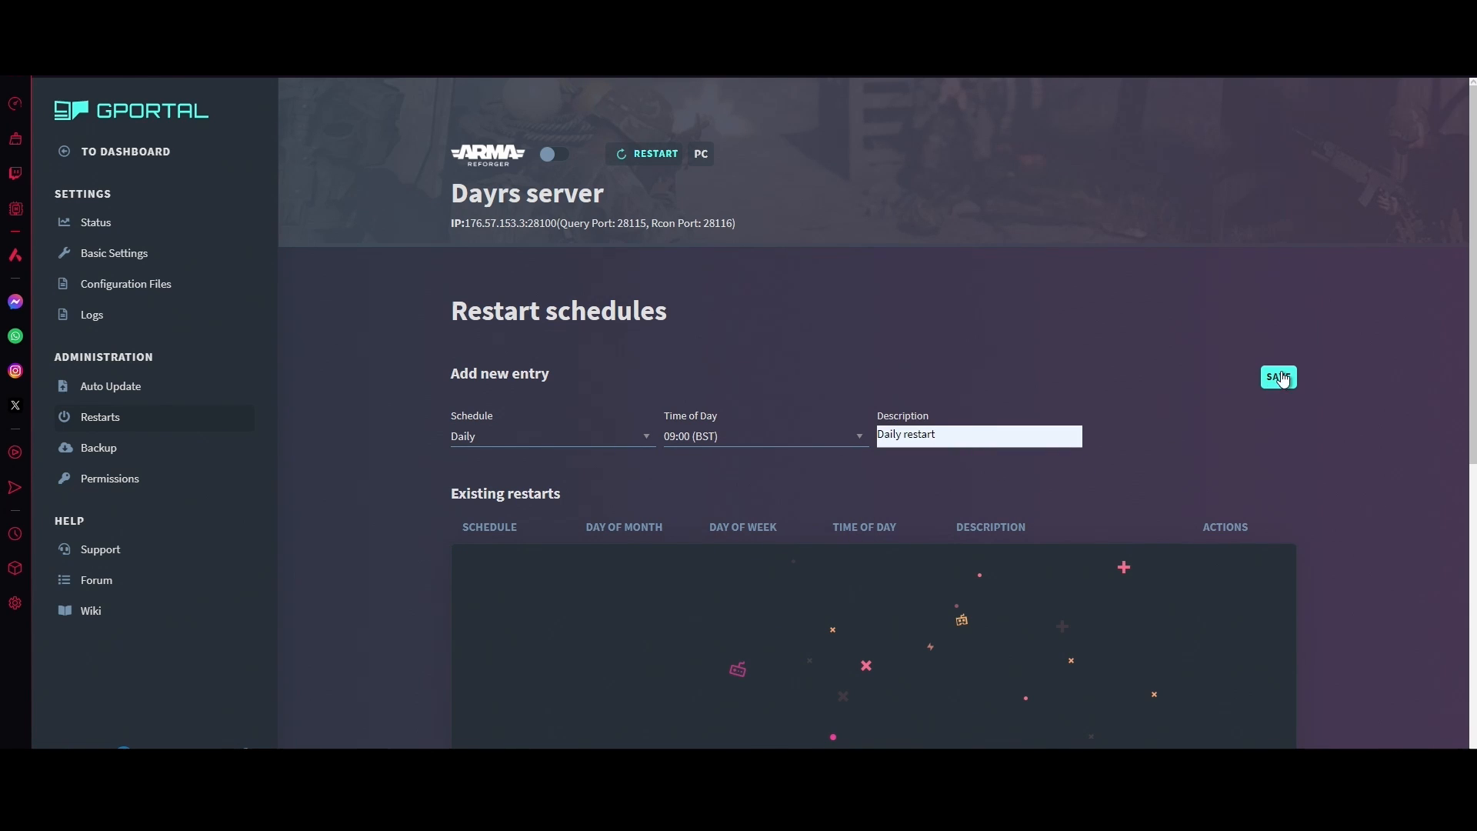
{"action": "left_click", "coordinate": [1278, 377]}
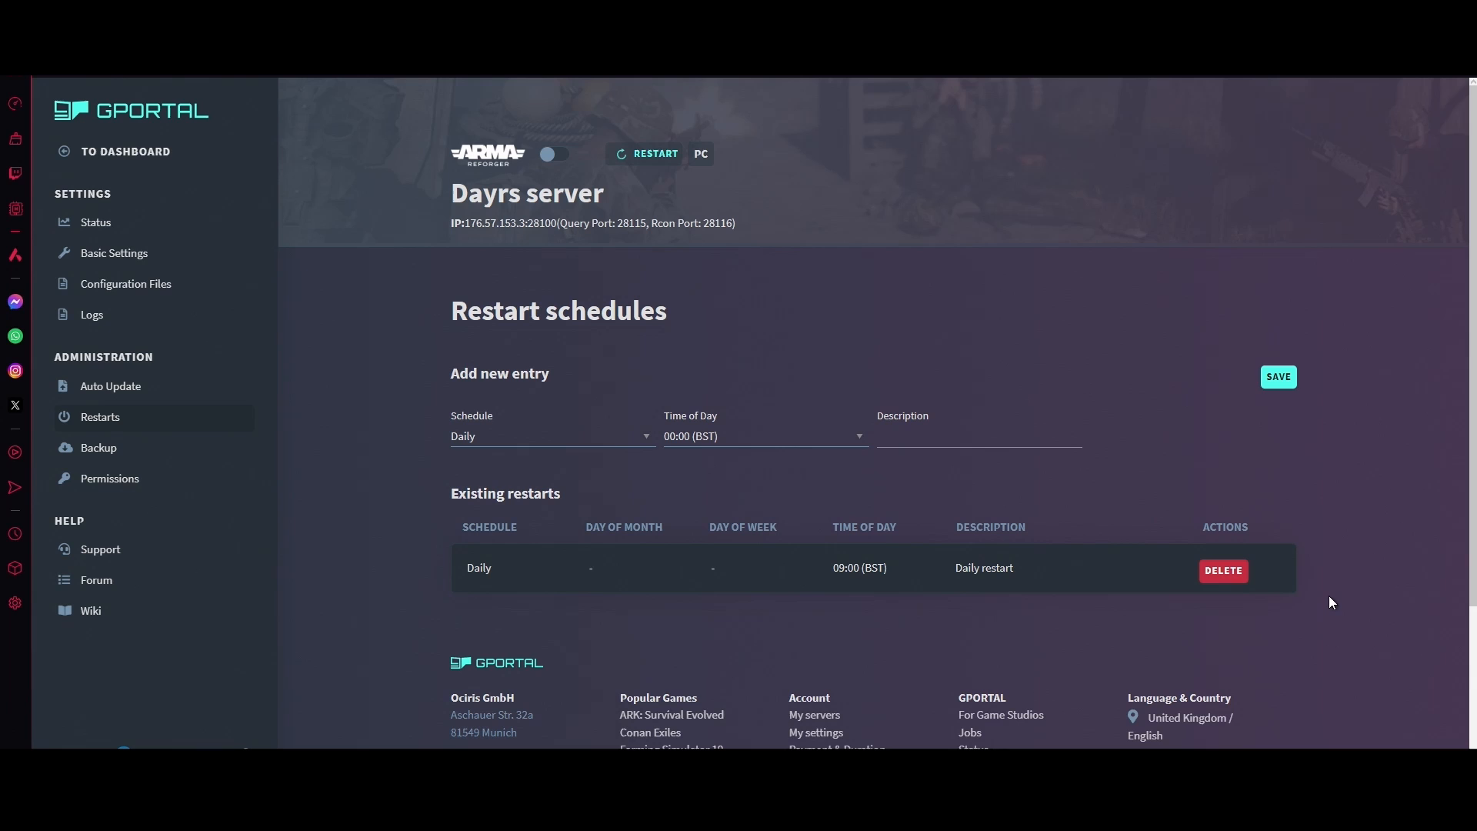
{"action": "left_click", "coordinate": [98, 447]}
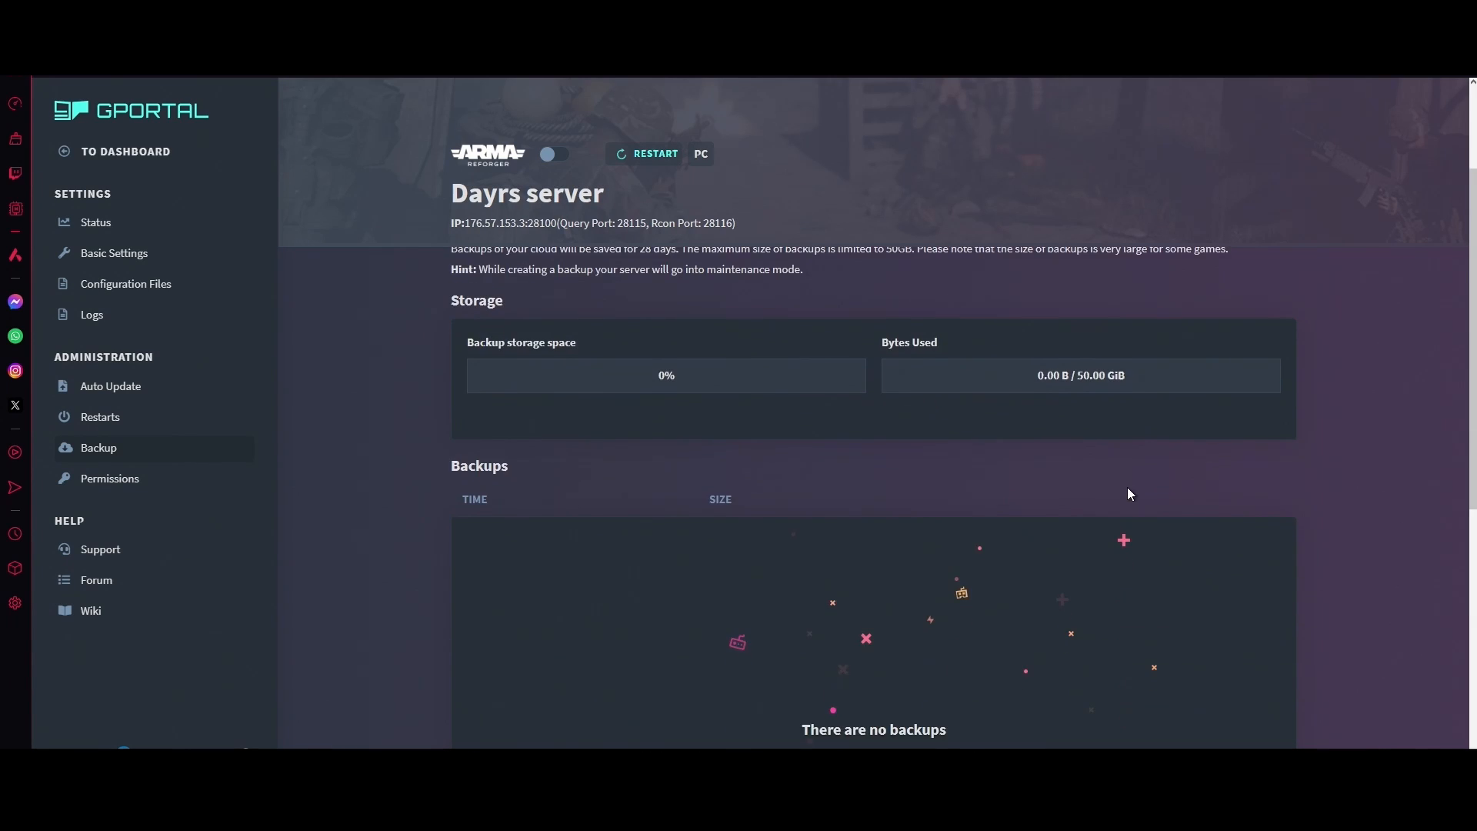
- Create and confirm a new backup of the Arma Reforger server (117.60 KiB)
{"action": "left_click", "coordinate": [1234, 353]}
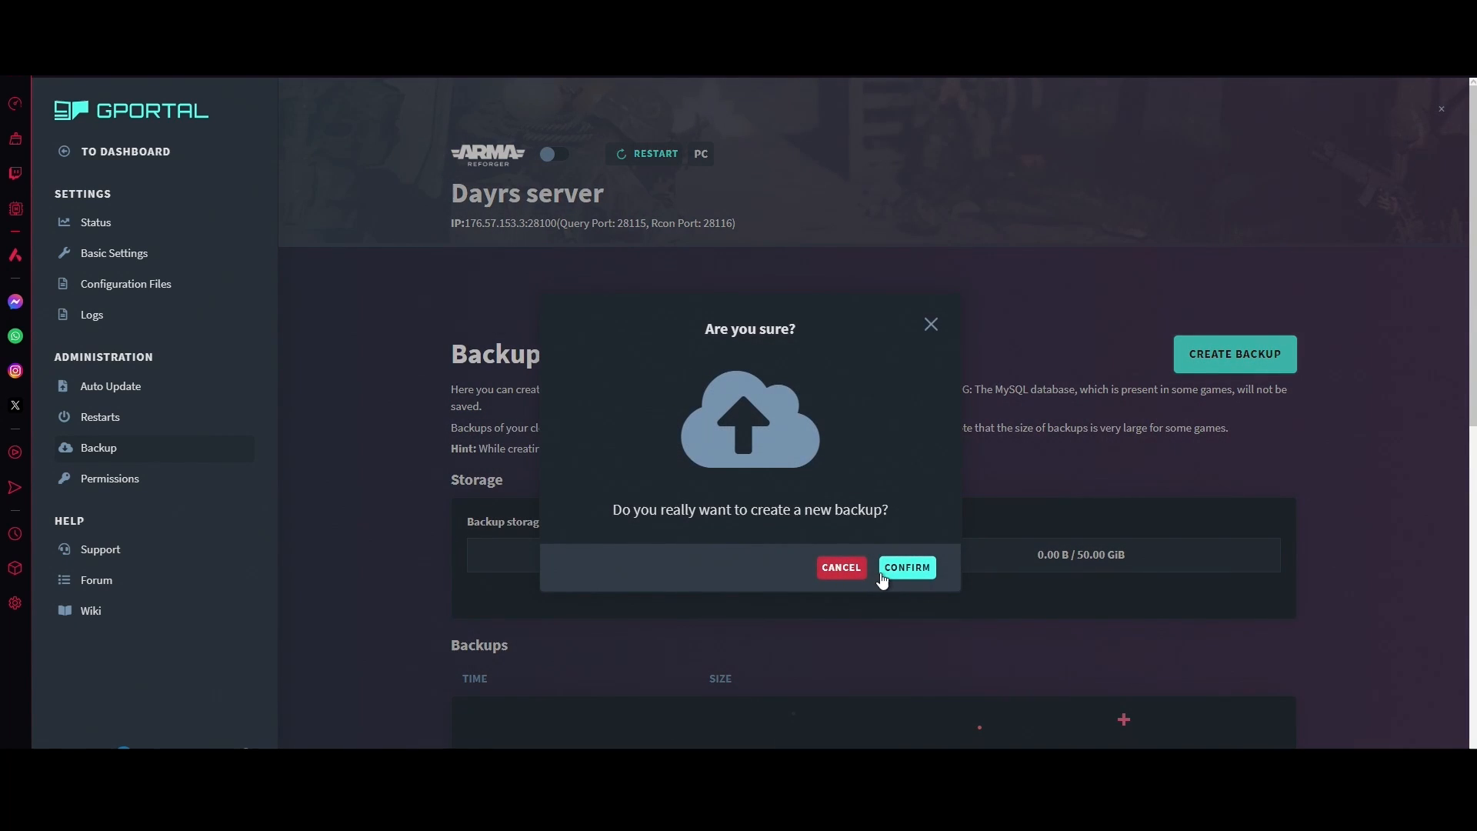
{"action": "left_click", "coordinate": [906, 567]}
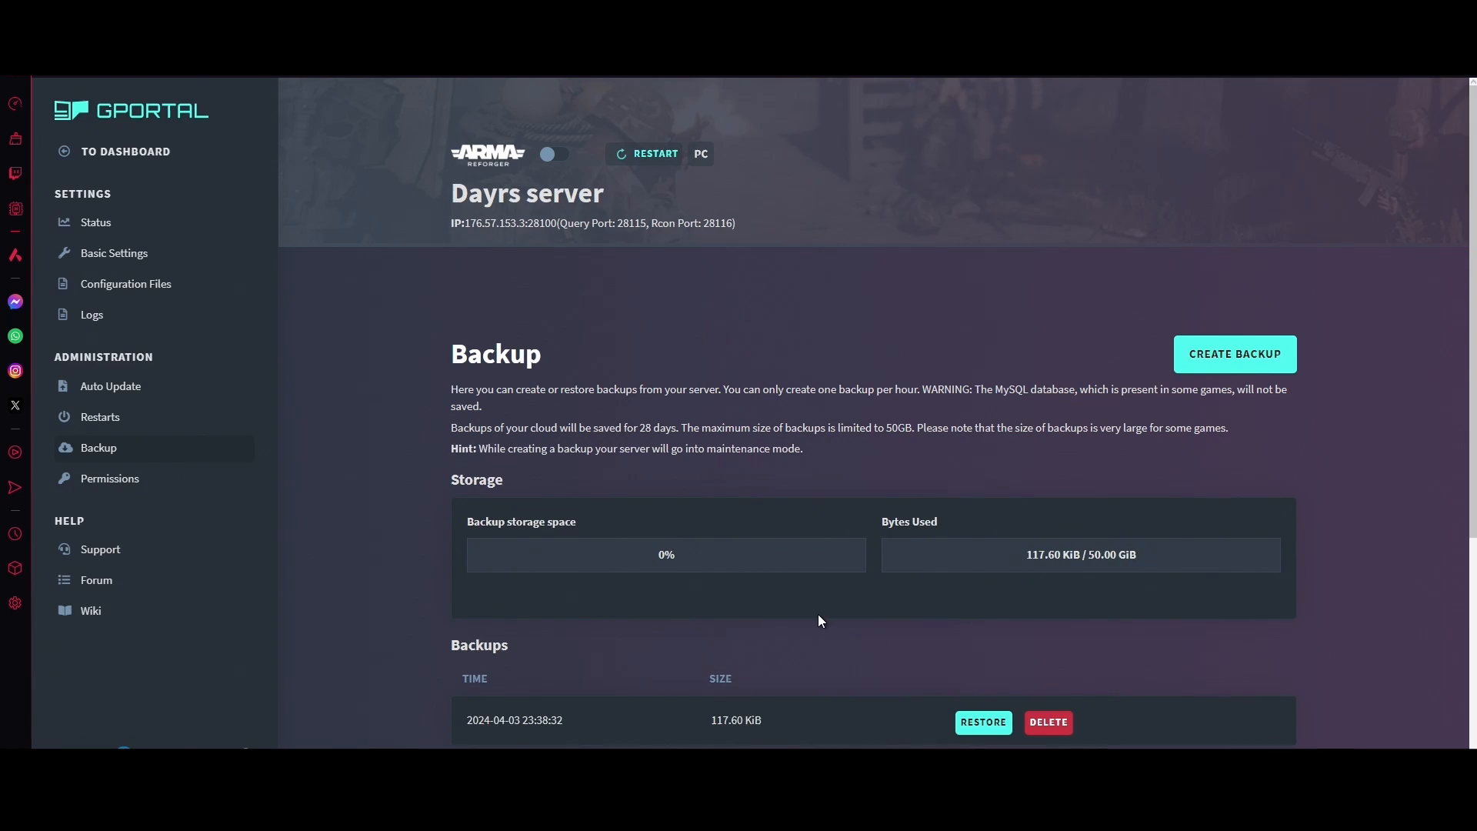
{"action": "mouse_move", "coordinate": [458, 428]}
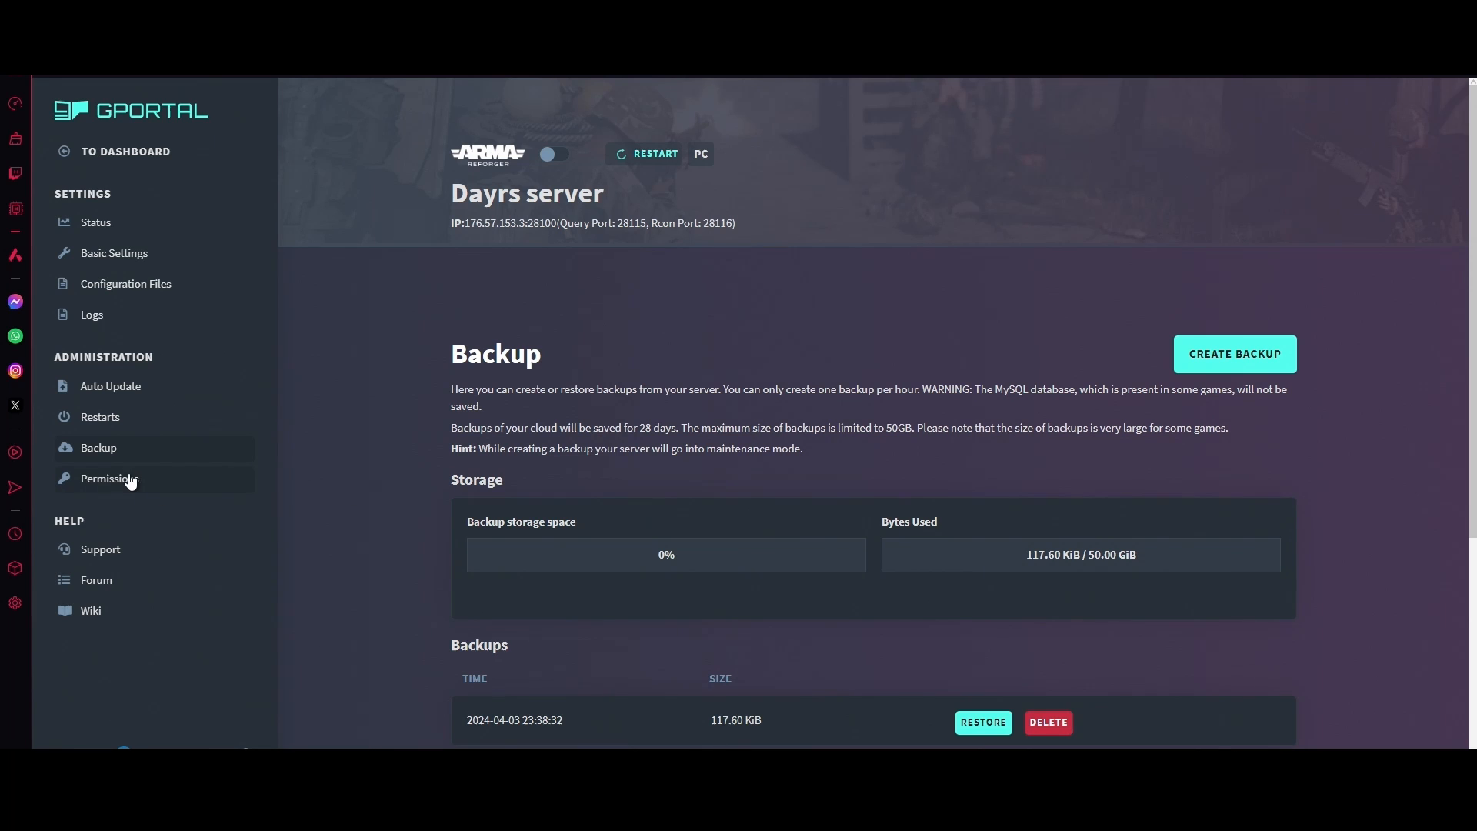
- Open the Permissions page to review the Add new user section
{"action": "left_click", "coordinate": [109, 478]}
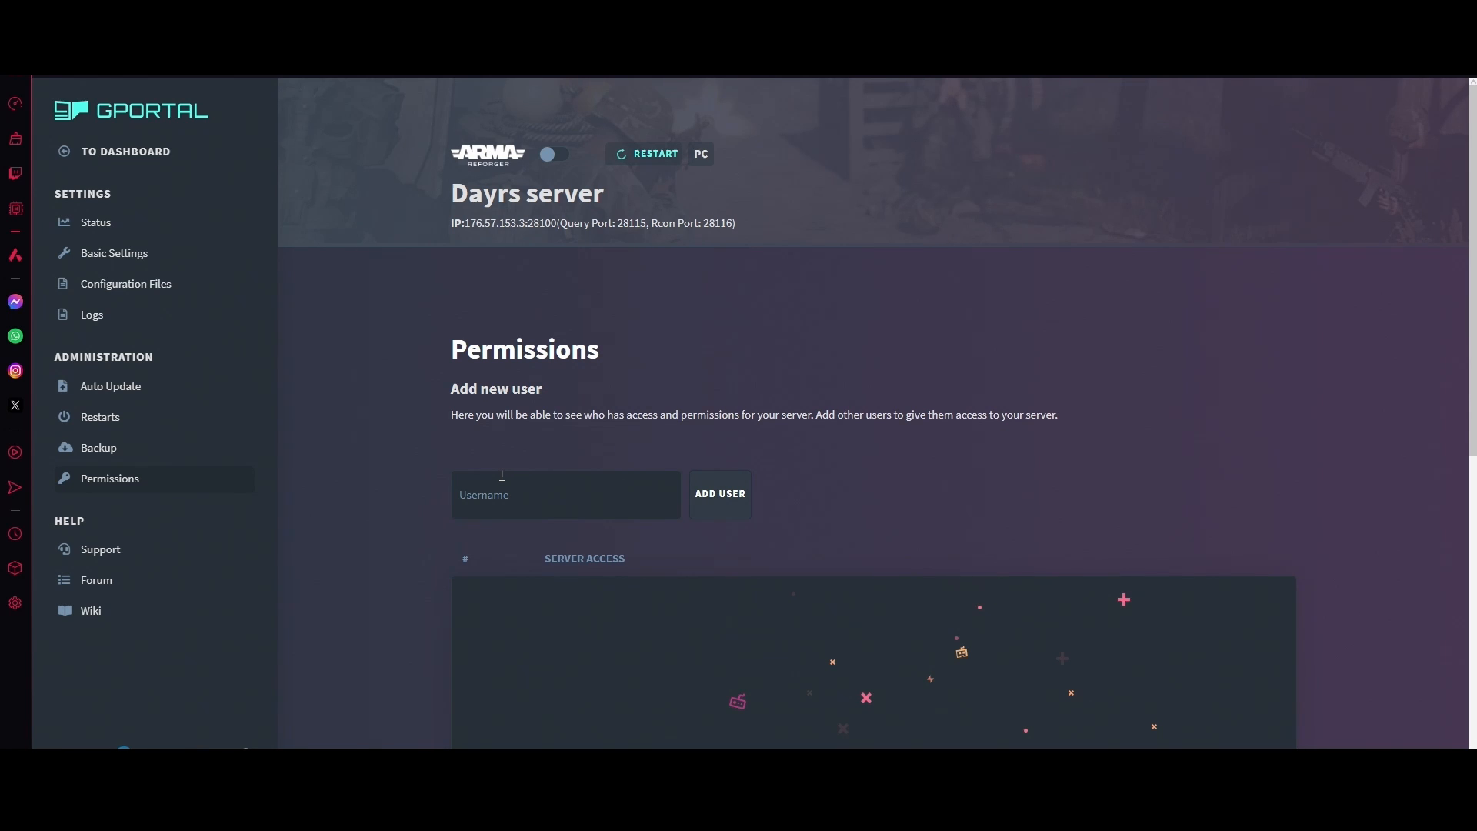
{"action": "mouse_move", "coordinate": [343, 622]}
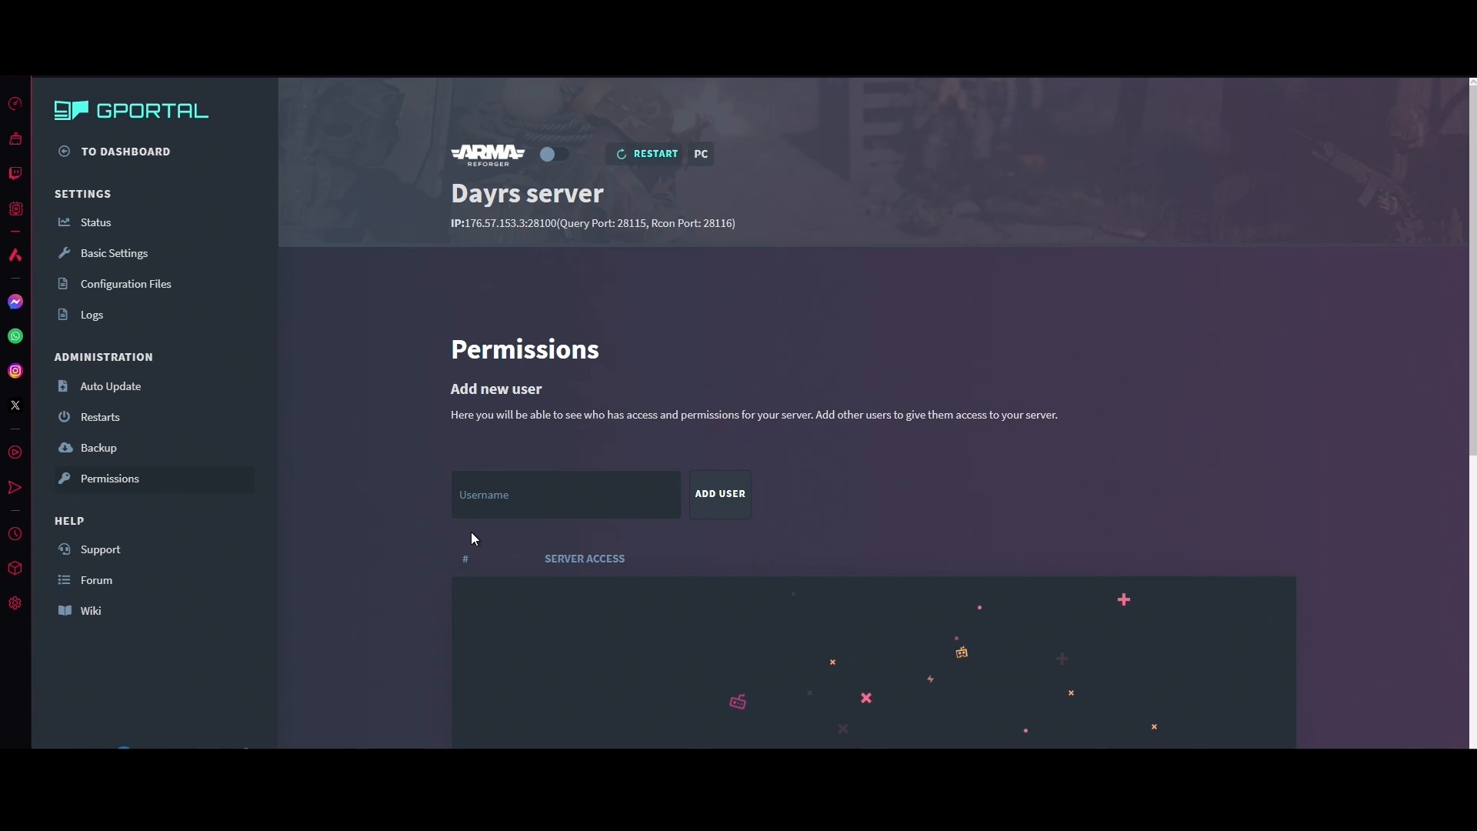
{"action": "mouse_move", "coordinate": [513, 528]}
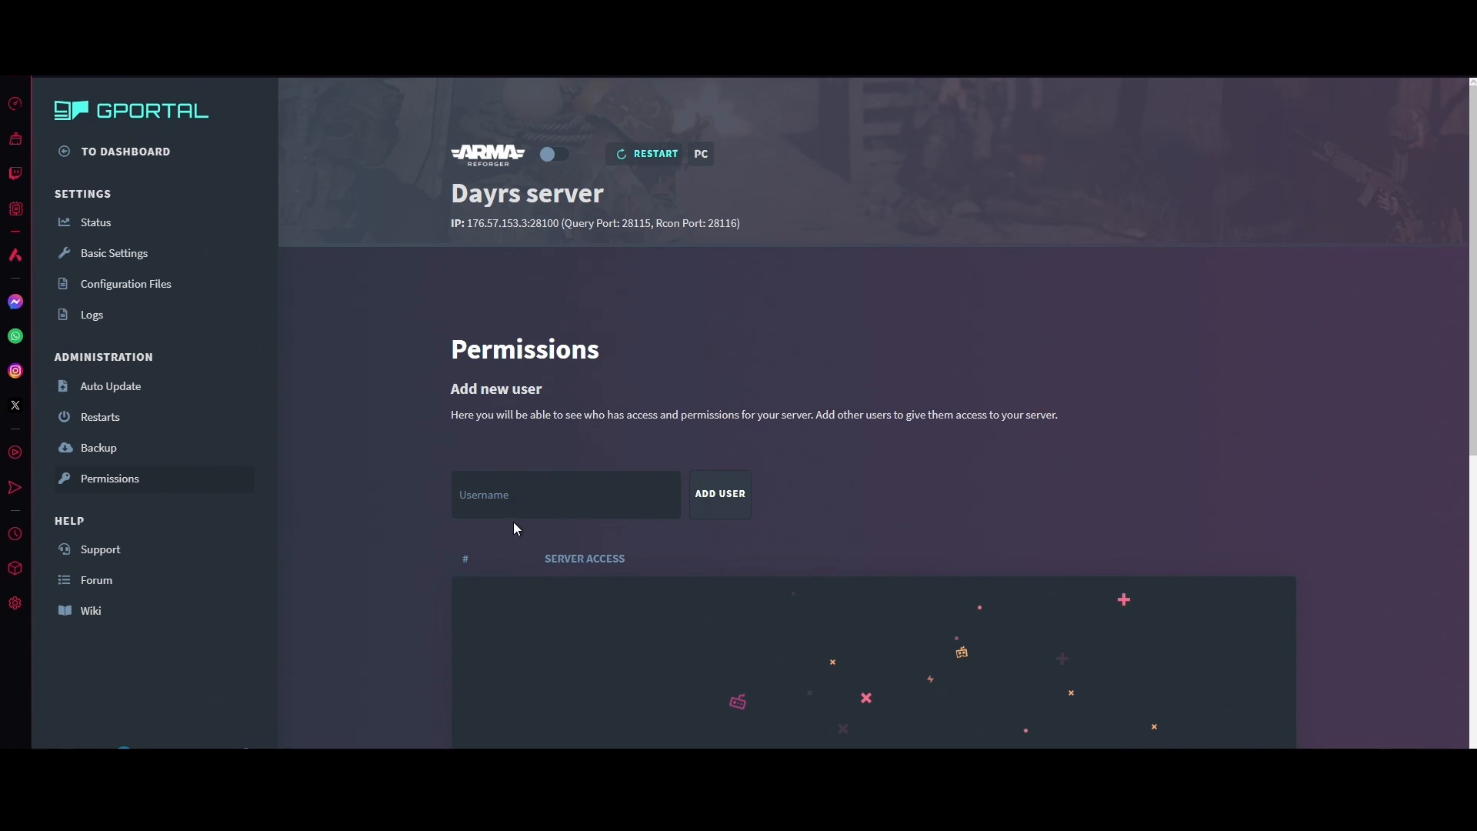
{"action": "mouse_move", "coordinate": [723, 497]}
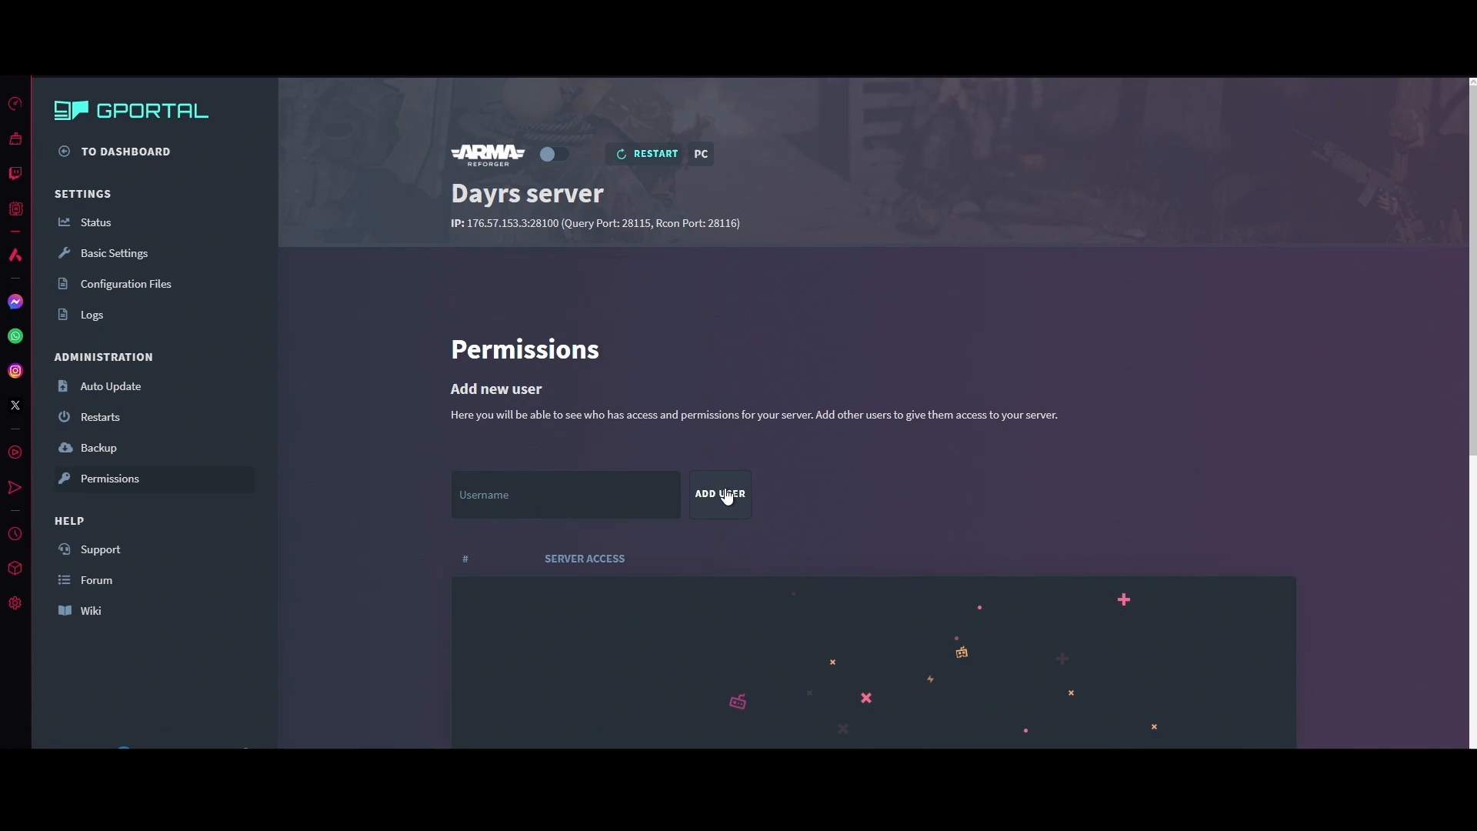
{"action": "mouse_move", "coordinate": [121, 519]}
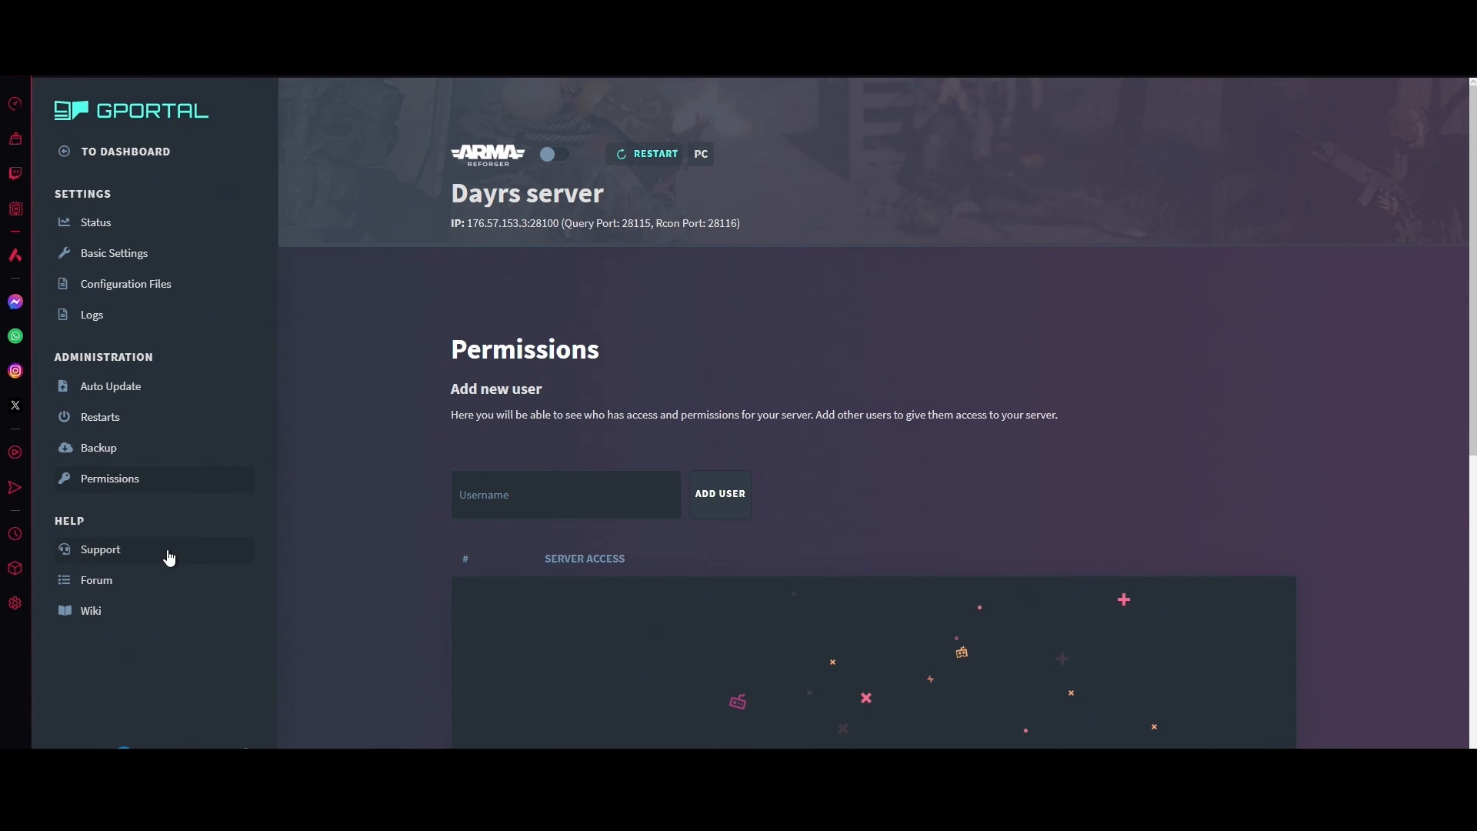
- Start a support ticket for ARMA Reforger on the Dayrs server, then return home
{"action": "left_click", "coordinate": [100, 550]}
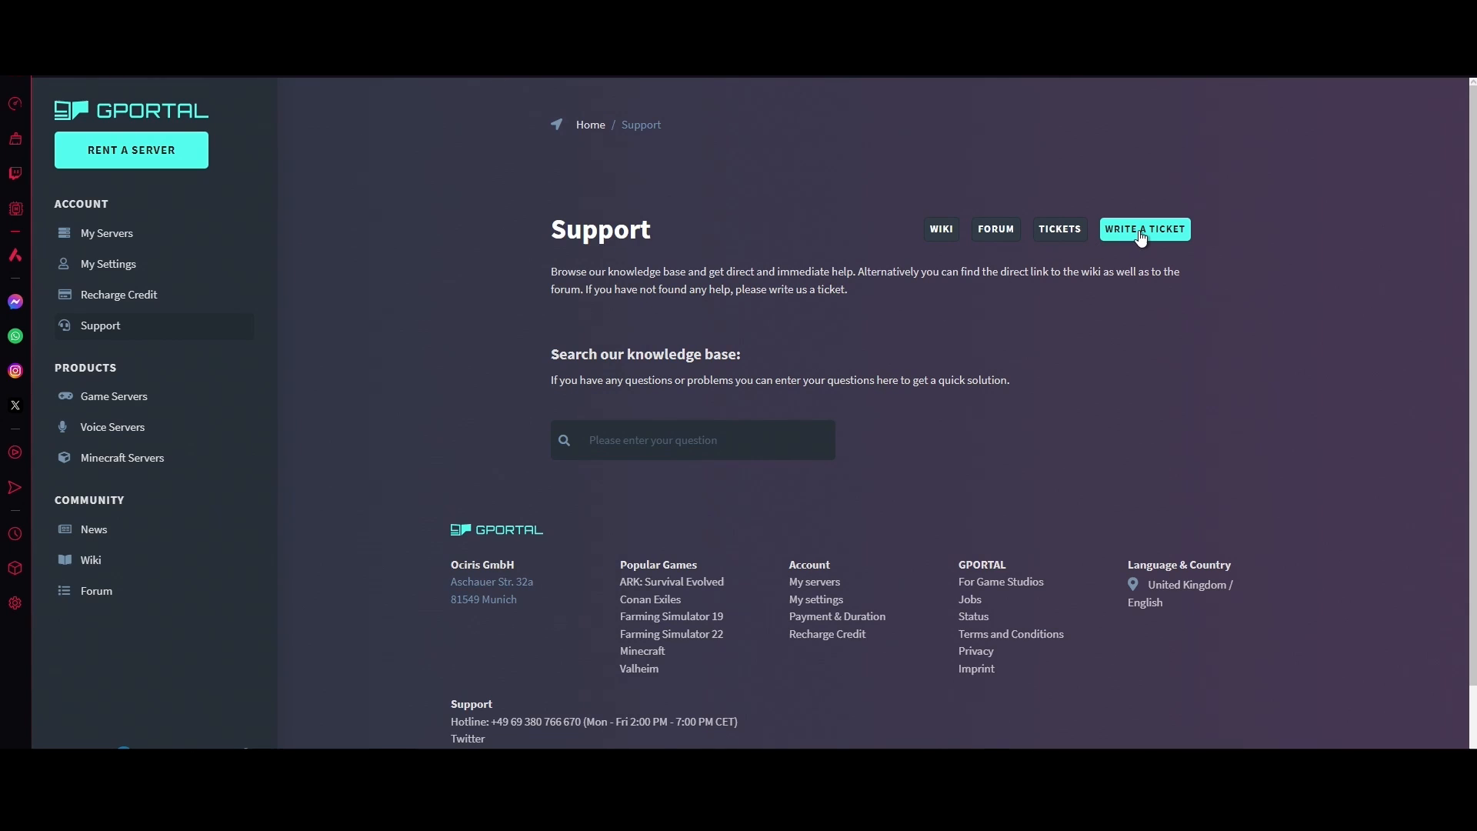
{"action": "left_click", "coordinate": [1144, 229]}
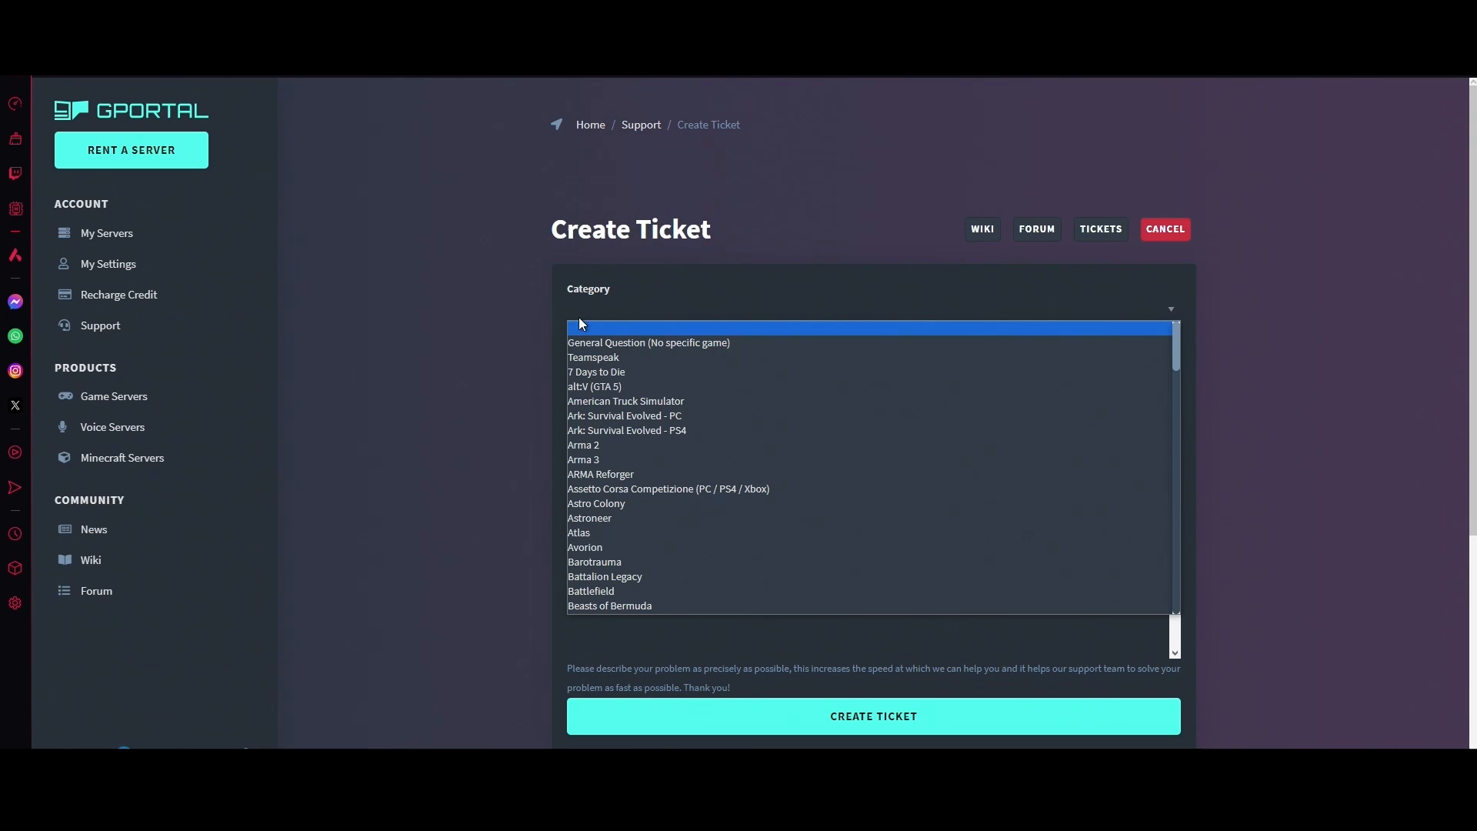
{"action": "left_click", "coordinate": [600, 474]}
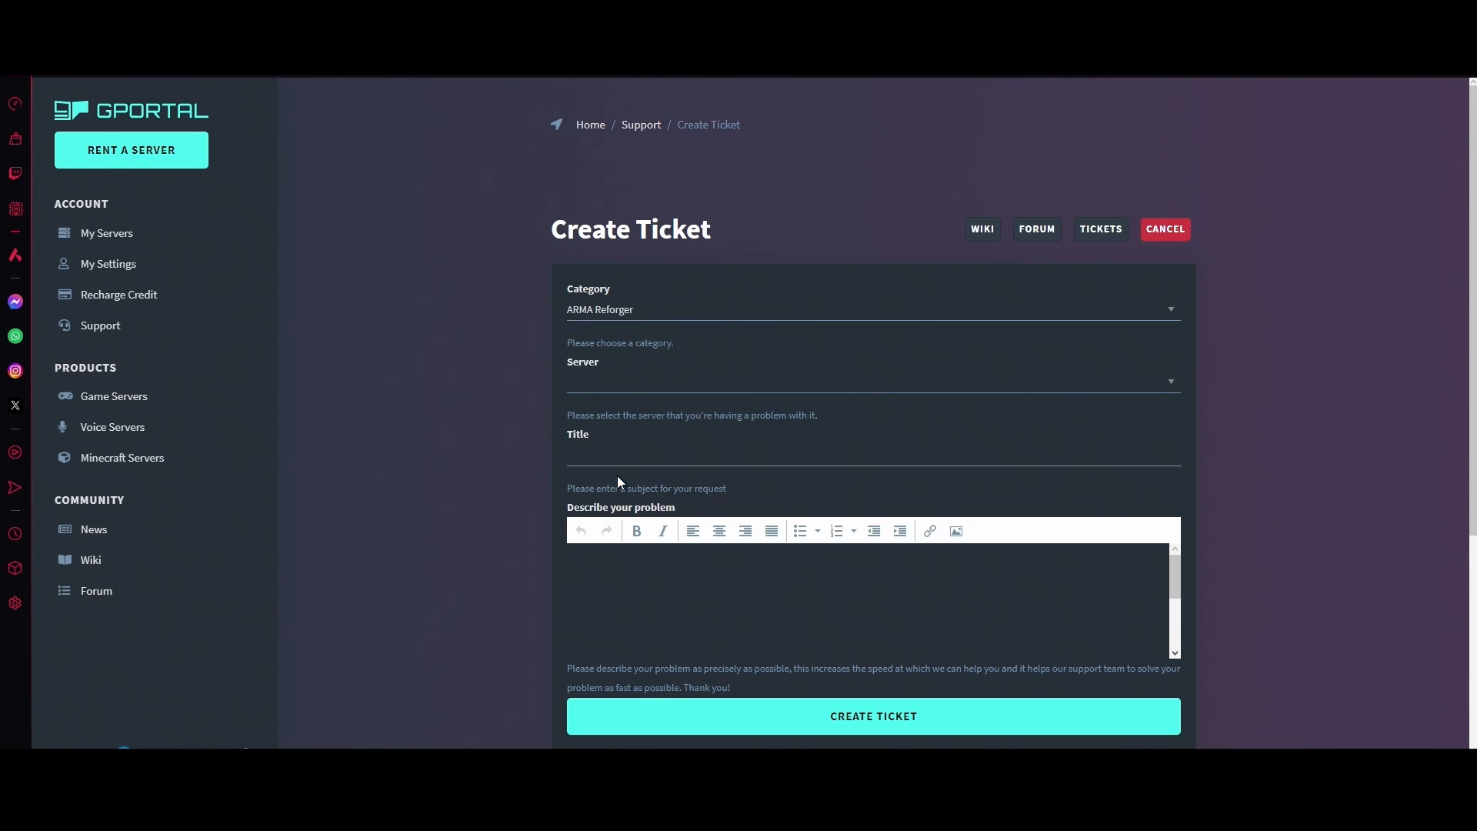
{"action": "left_click", "coordinate": [872, 381]}
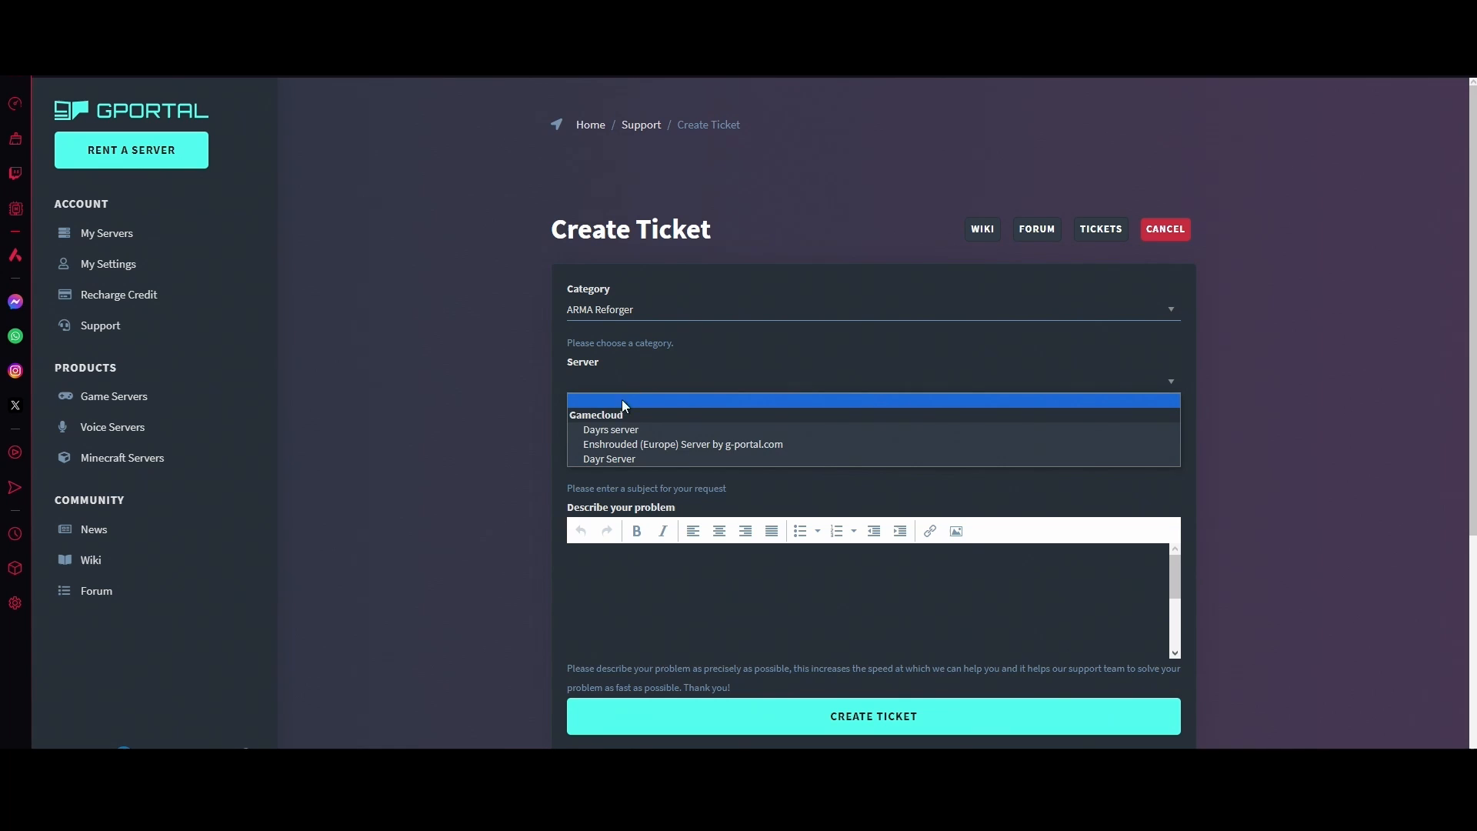
{"action": "left_click", "coordinate": [610, 429]}
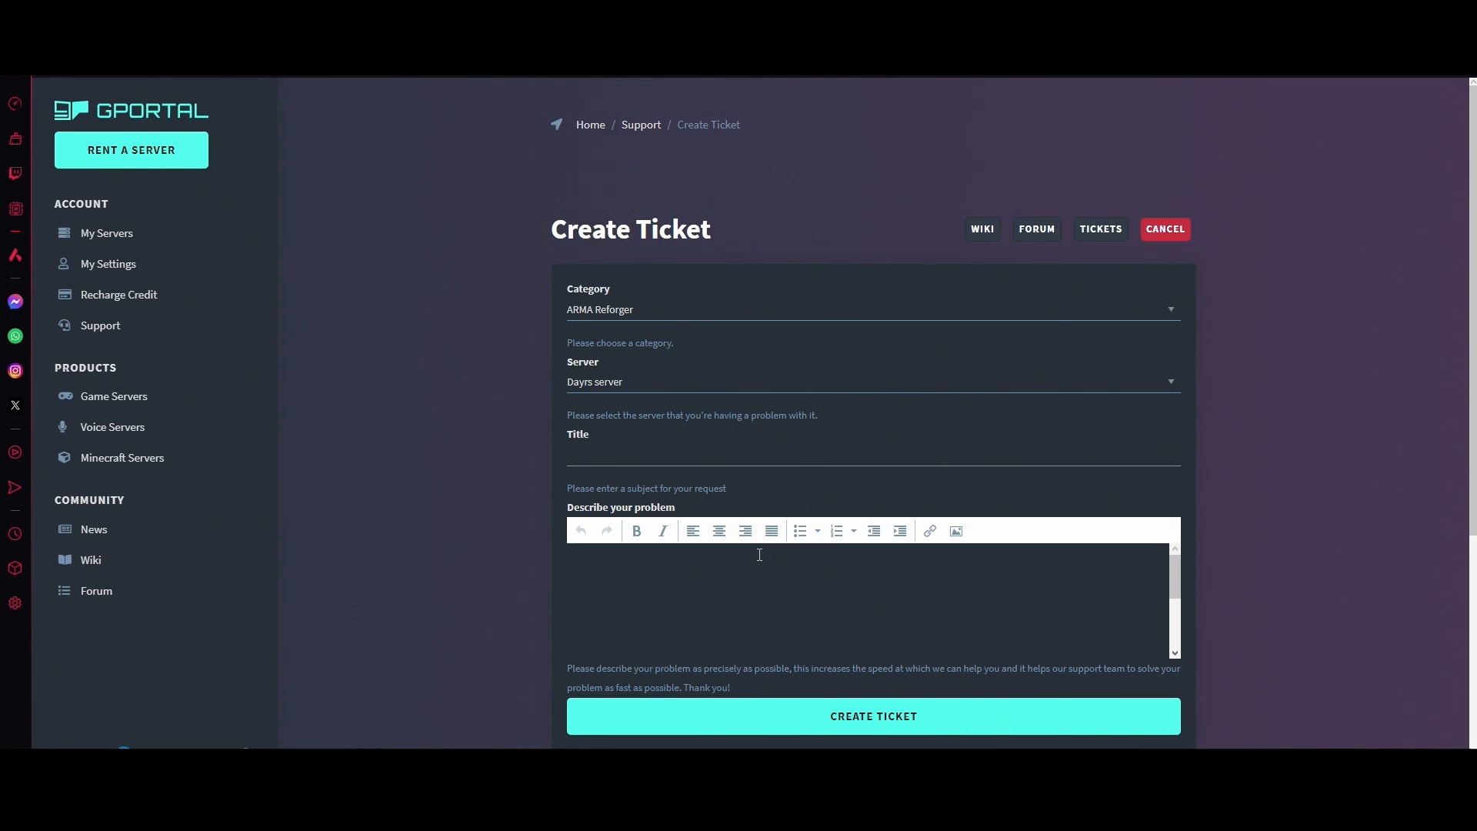
{"action": "mouse_move", "coordinate": [691, 600]}
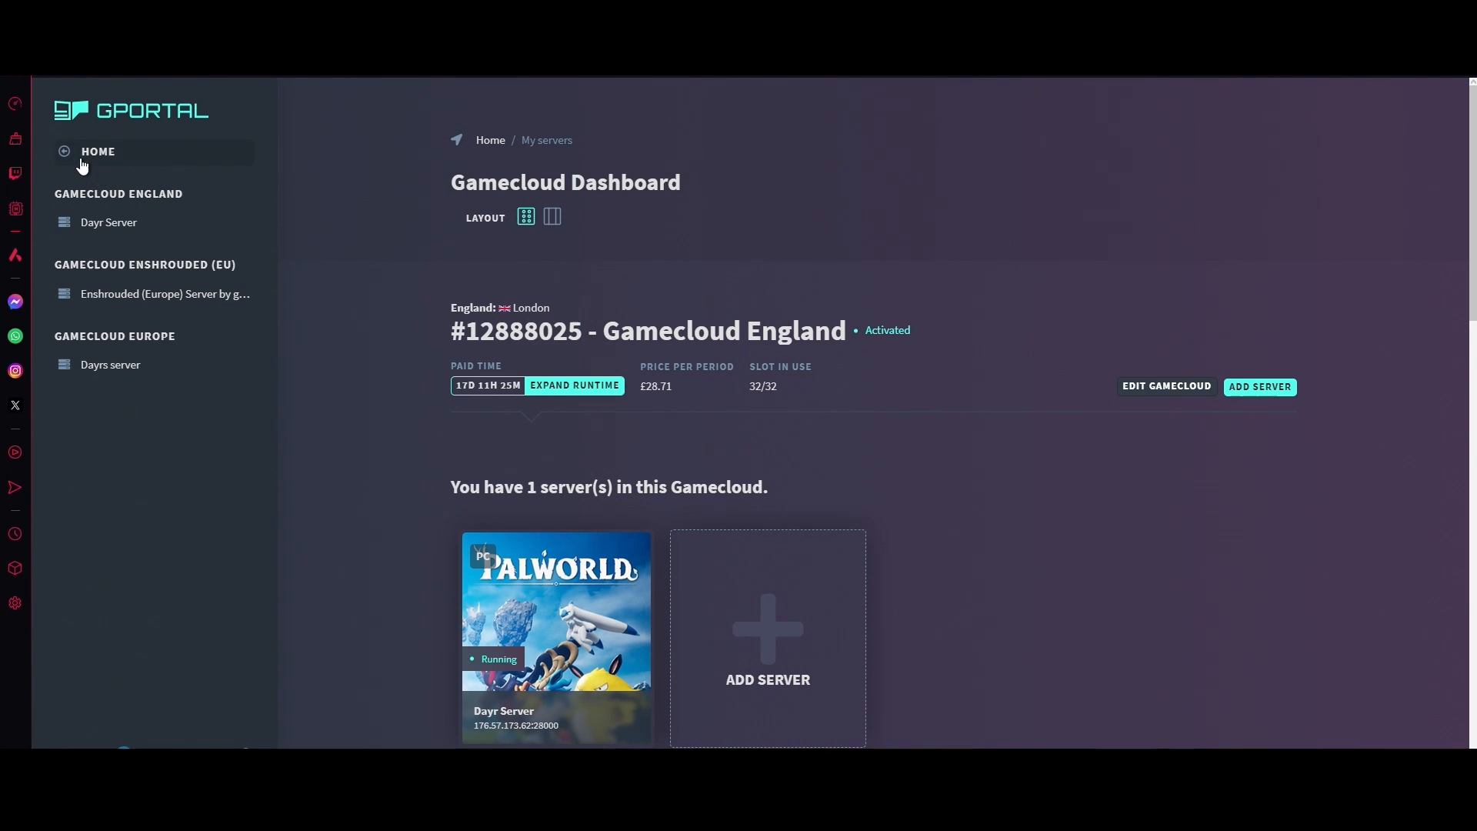
{"action": "left_click", "coordinate": [97, 151]}
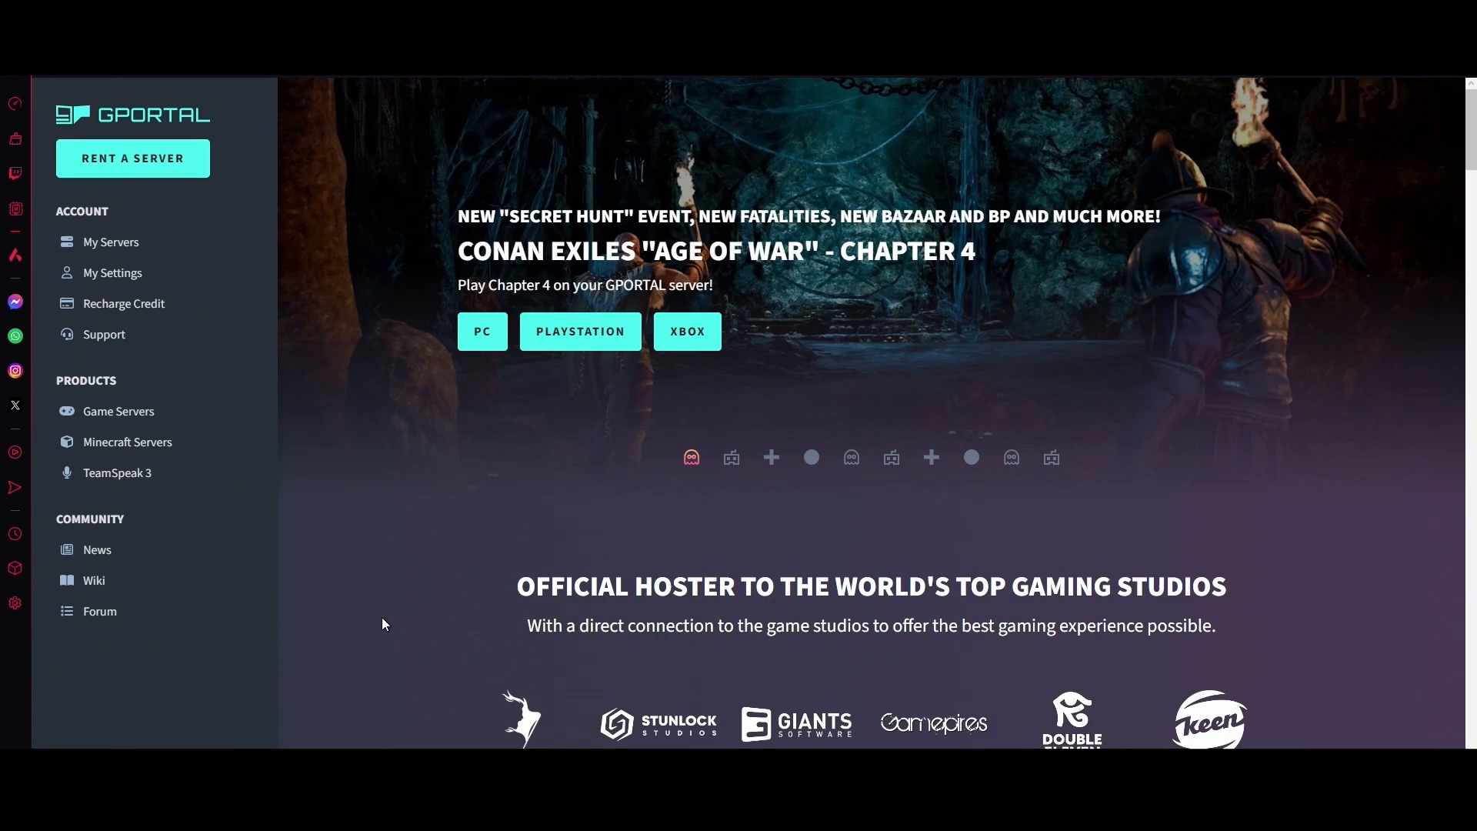
{"action": "mouse_move", "coordinate": [343, 610]}
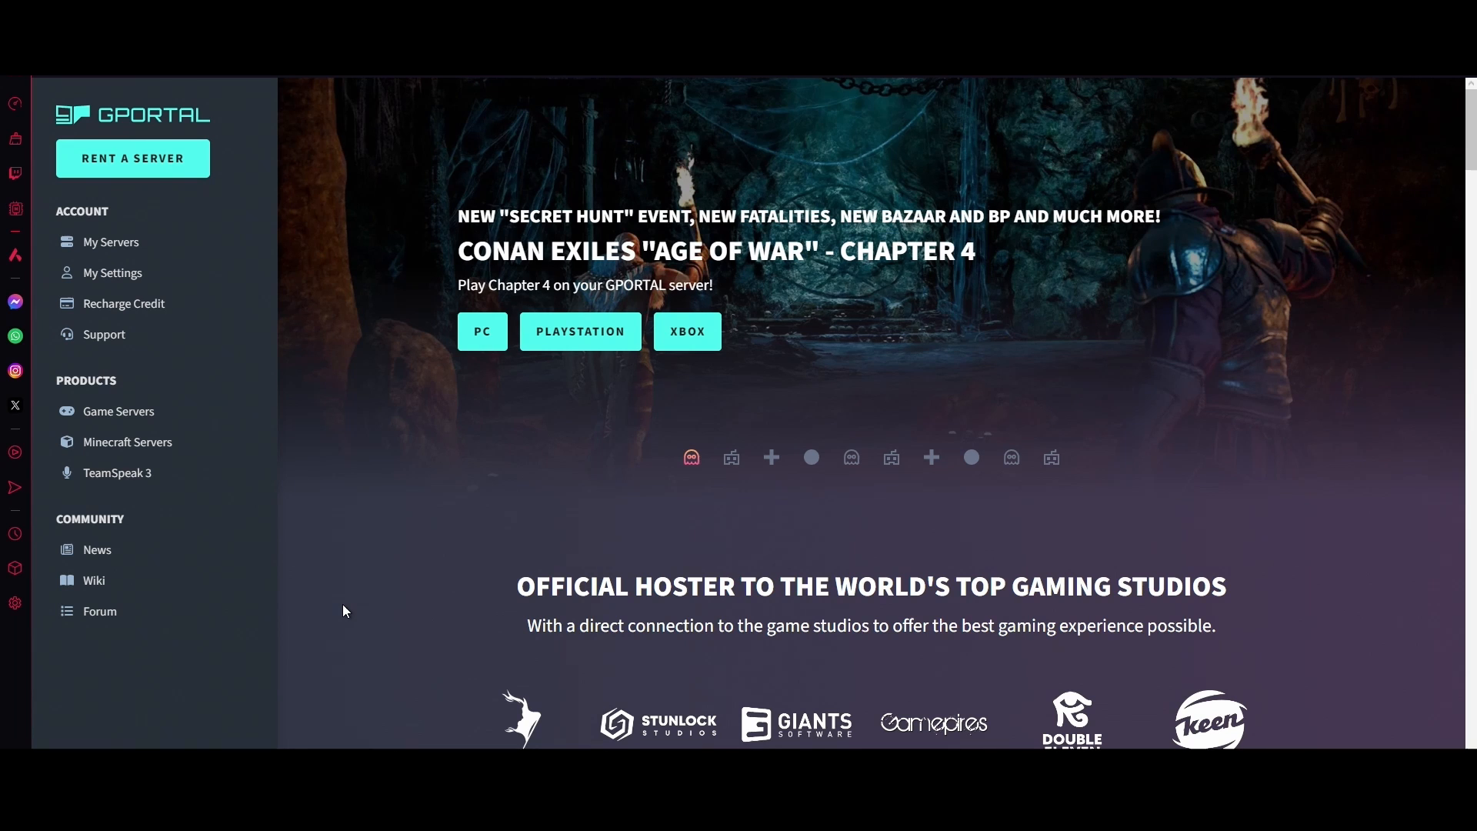